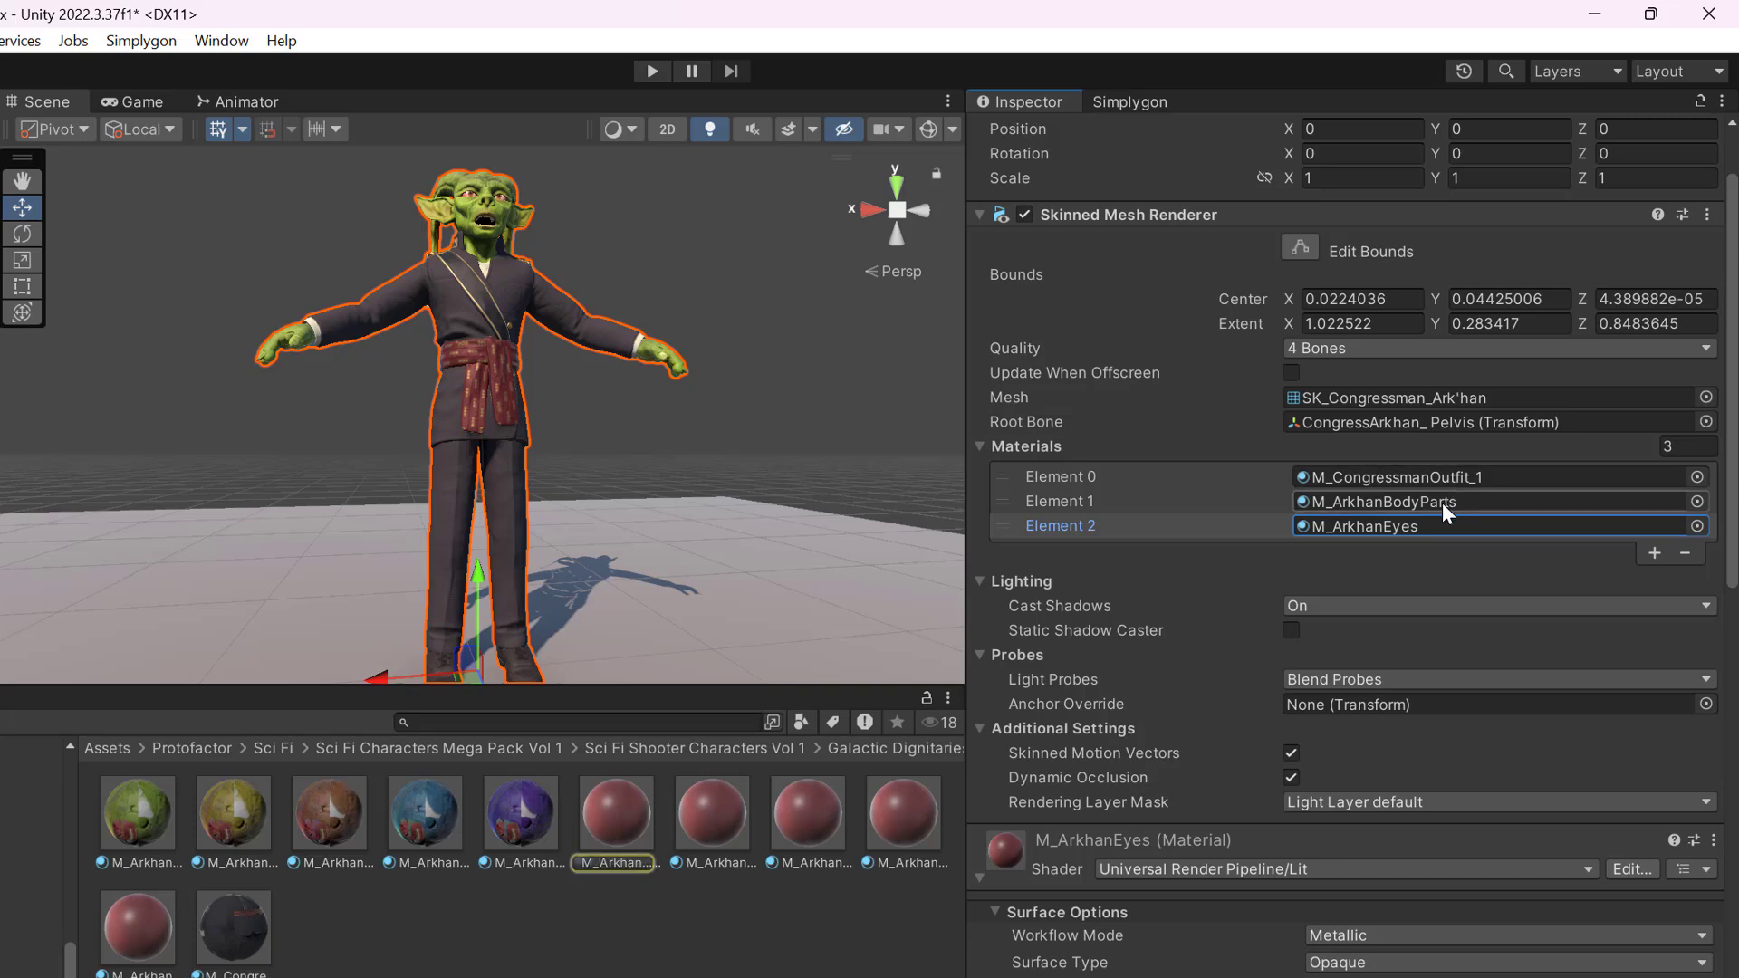
Scroll the Inspector to review the character's three Skinned Mesh Renderer materials
scroll("down", 3)
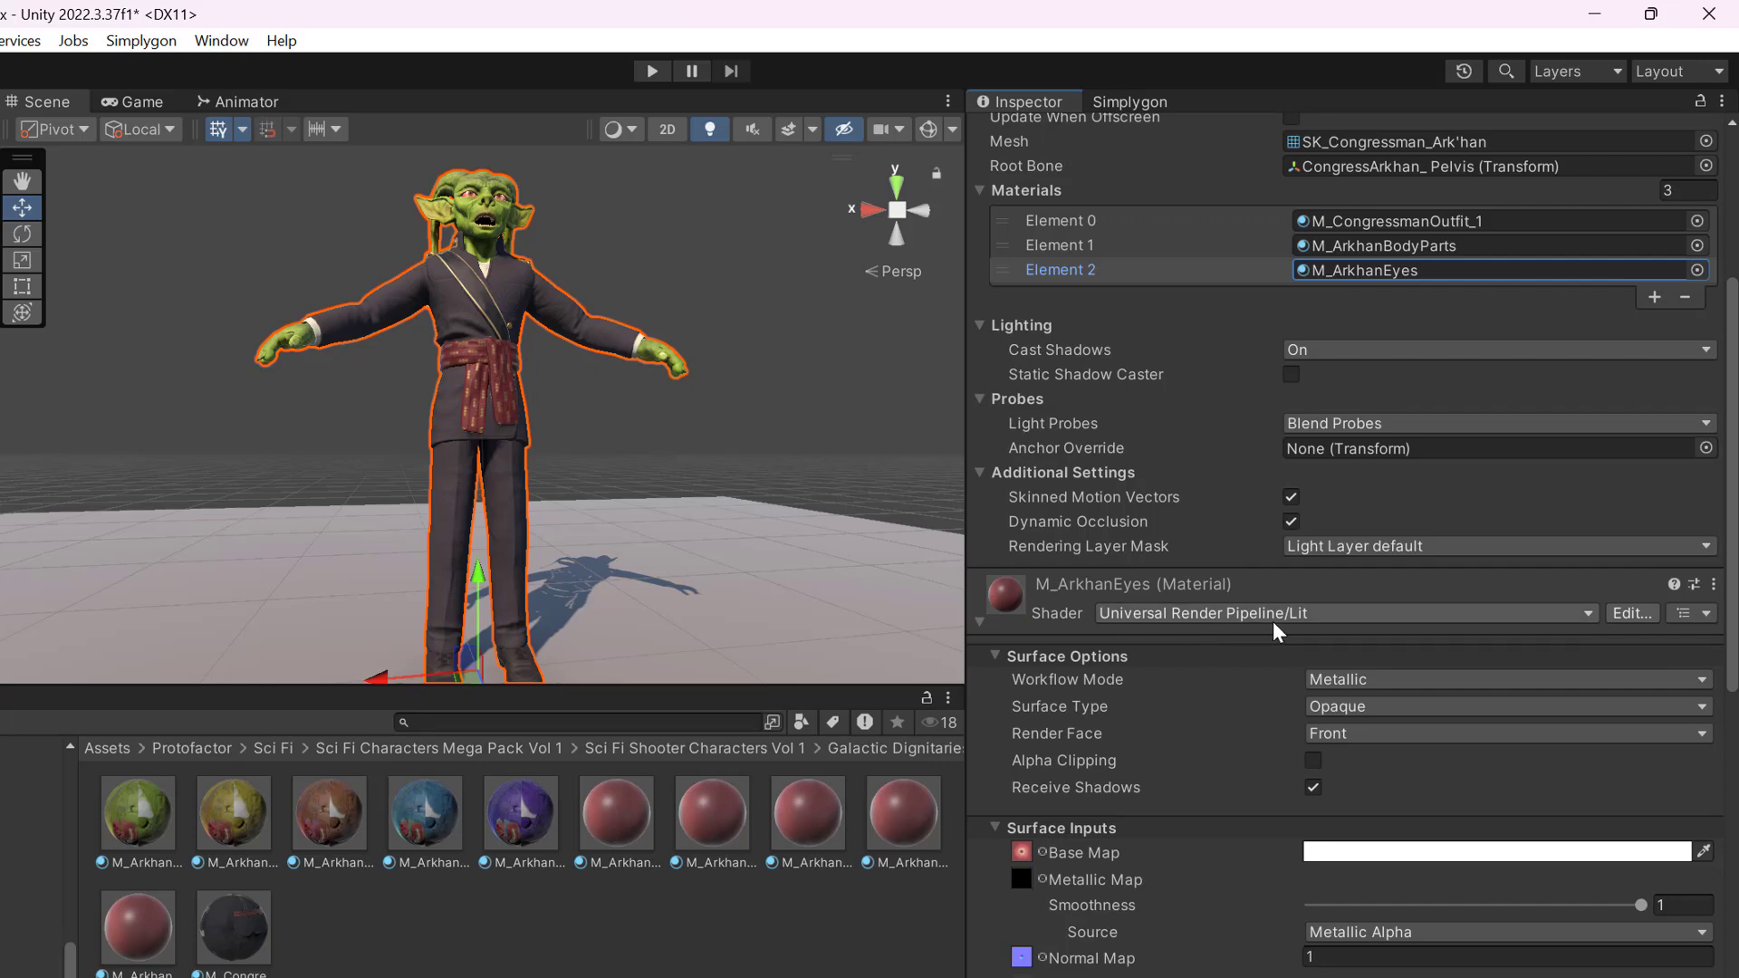
scroll("down", 3)
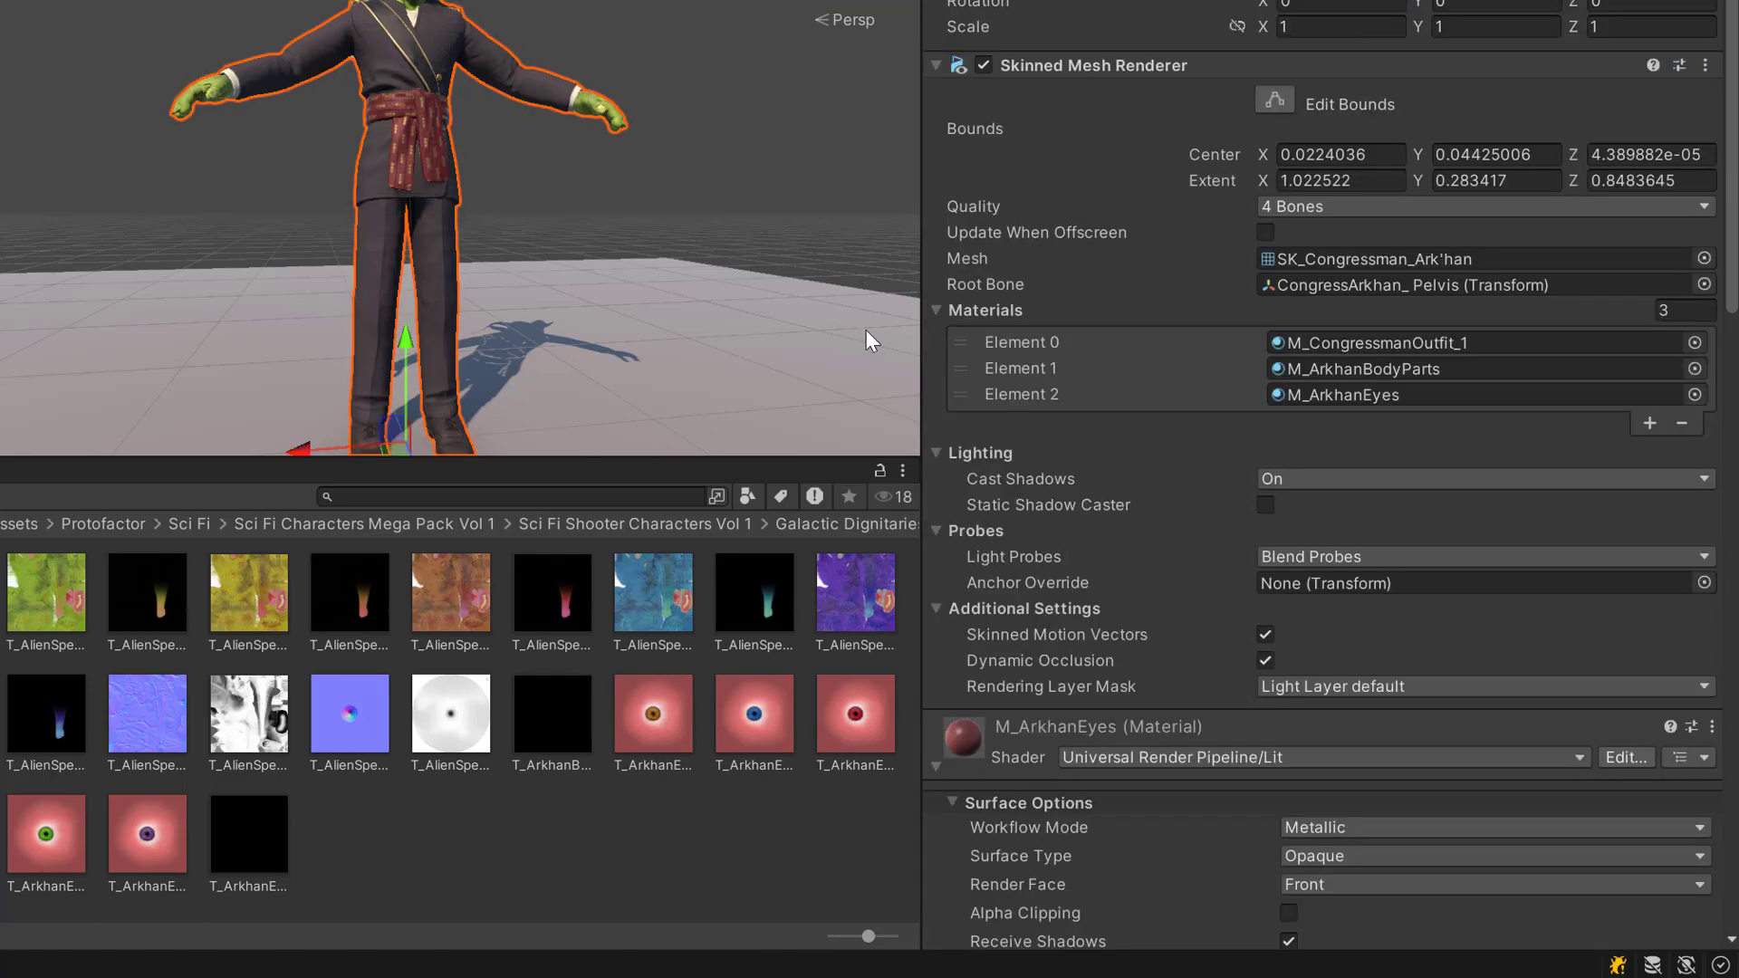
scroll("down", 3)
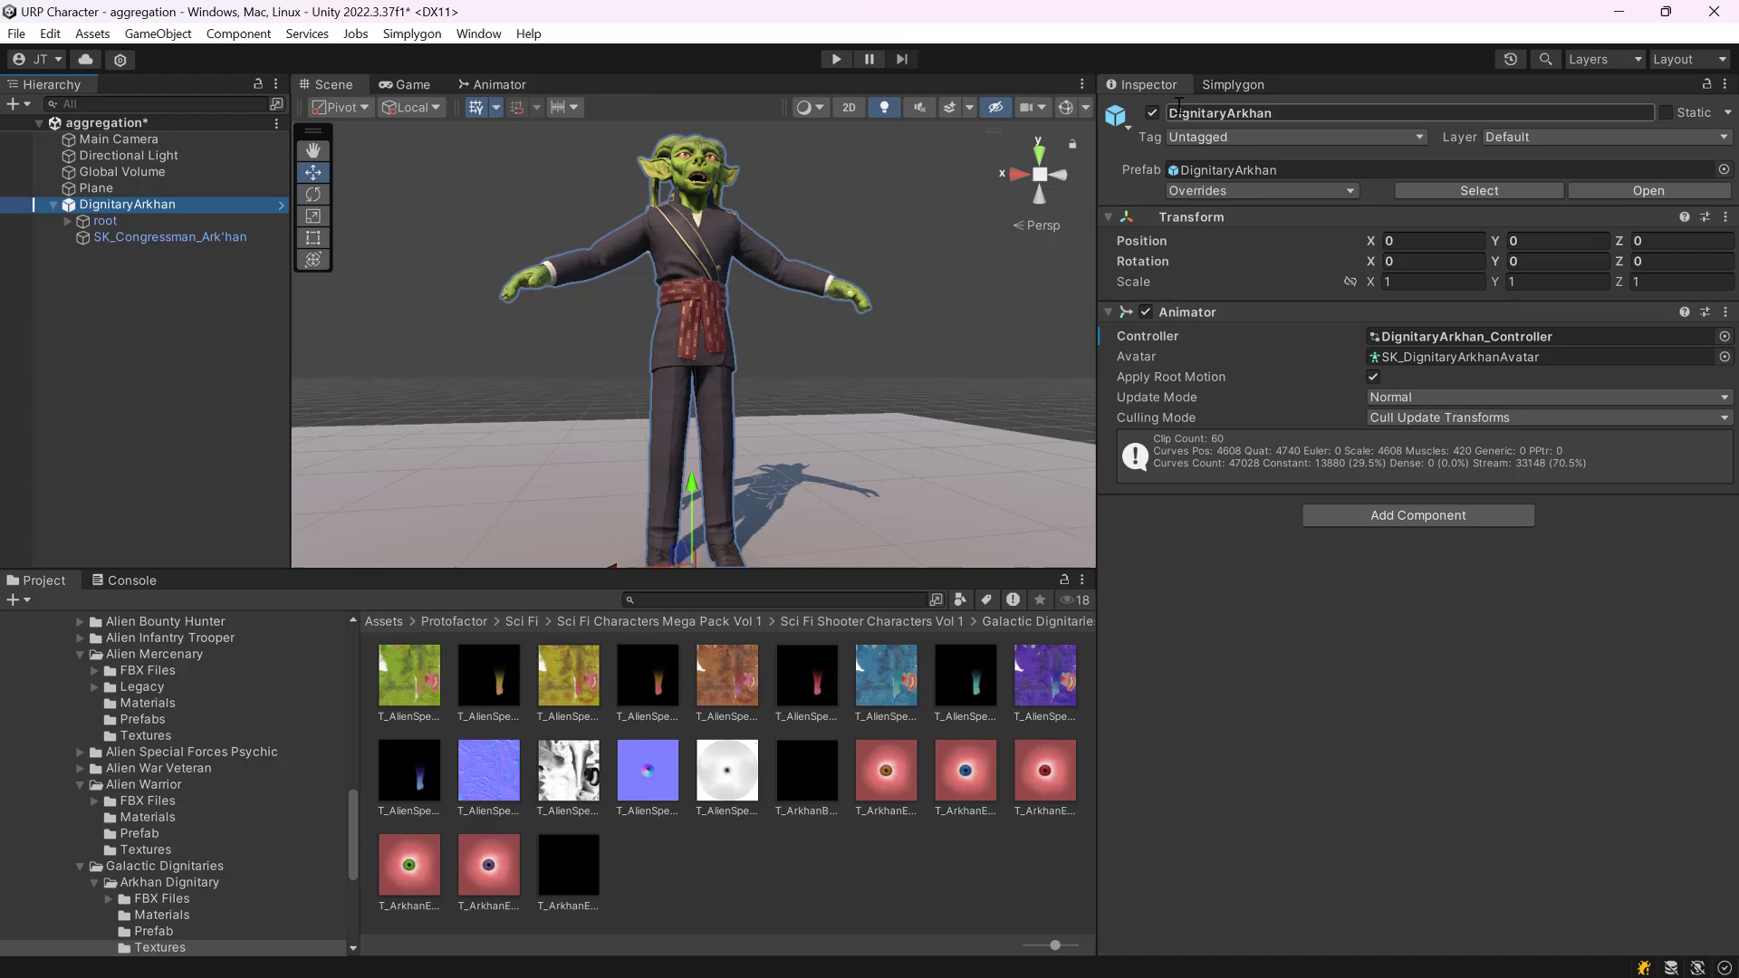
Add the Basic template 'Aggregation with material baking' LOD component from the Simplygon panel
left_click(1232, 84)
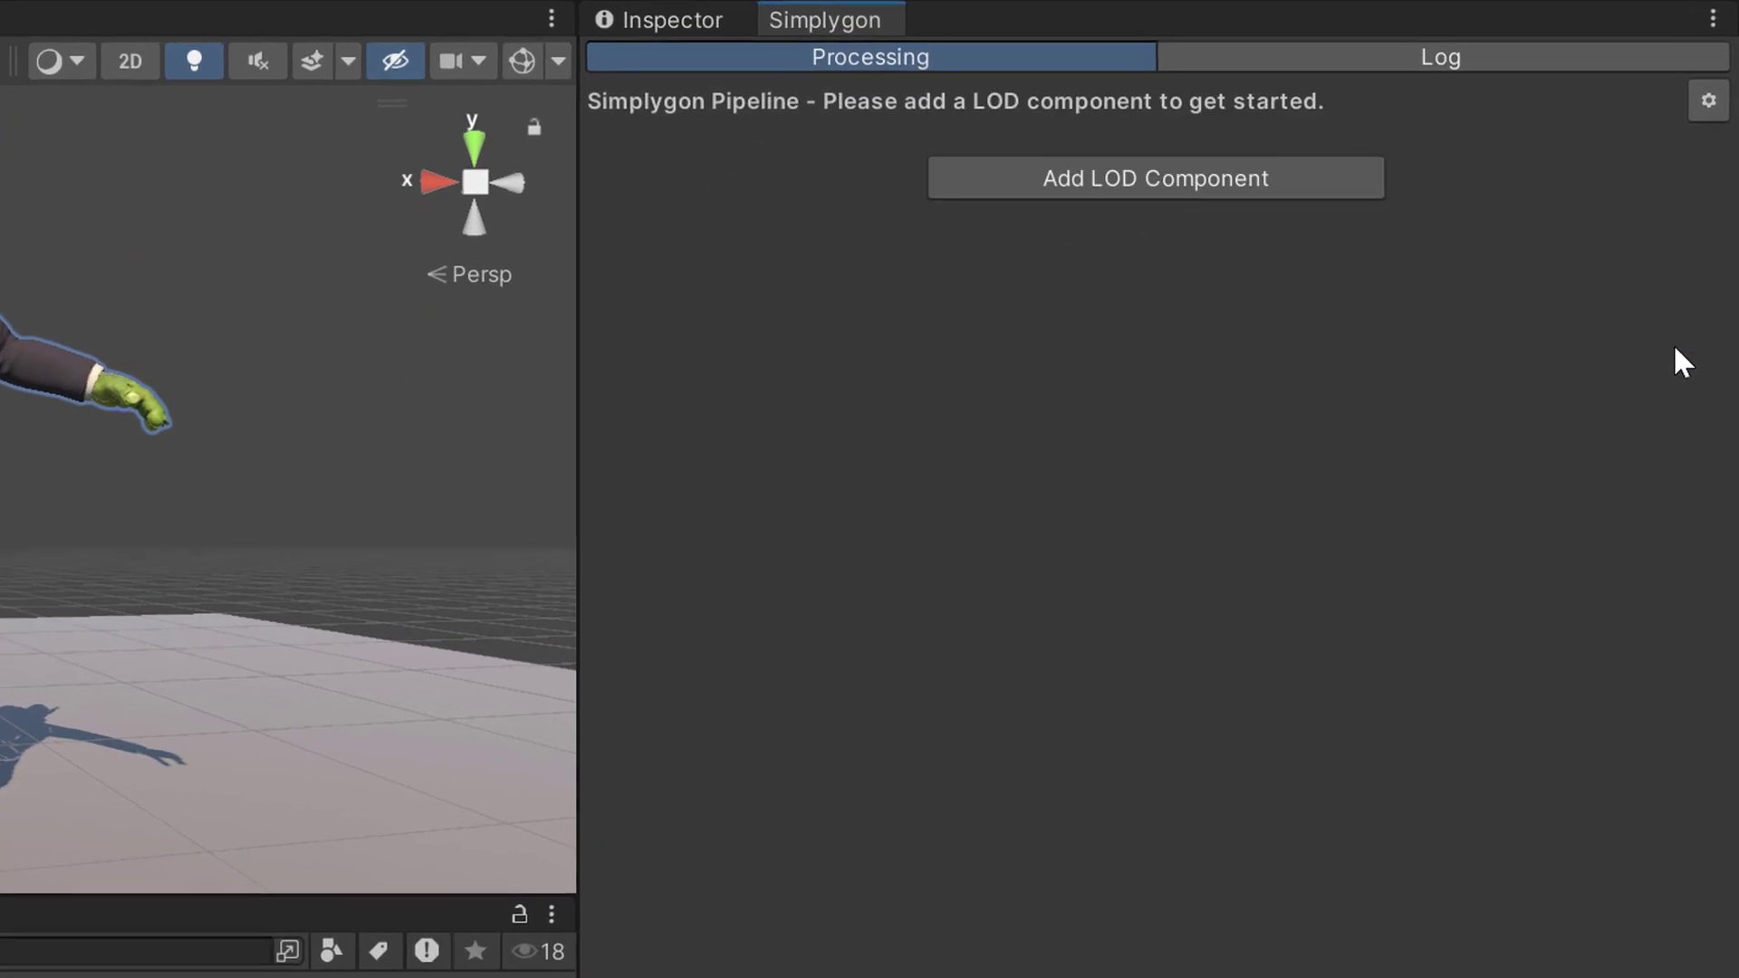
mouse_move(1327, 369)
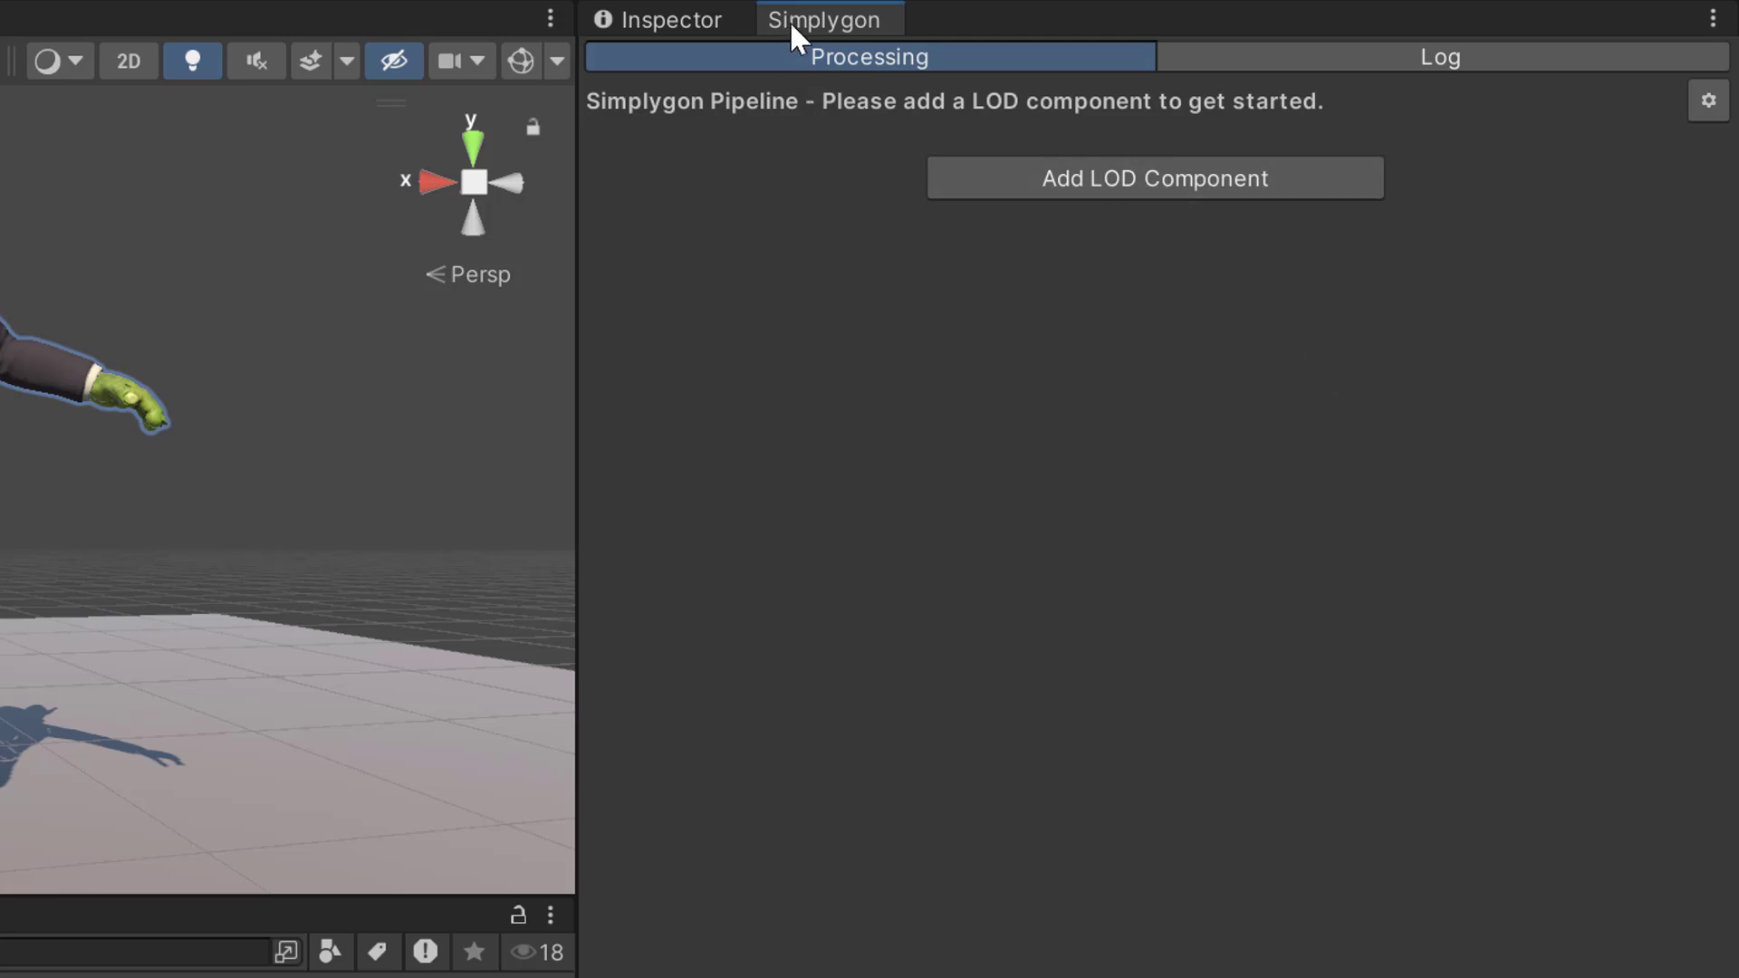
left_click(1153, 178)
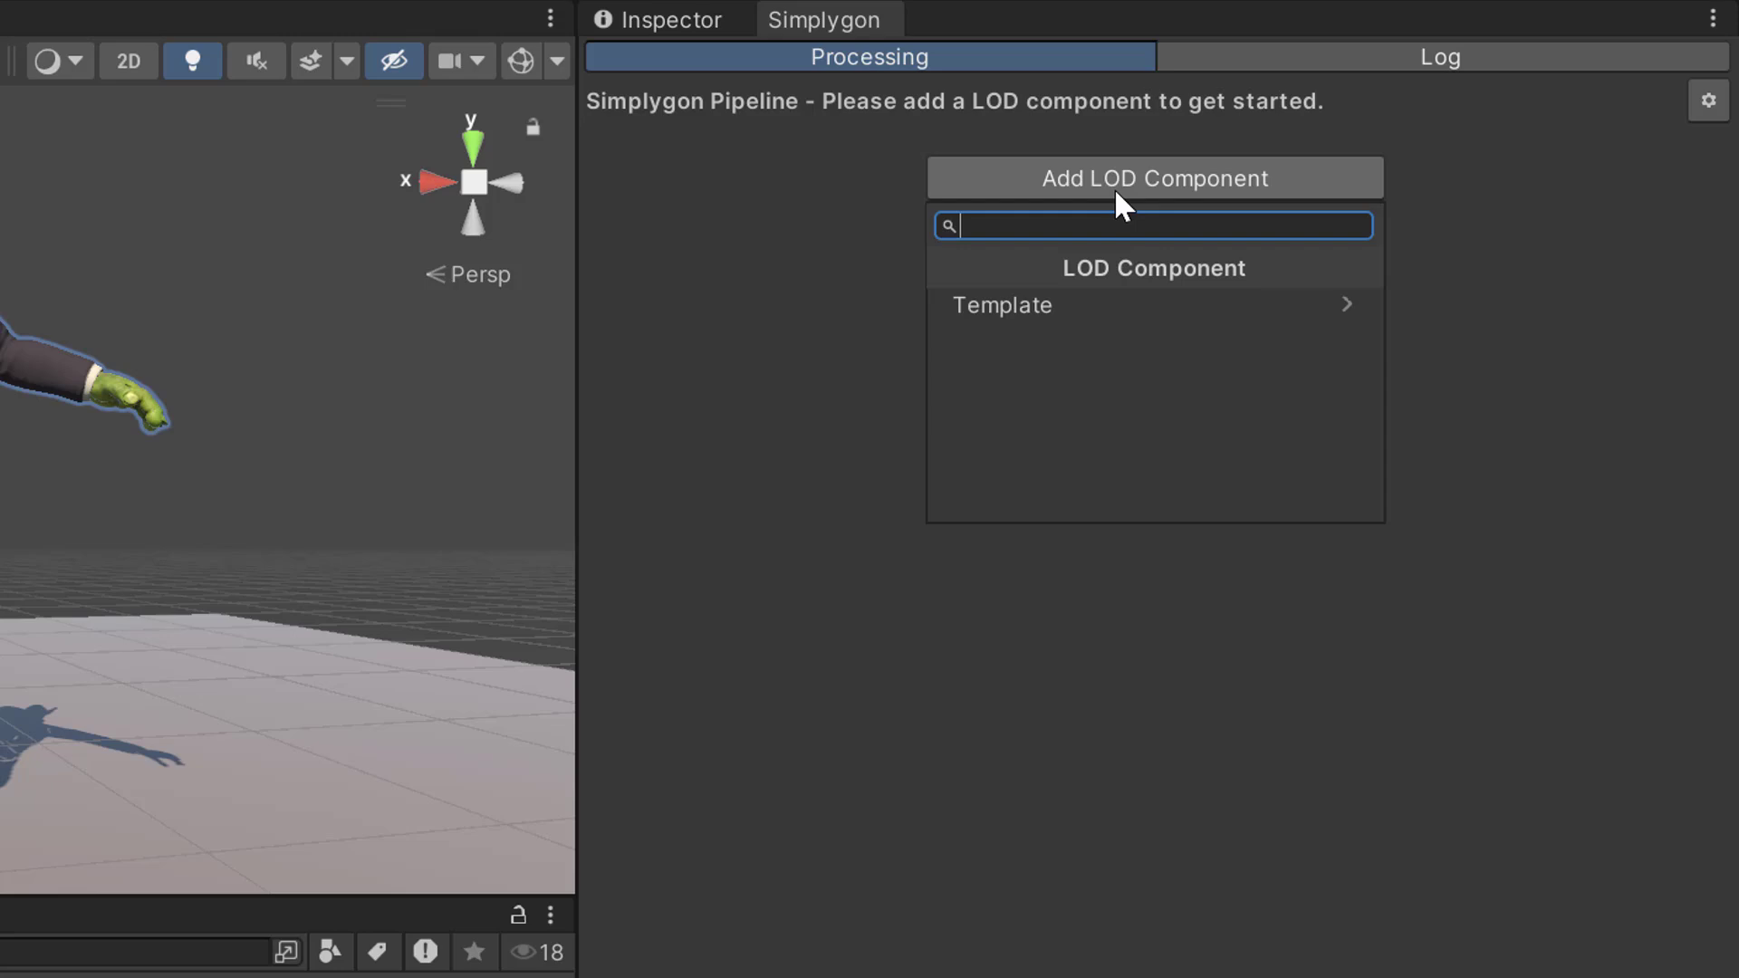
left_click(1000, 306)
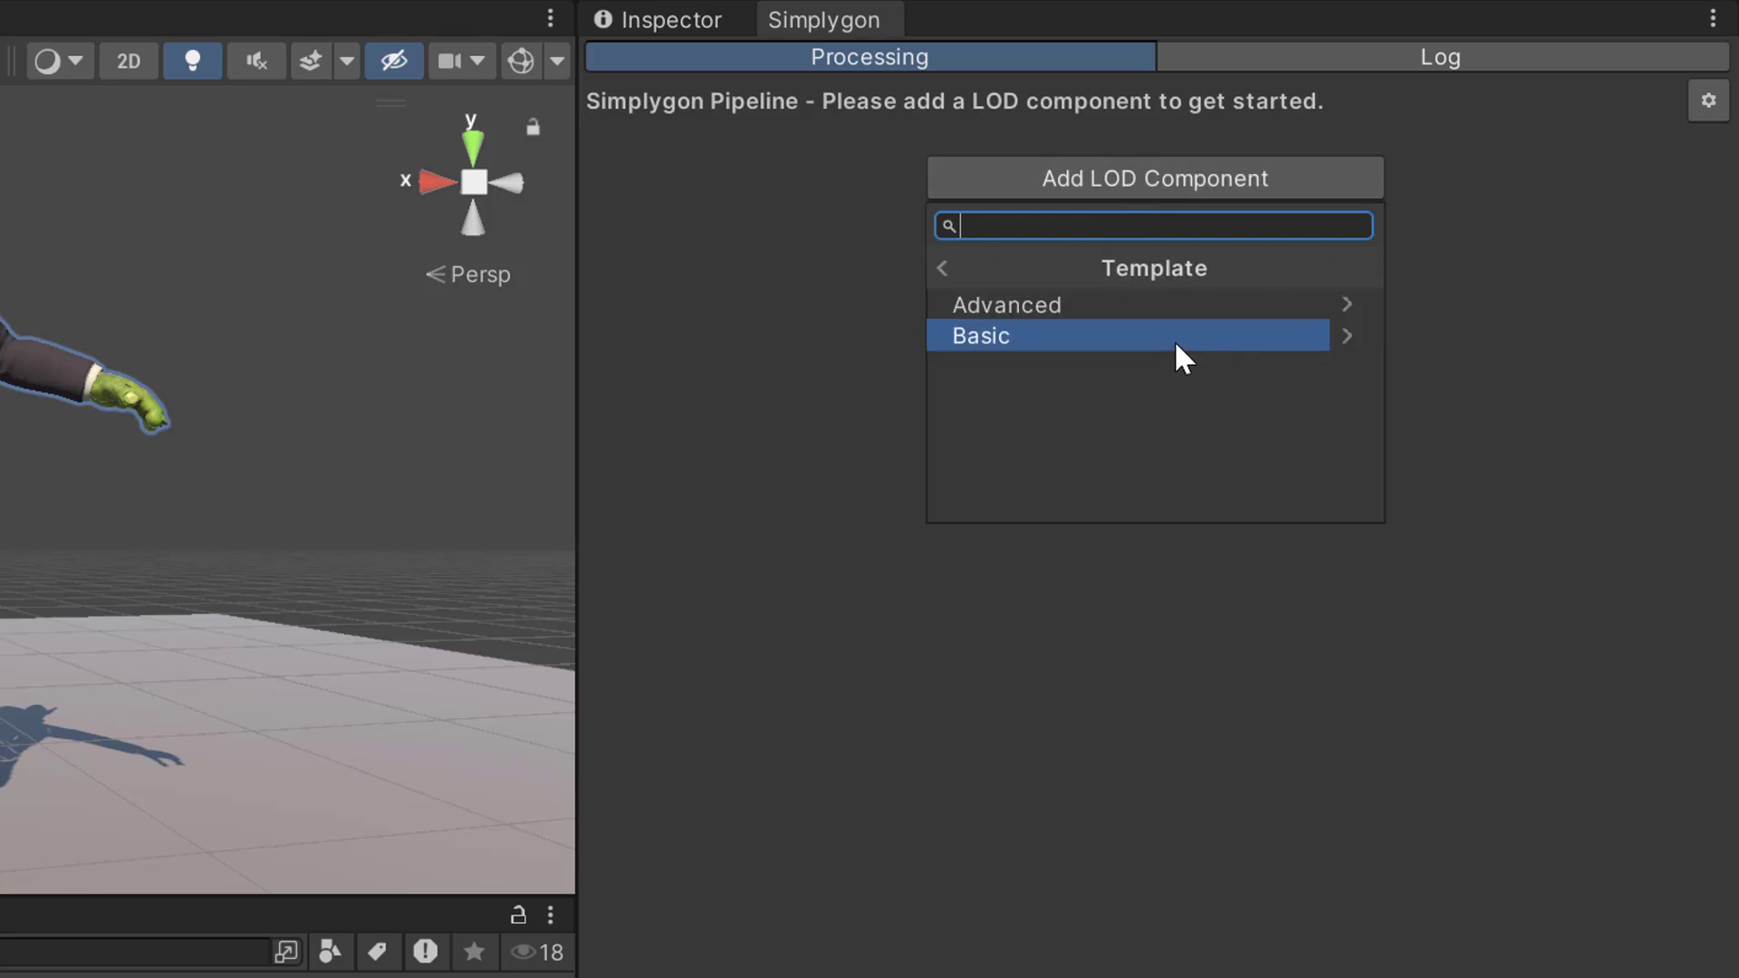
left_click(980, 335)
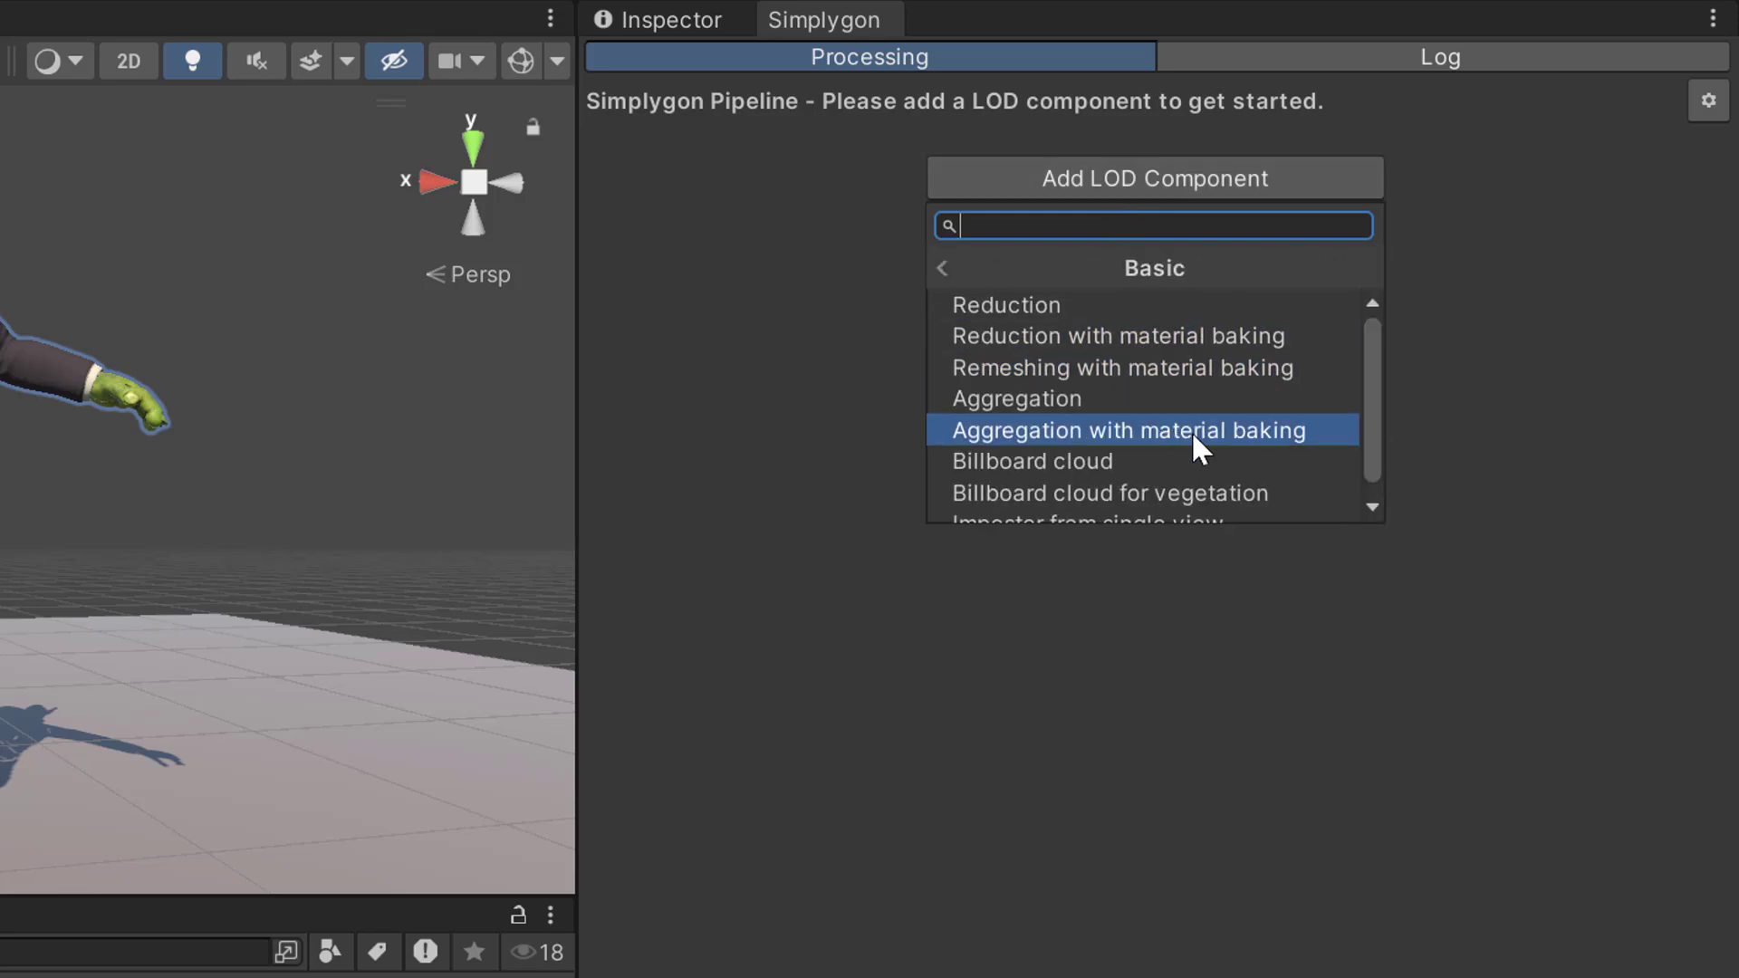
left_click(1127, 430)
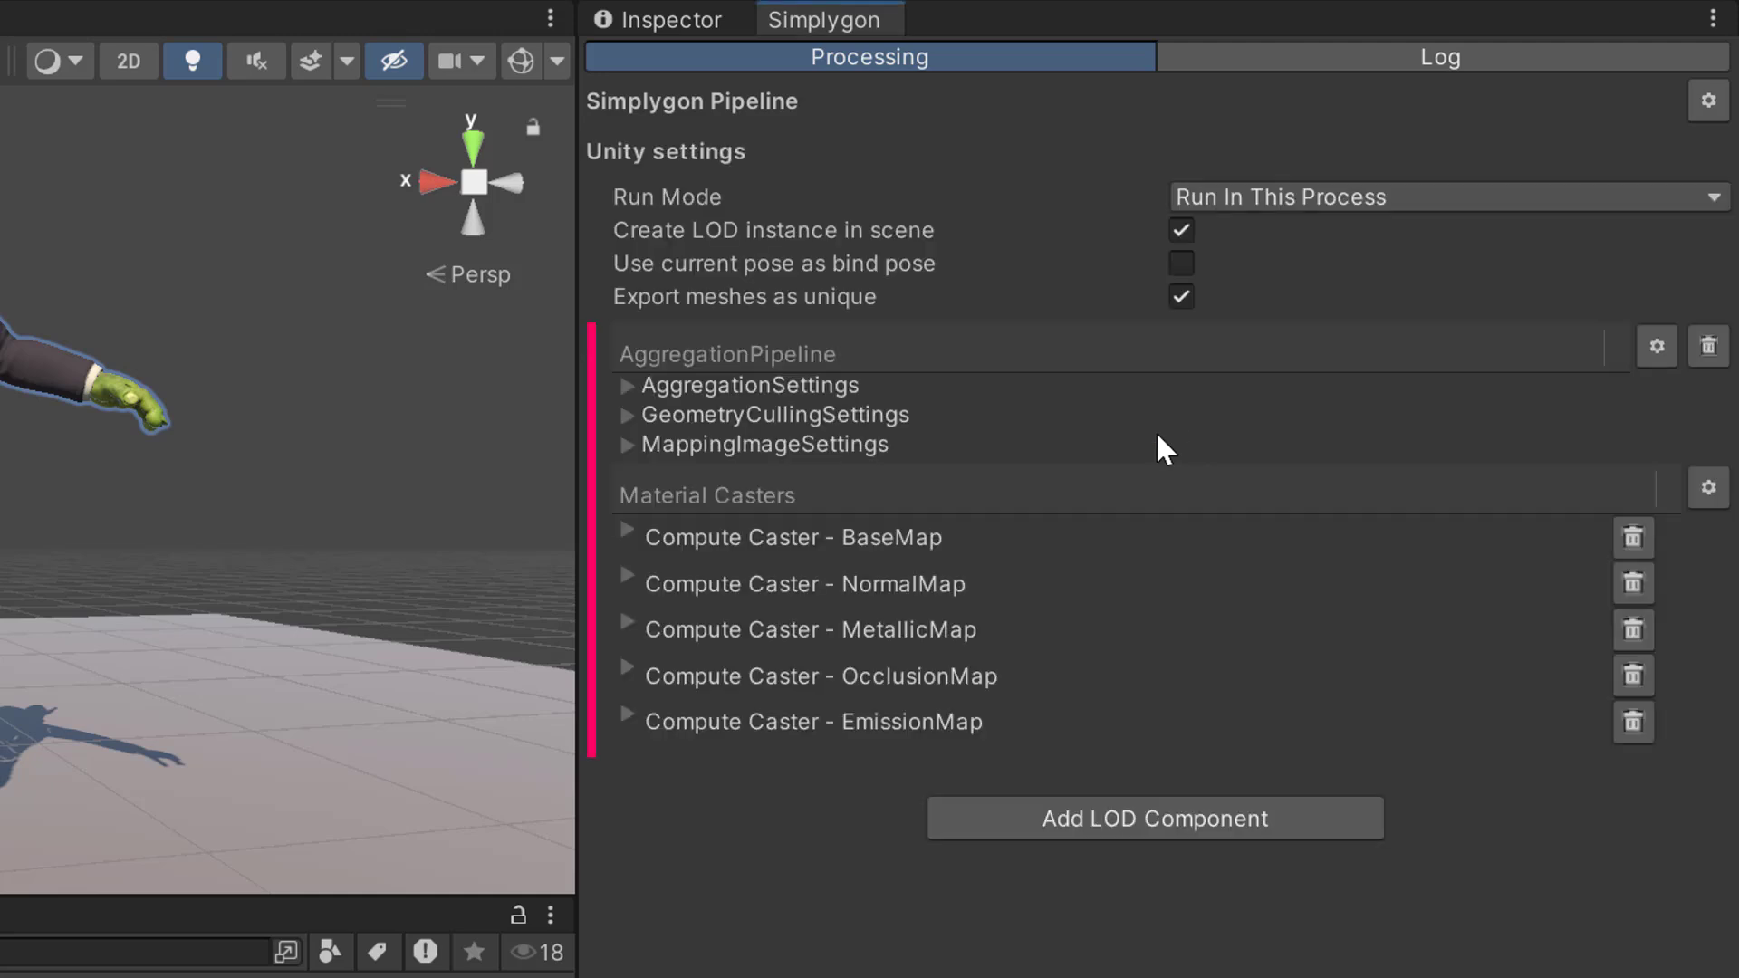
Uncheck Enable Geometry Culling in AggregationSettings and view the scene as wireframe
left_click(626, 384)
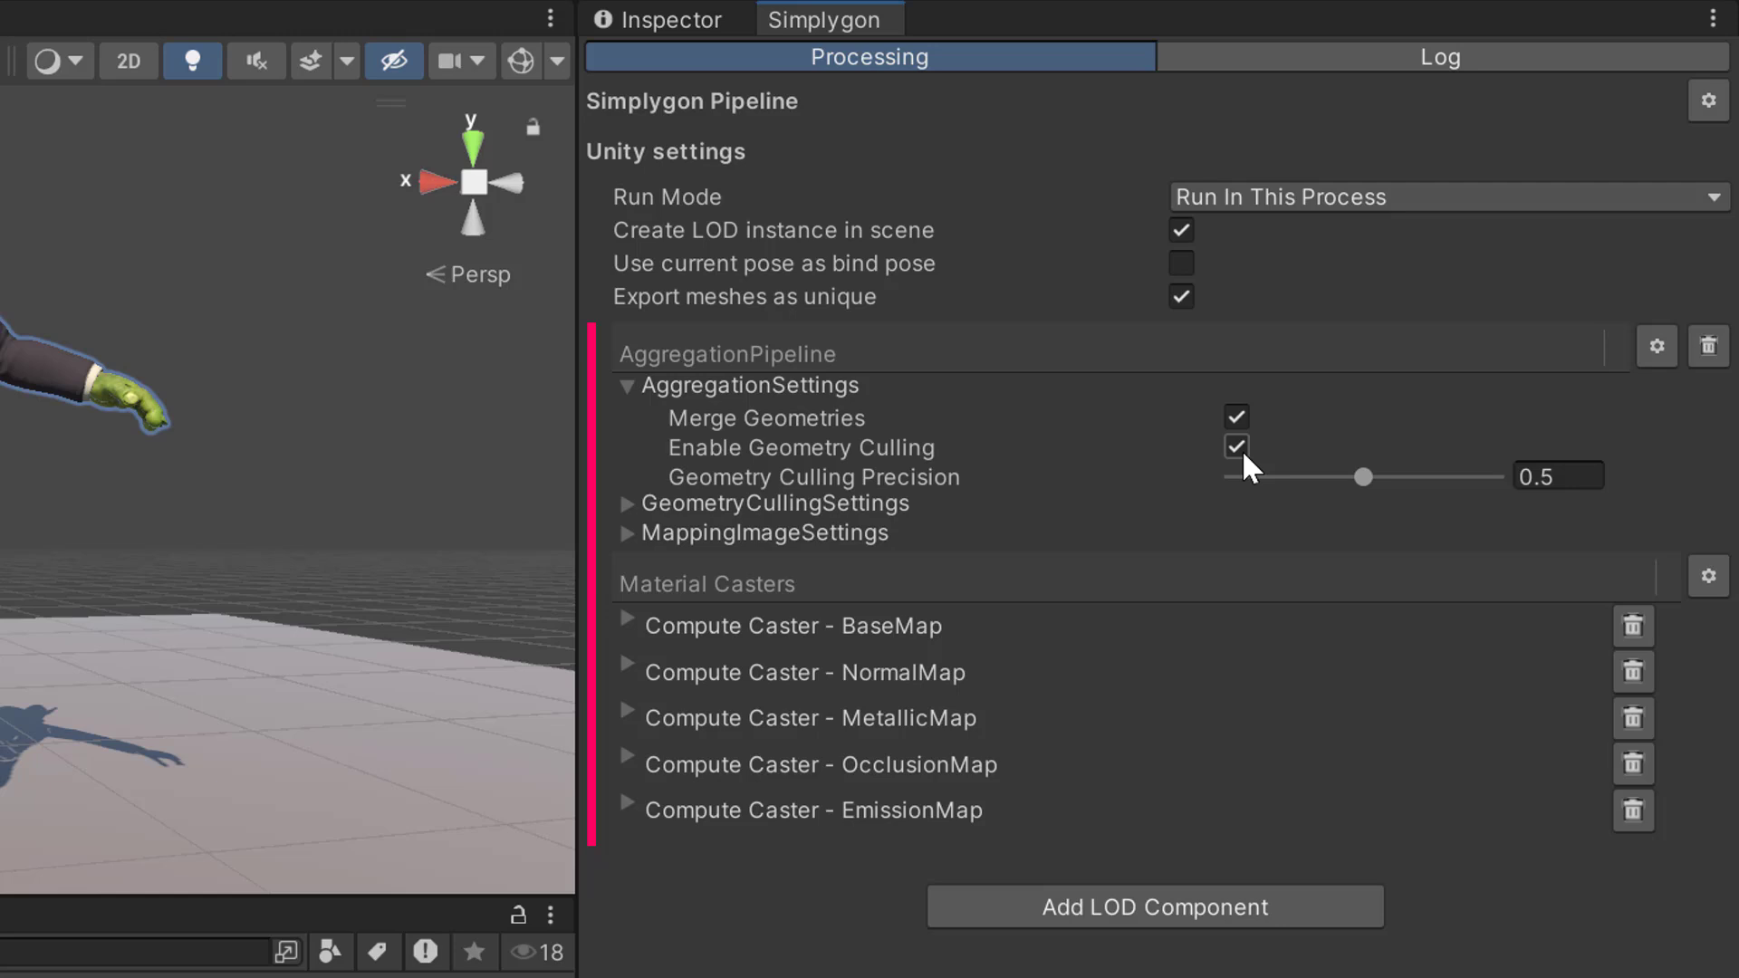
left_click(1235, 446)
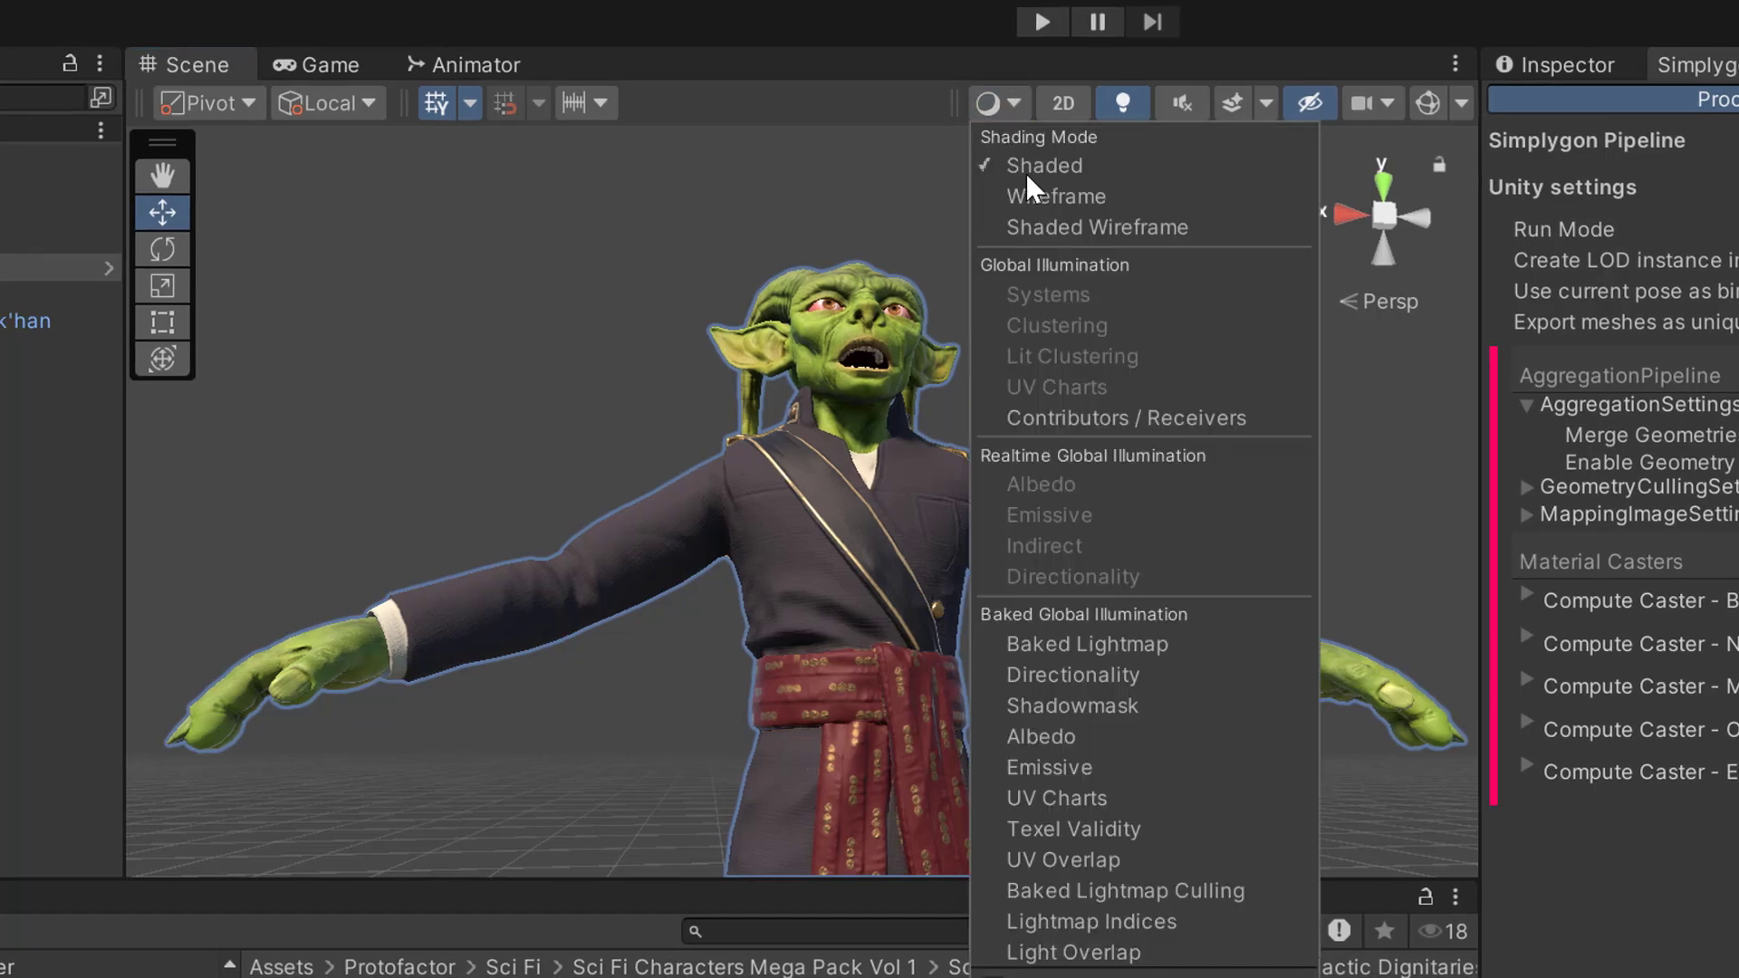
left_click(1054, 197)
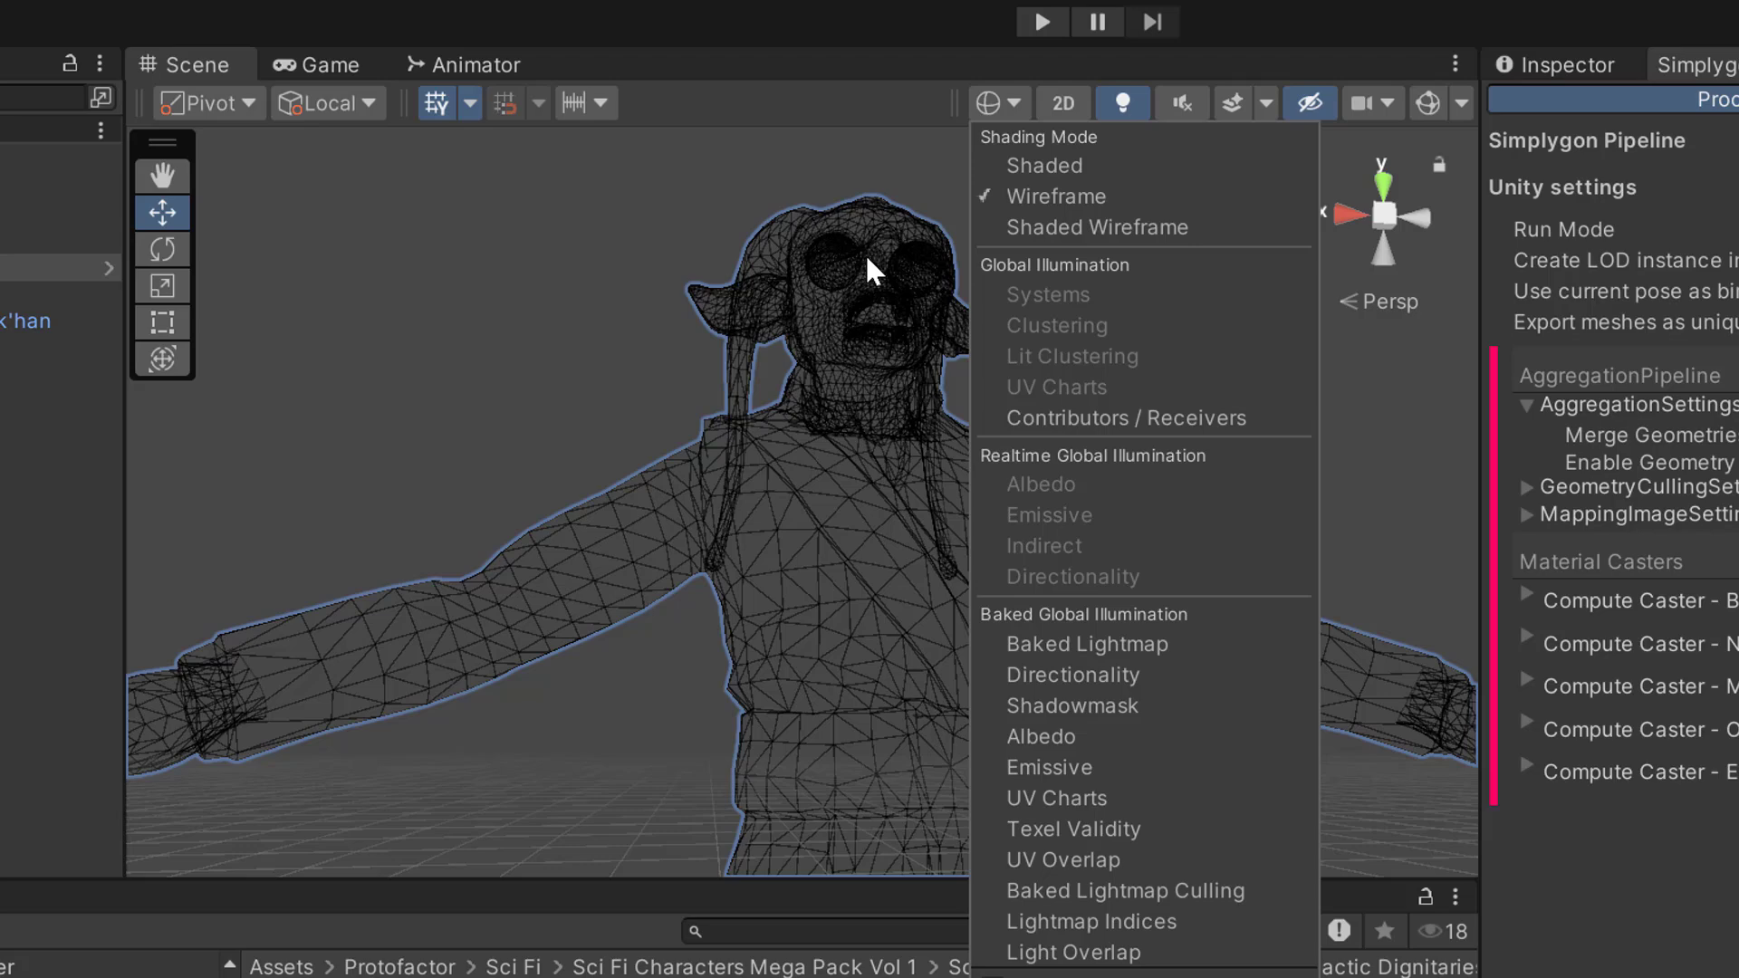
left_click(1043, 165)
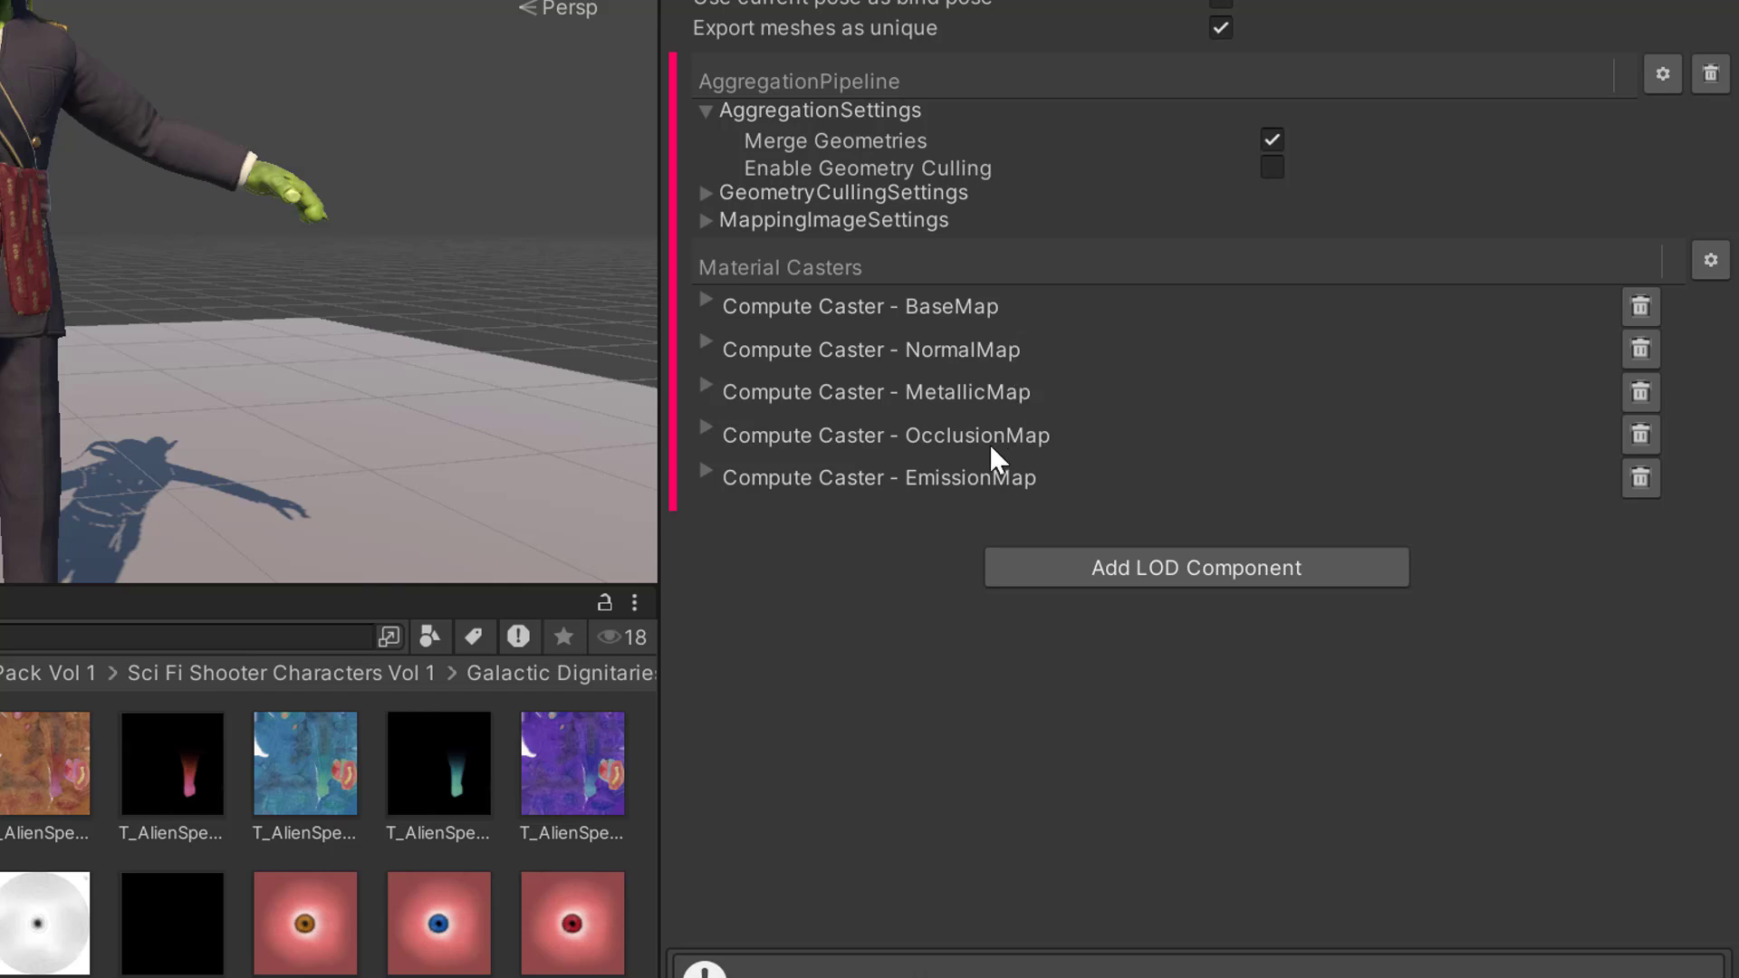
mouse_move(972, 499)
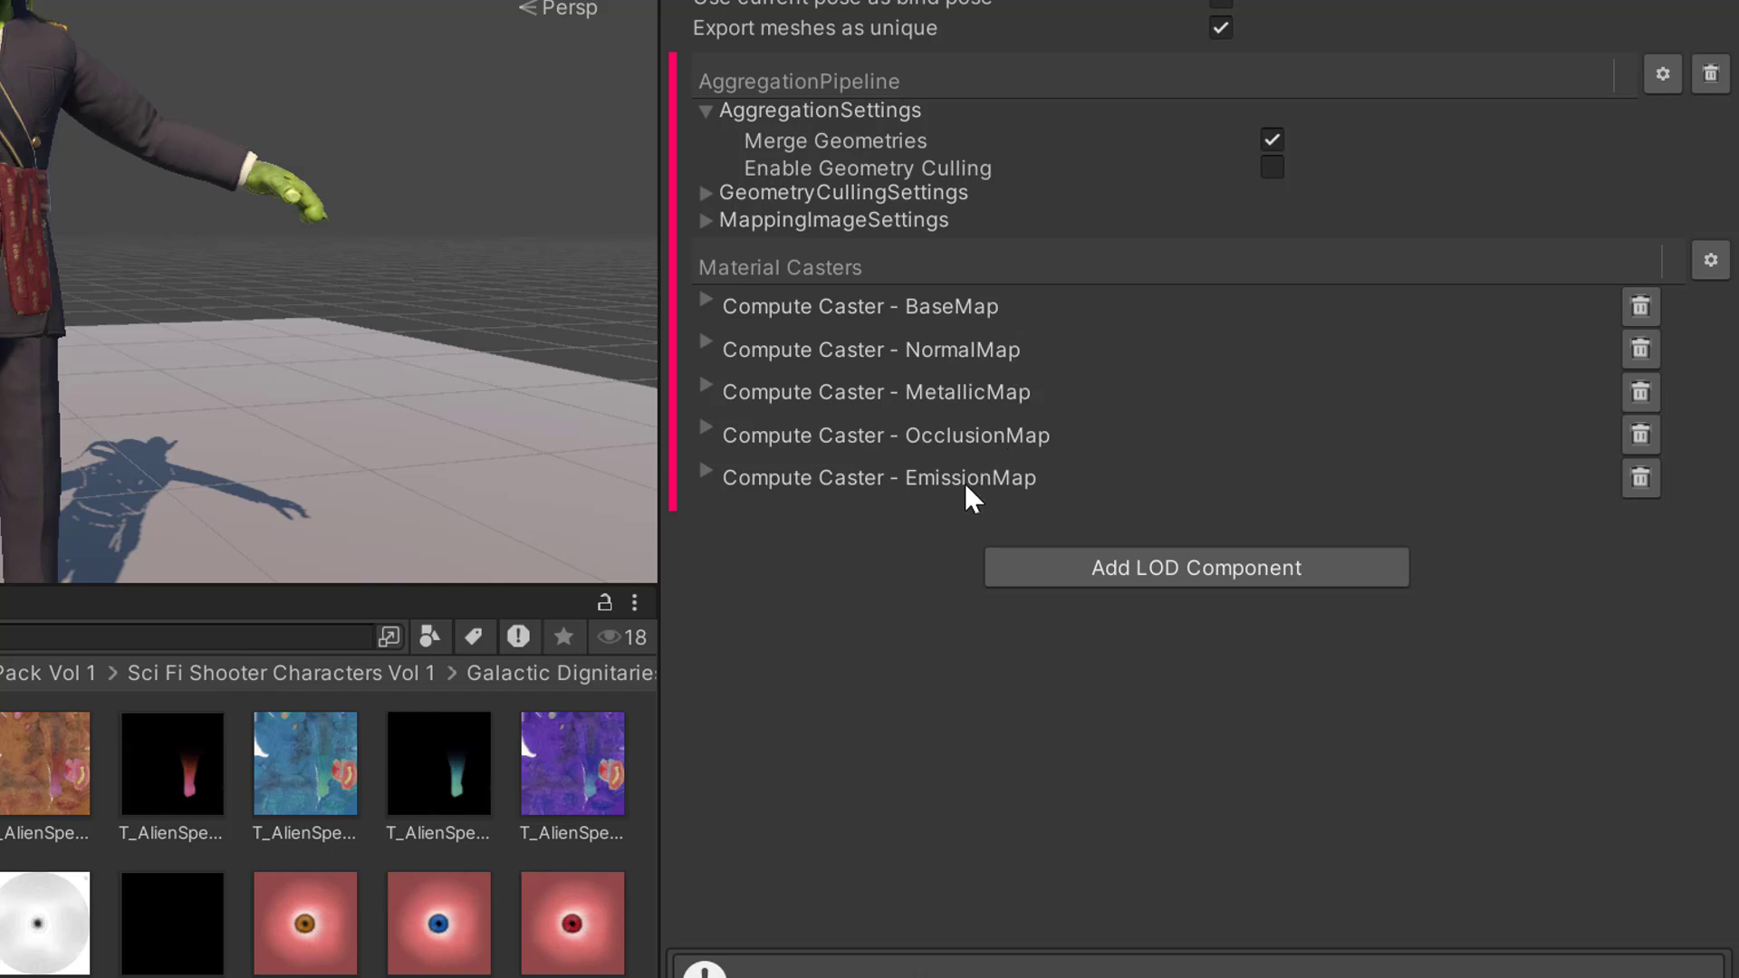
mouse_move(988, 319)
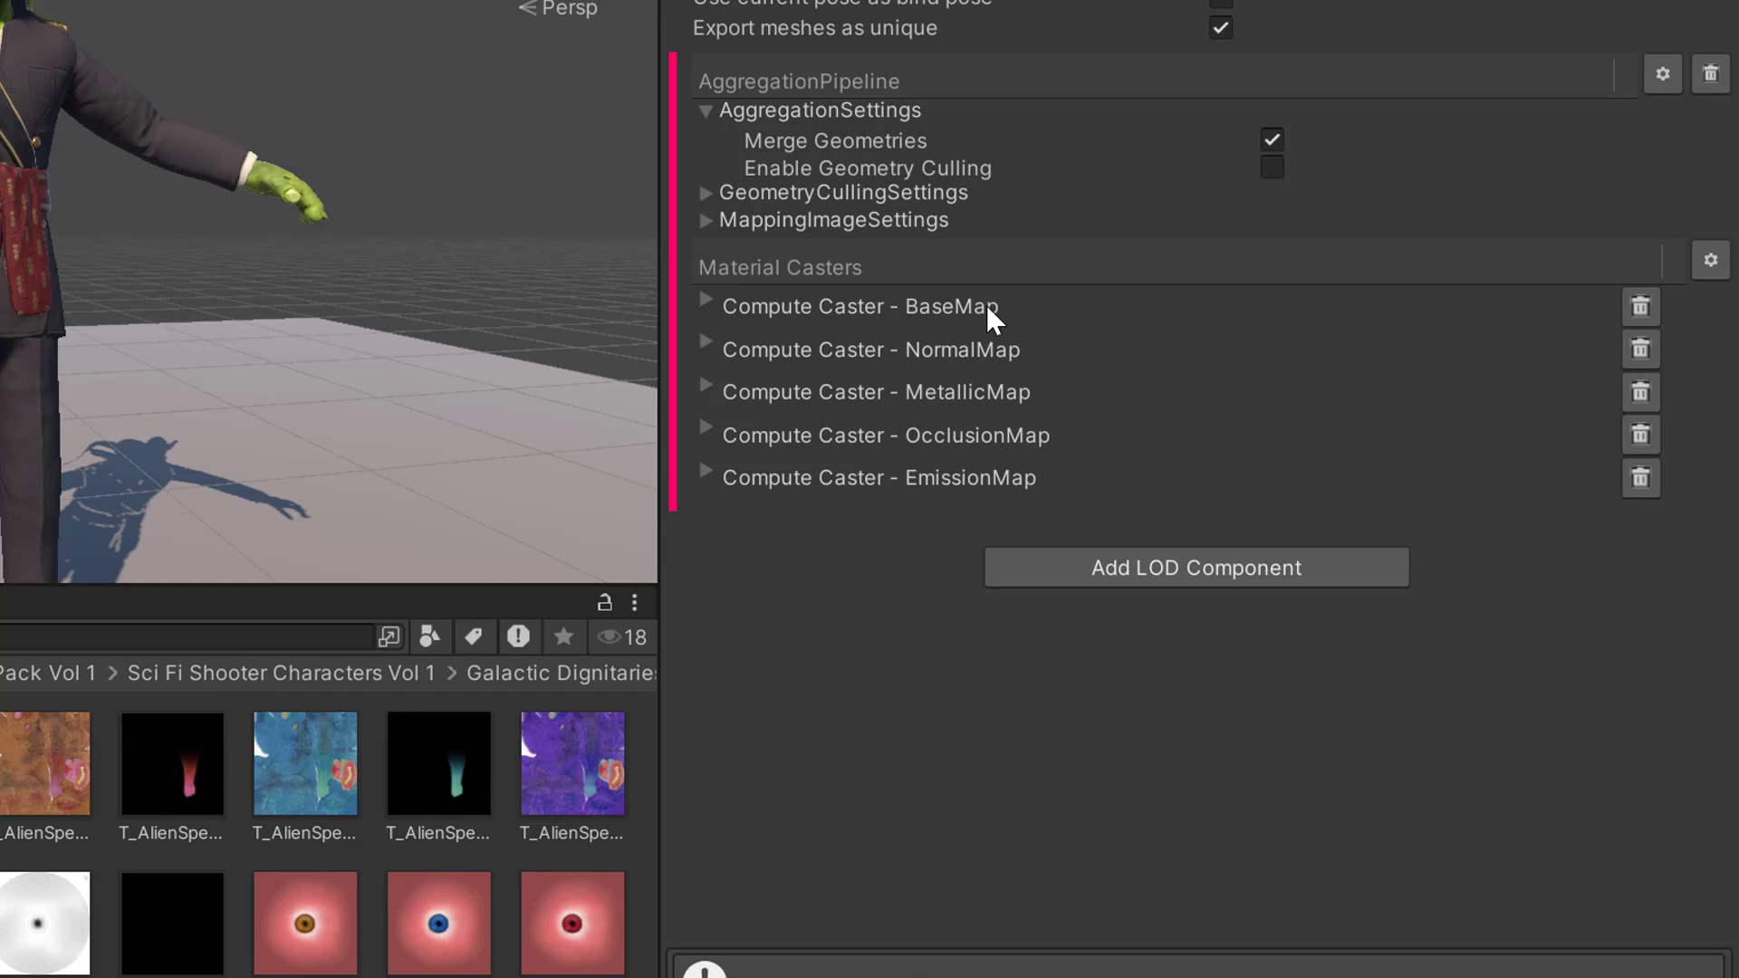
mouse_move(993, 372)
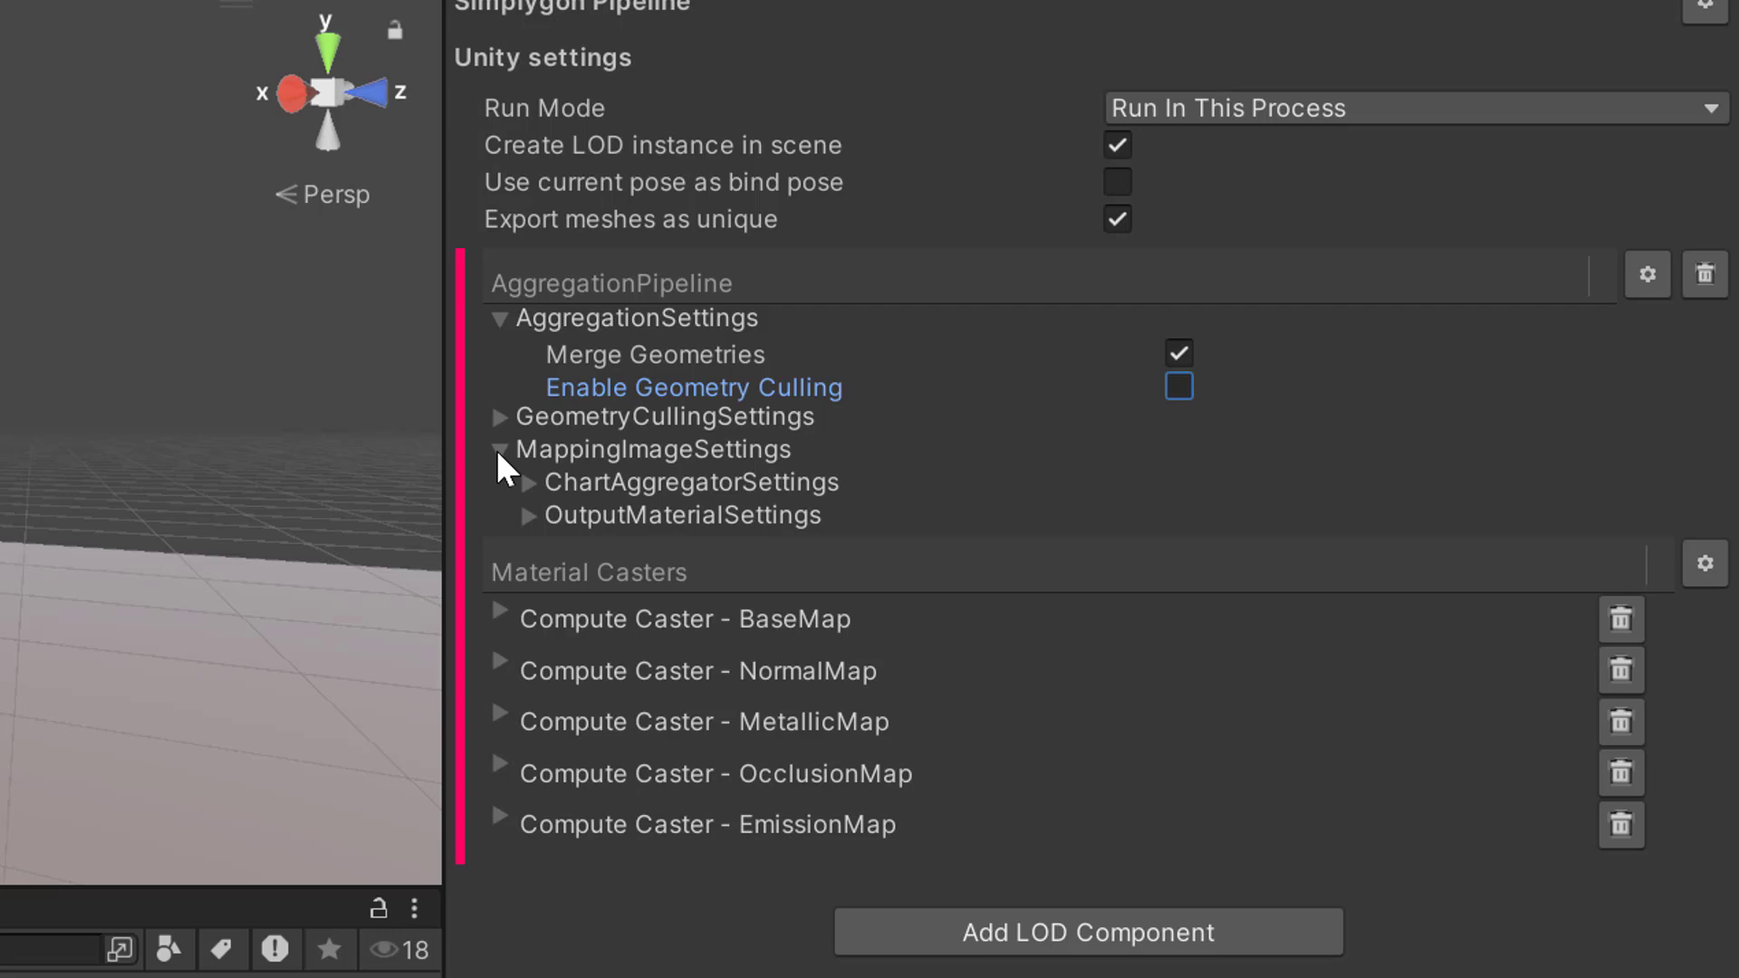
mouse_move(560, 475)
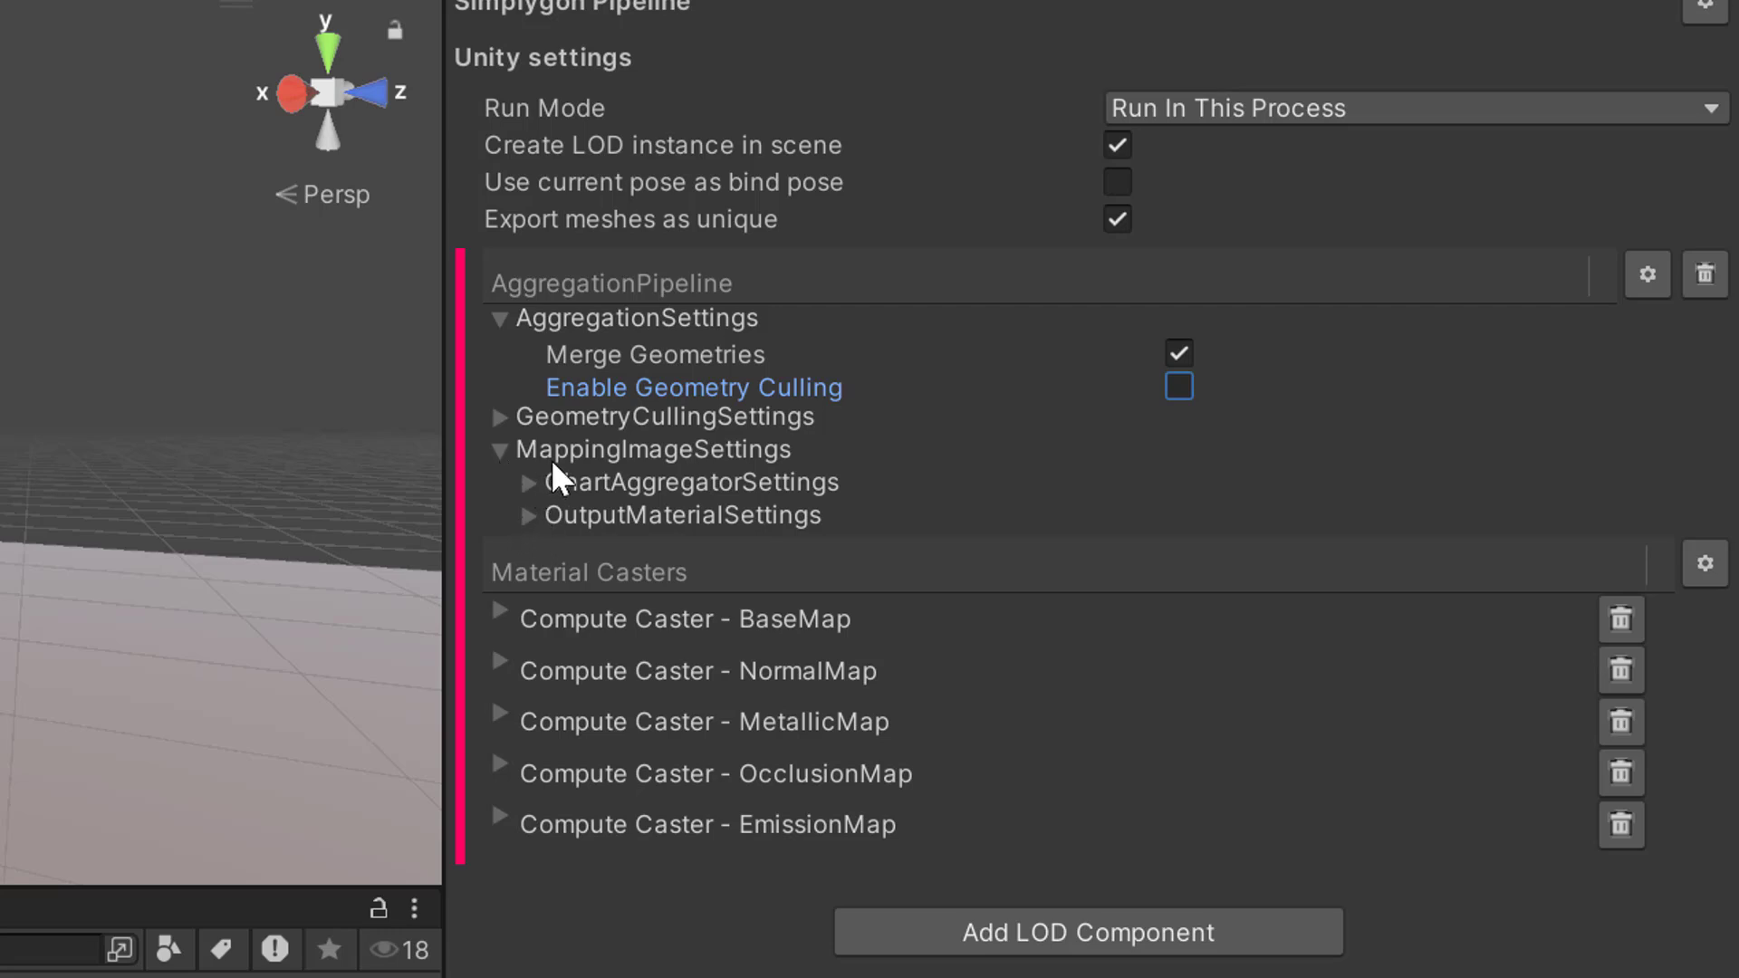
Expand OutputMaterialSettings to show Texture Width and Height of 1024
left_click(530, 514)
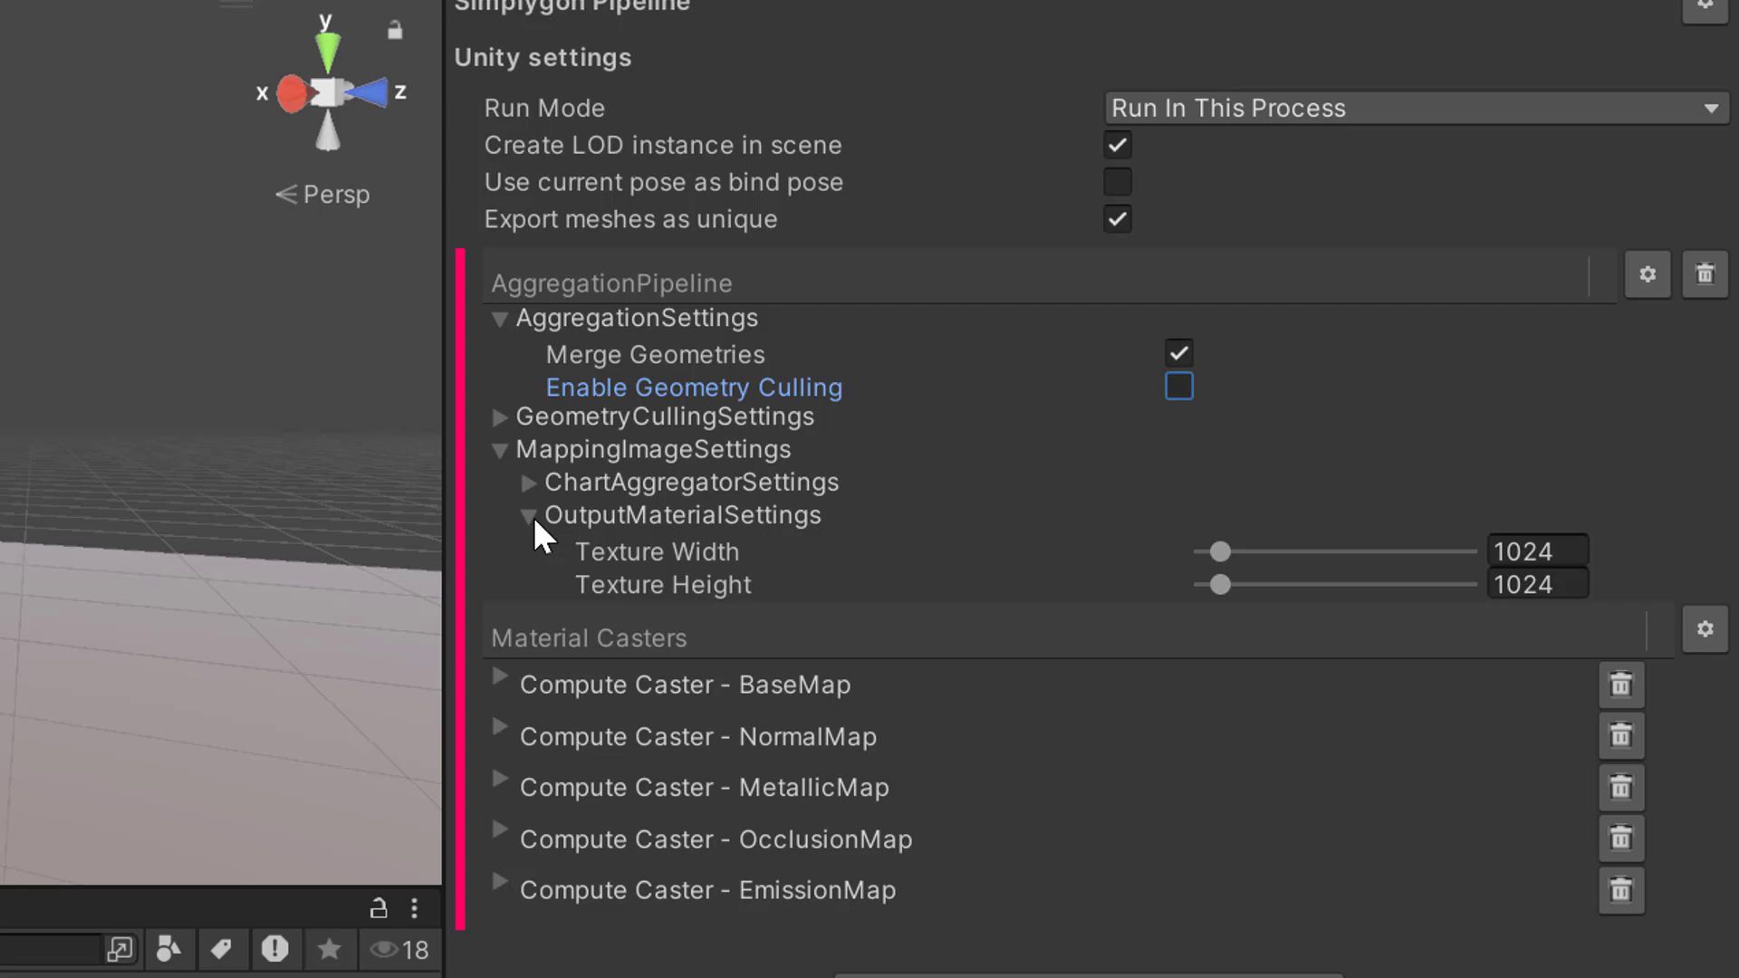
mouse_move(834, 632)
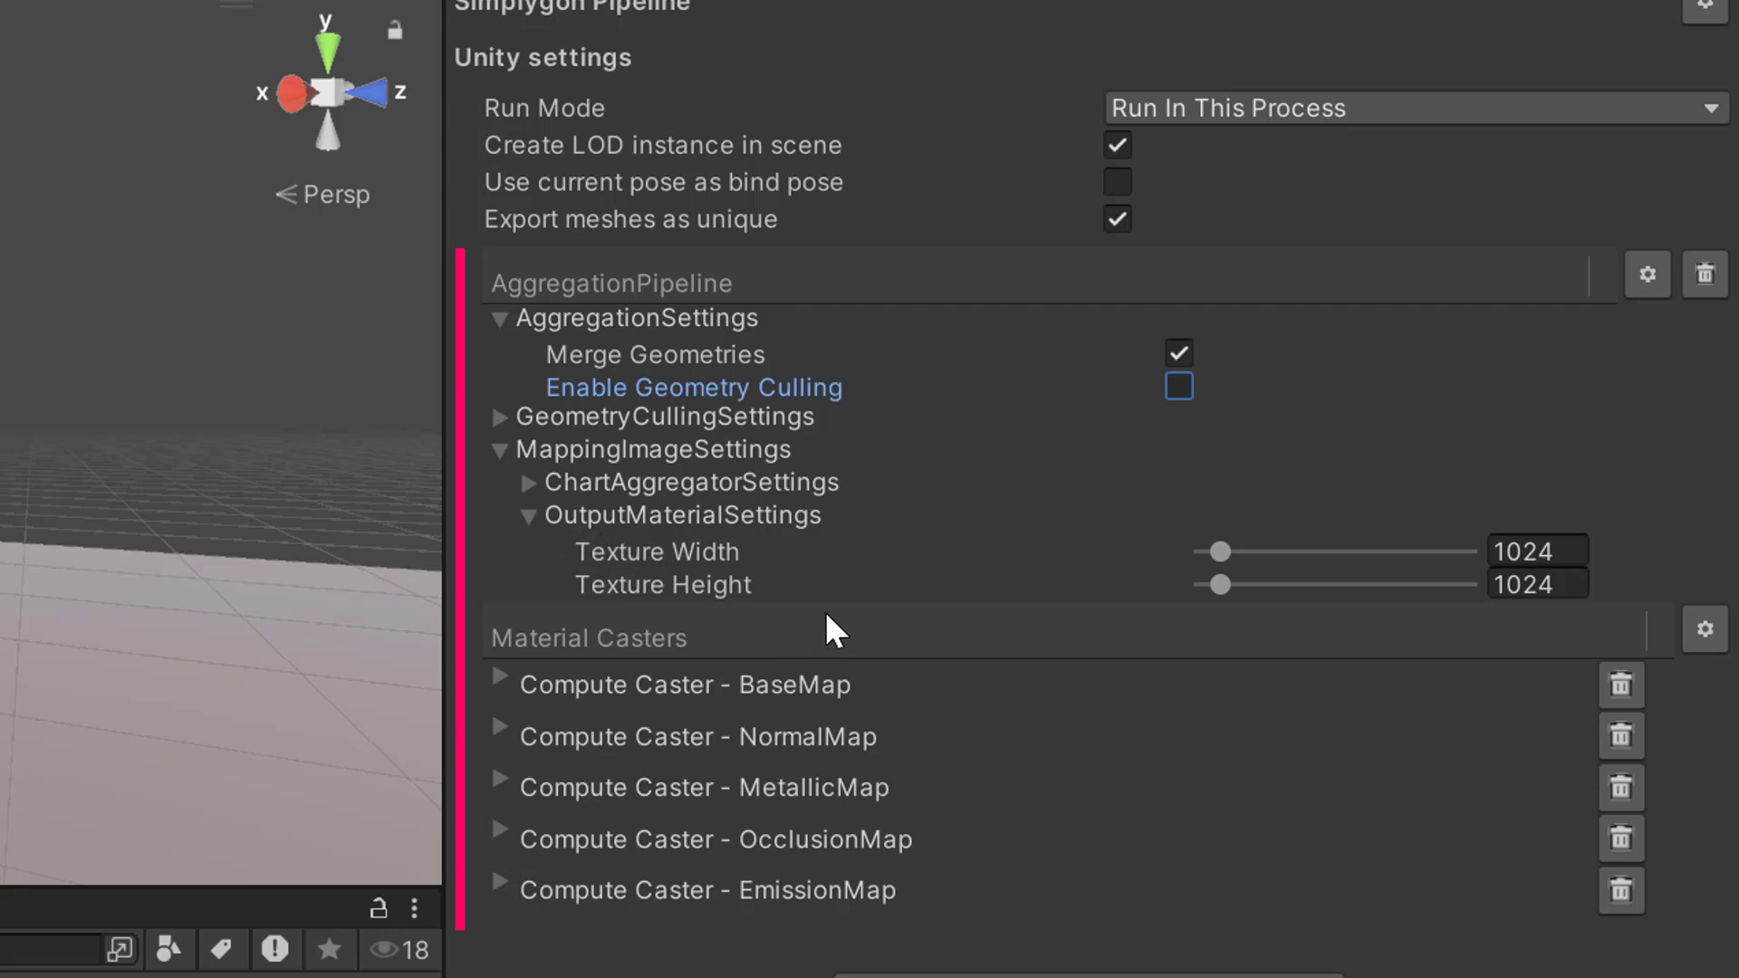
mouse_move(766, 582)
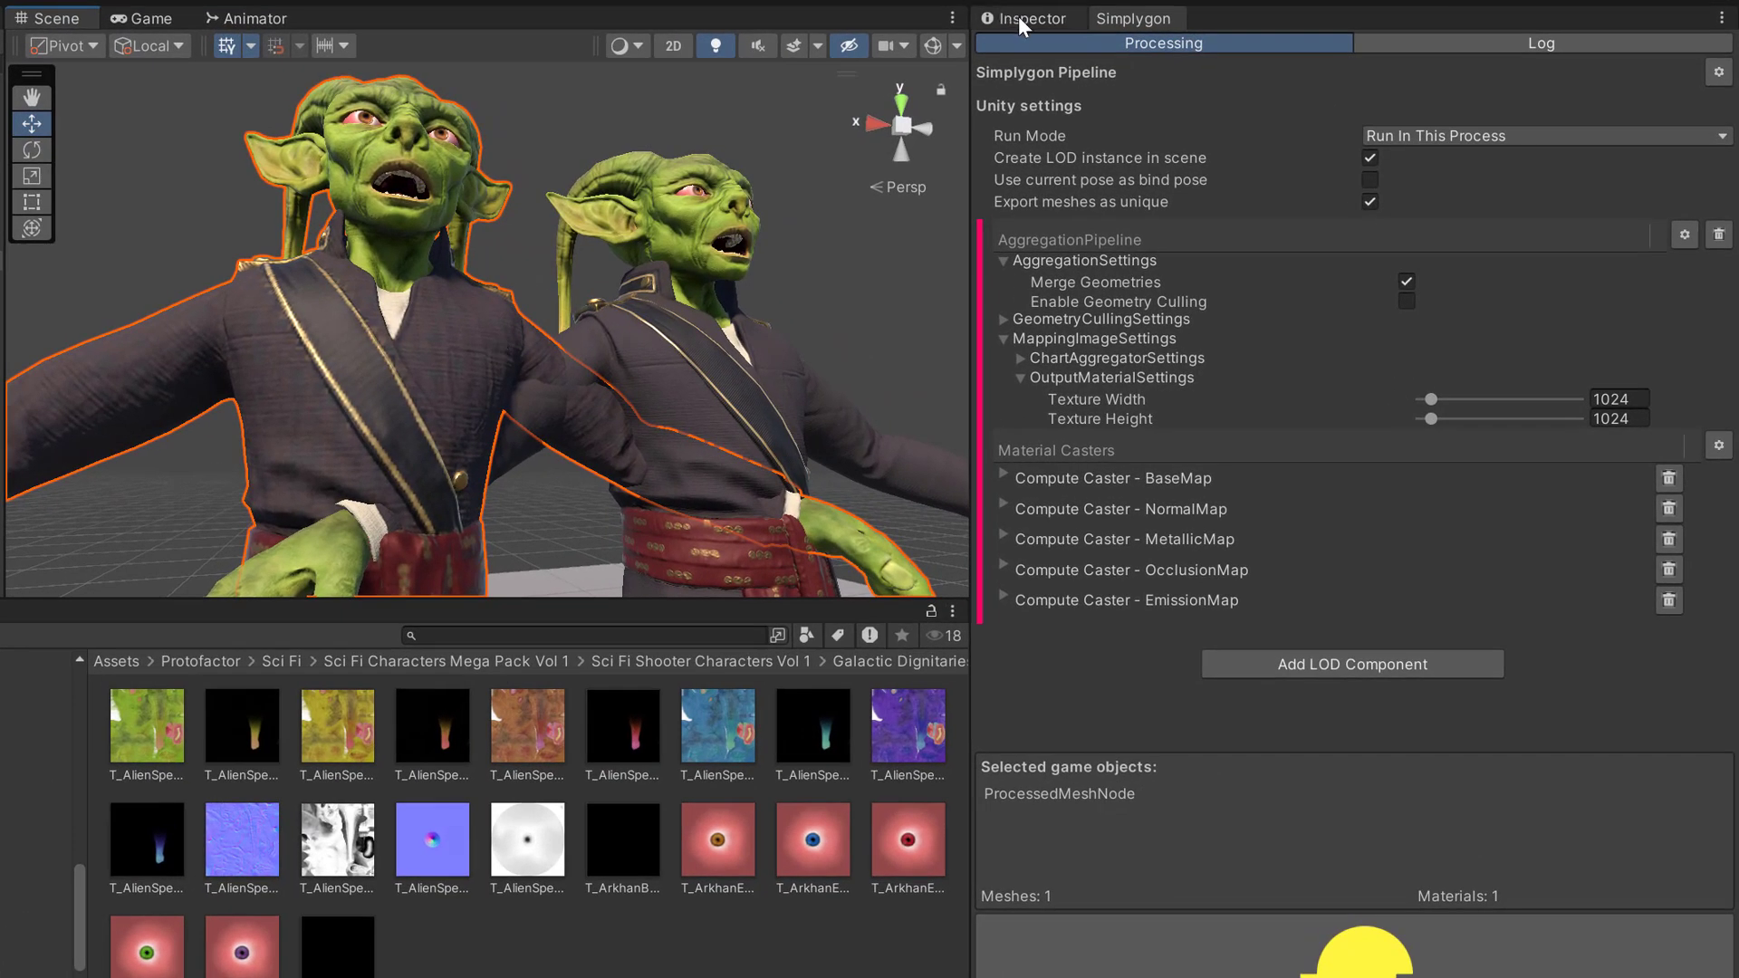
View ProcessedMeshNode's Skinned Mesh Renderer with its single SimplygonCastMaterial_LOD1
left_click(1026, 18)
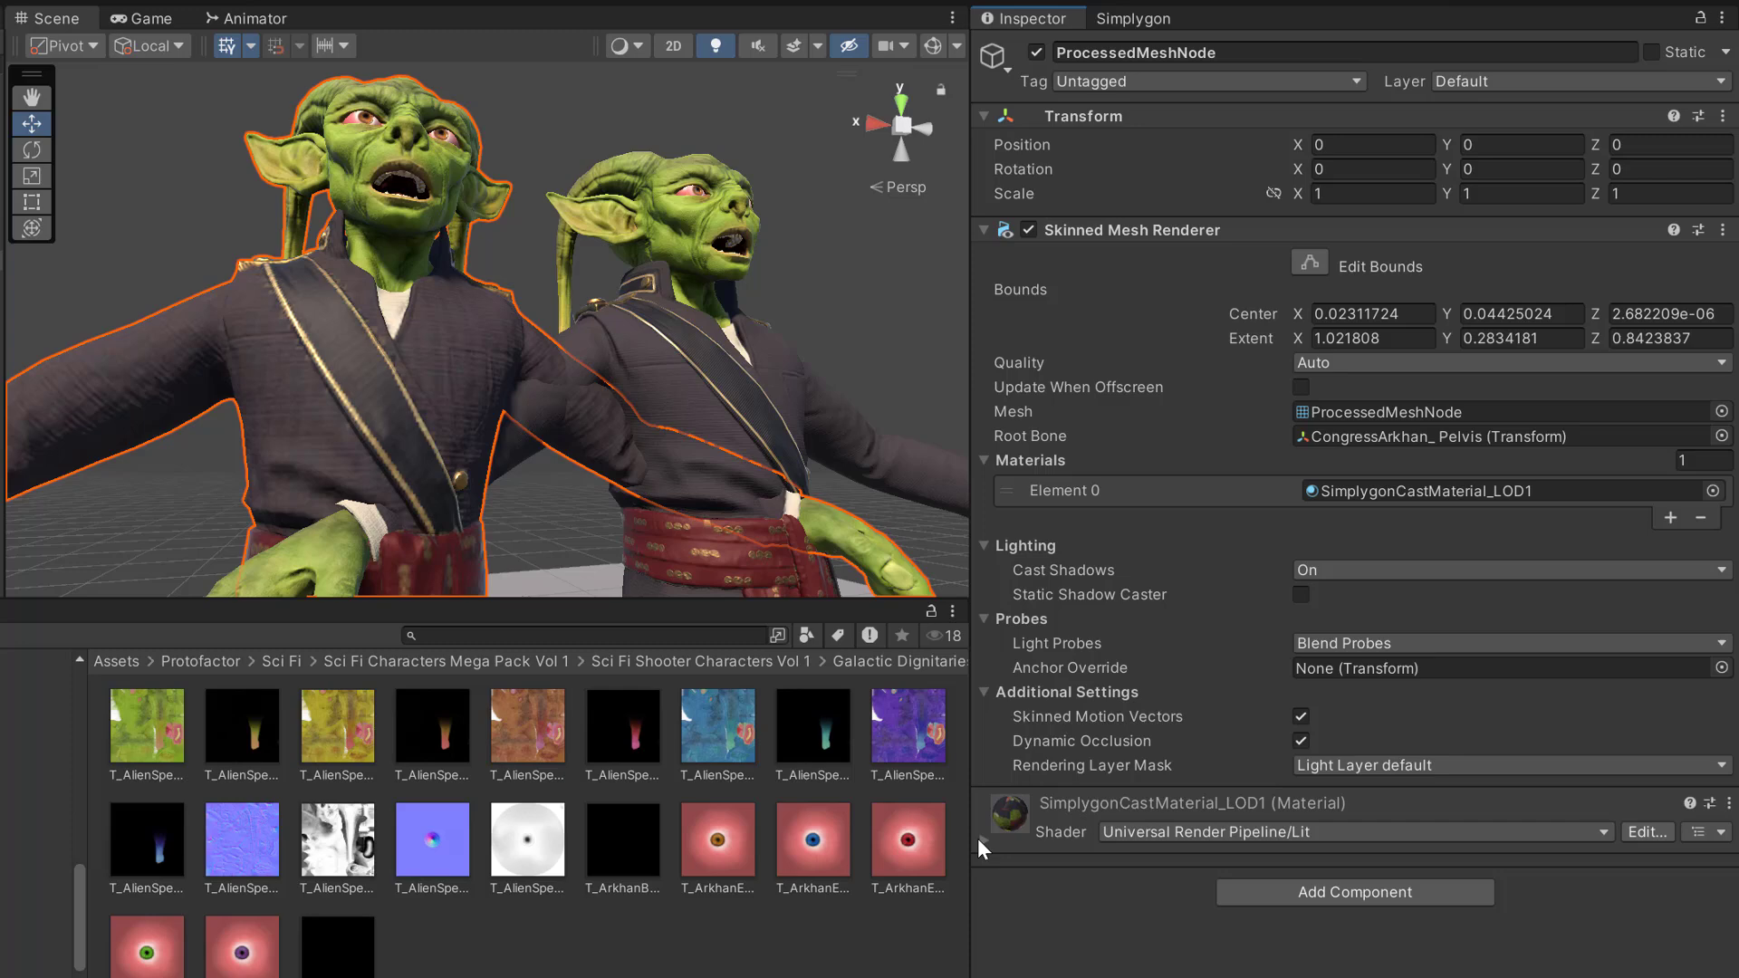
scroll("down", 3)
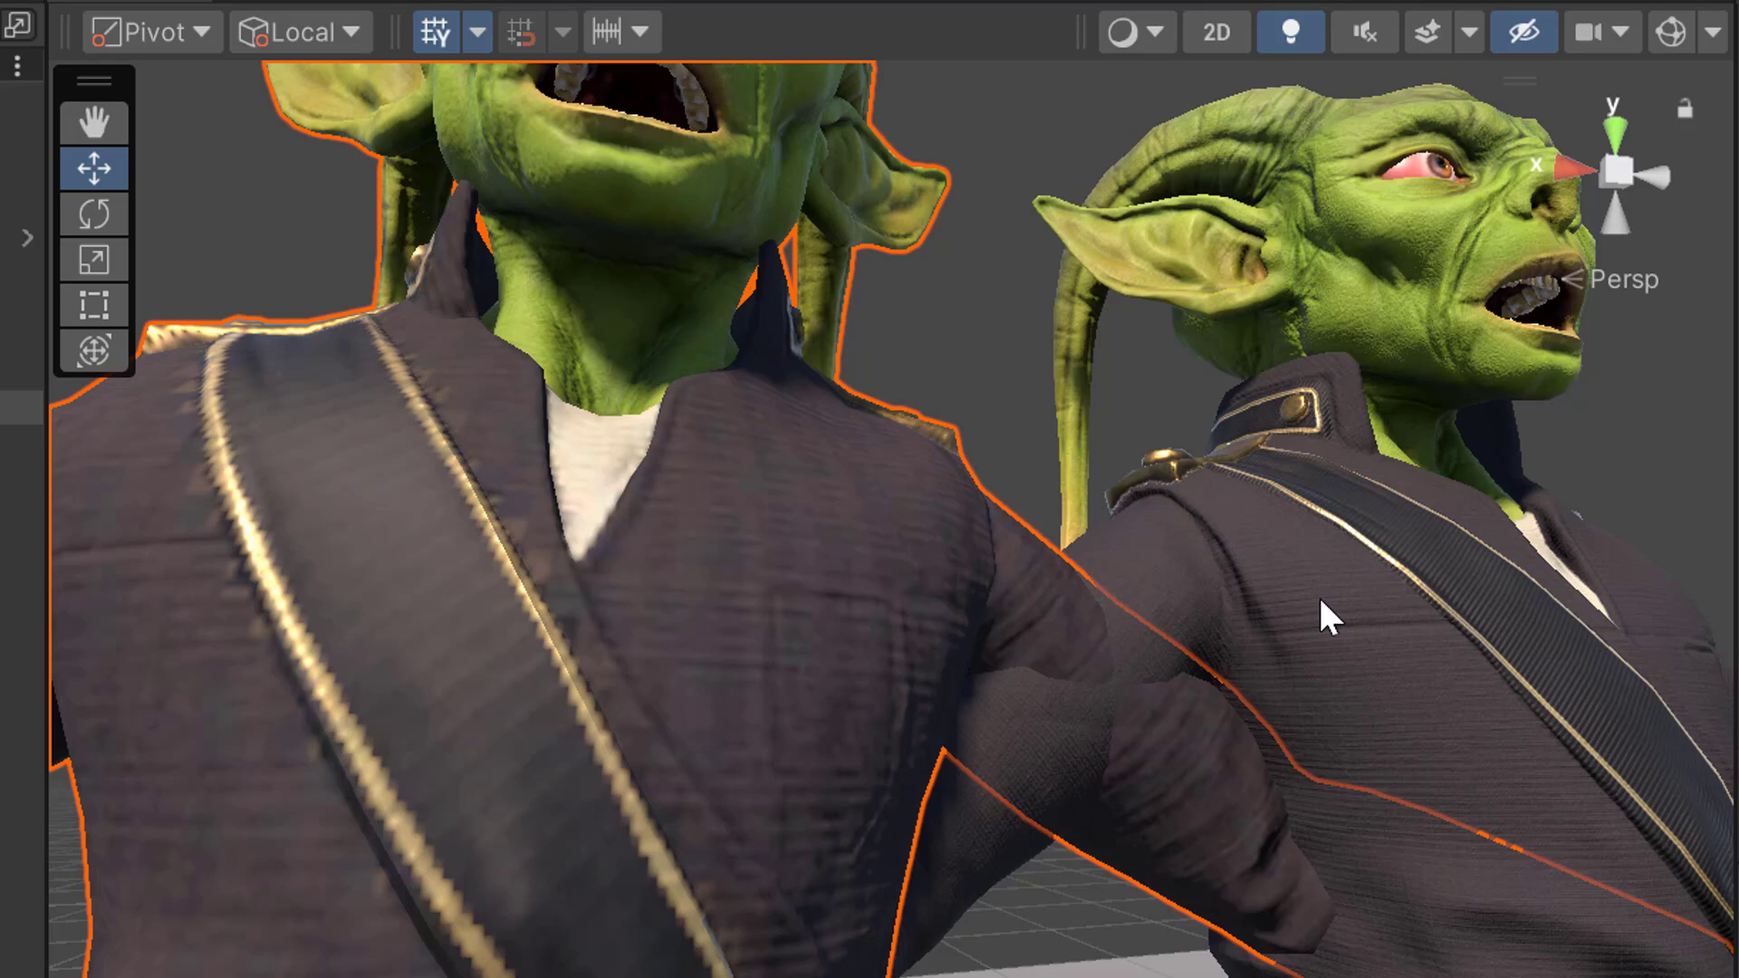
mouse_move(976, 588)
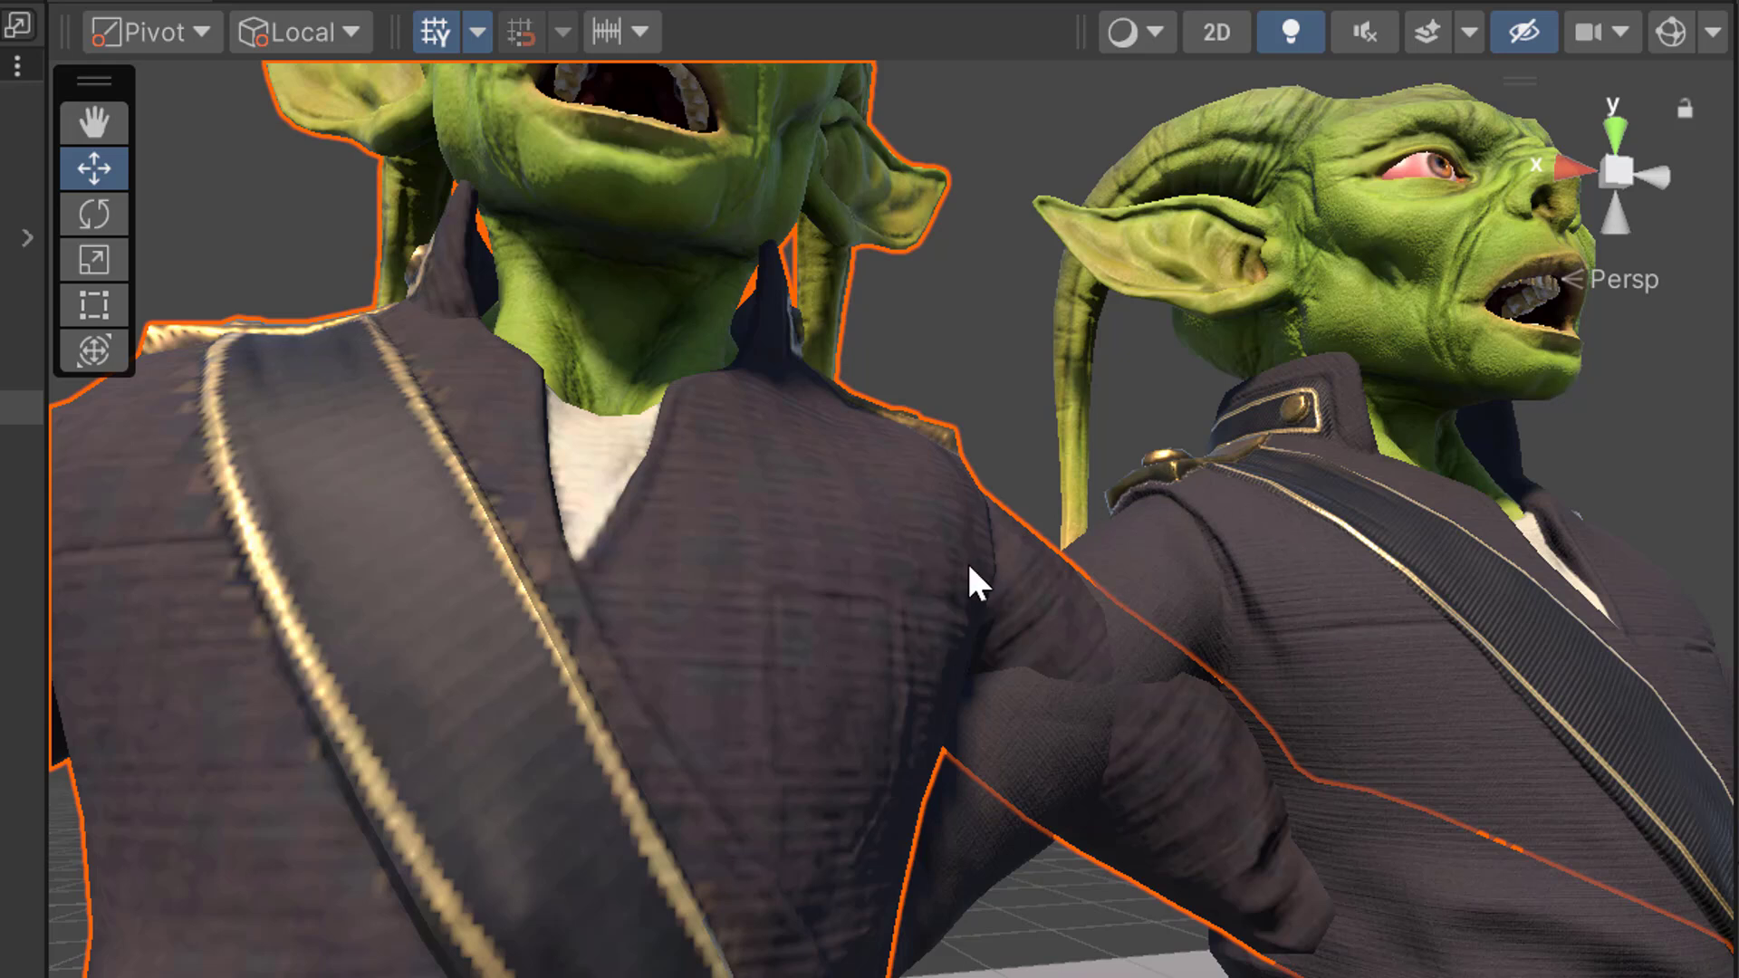
mouse_move(1209, 553)
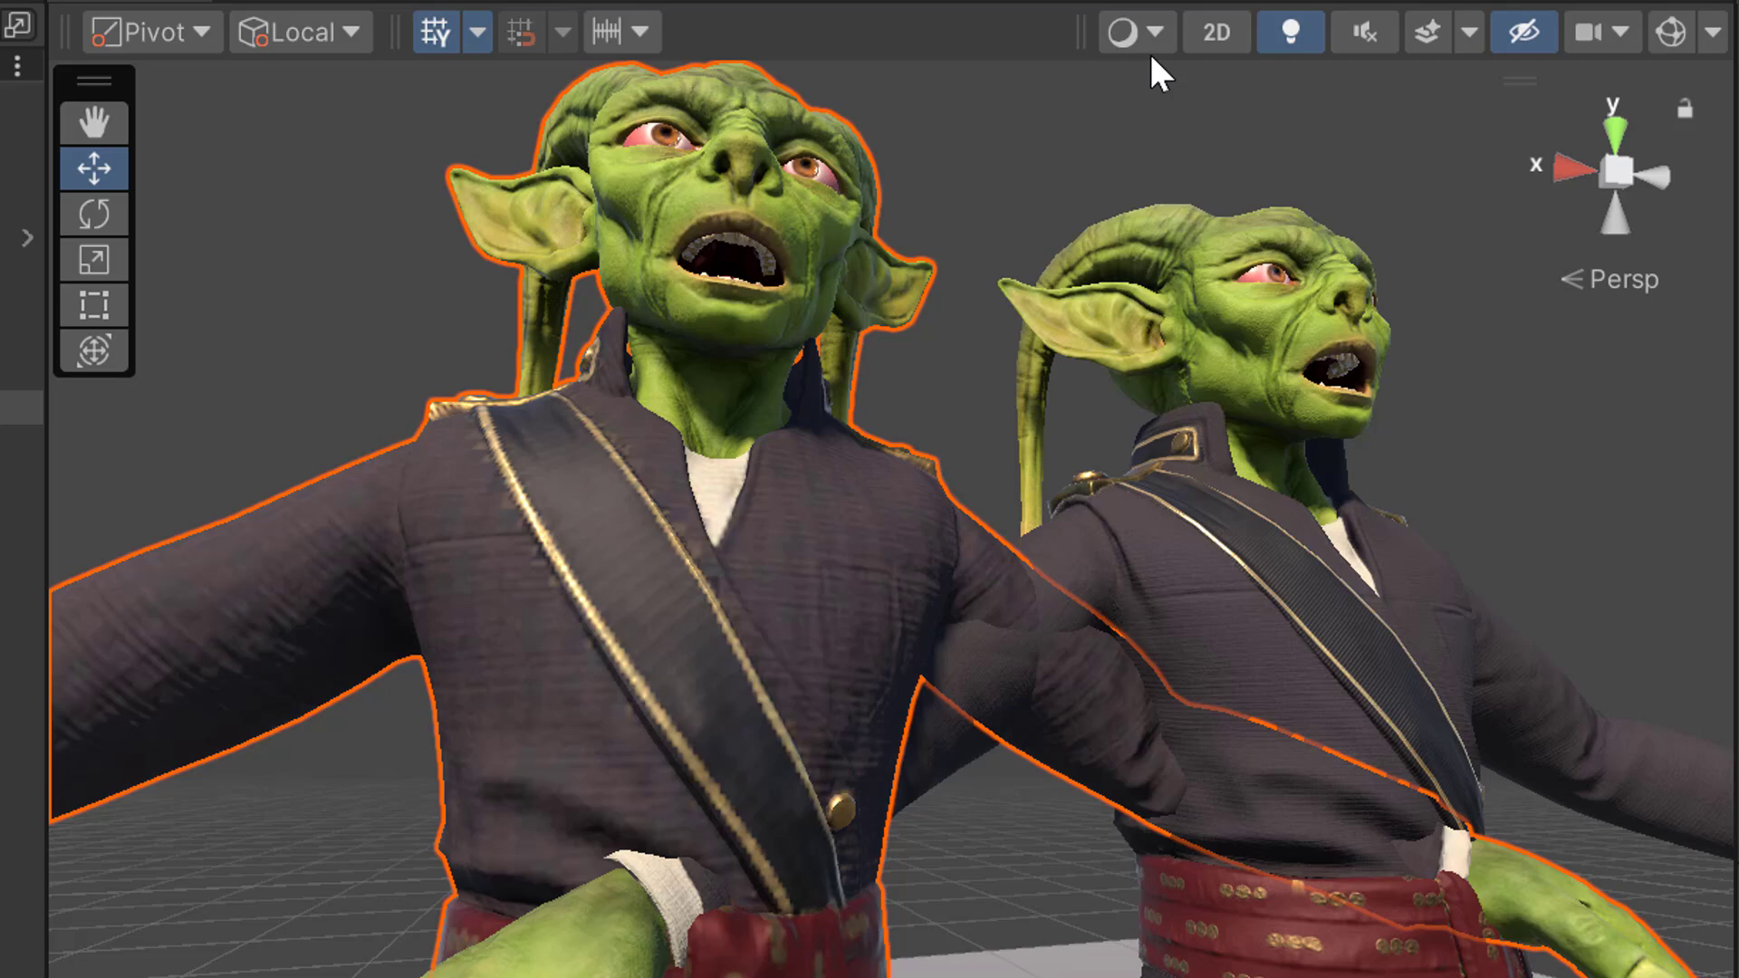
Set the Scene view shading mode to Wireframe
left_click(1133, 31)
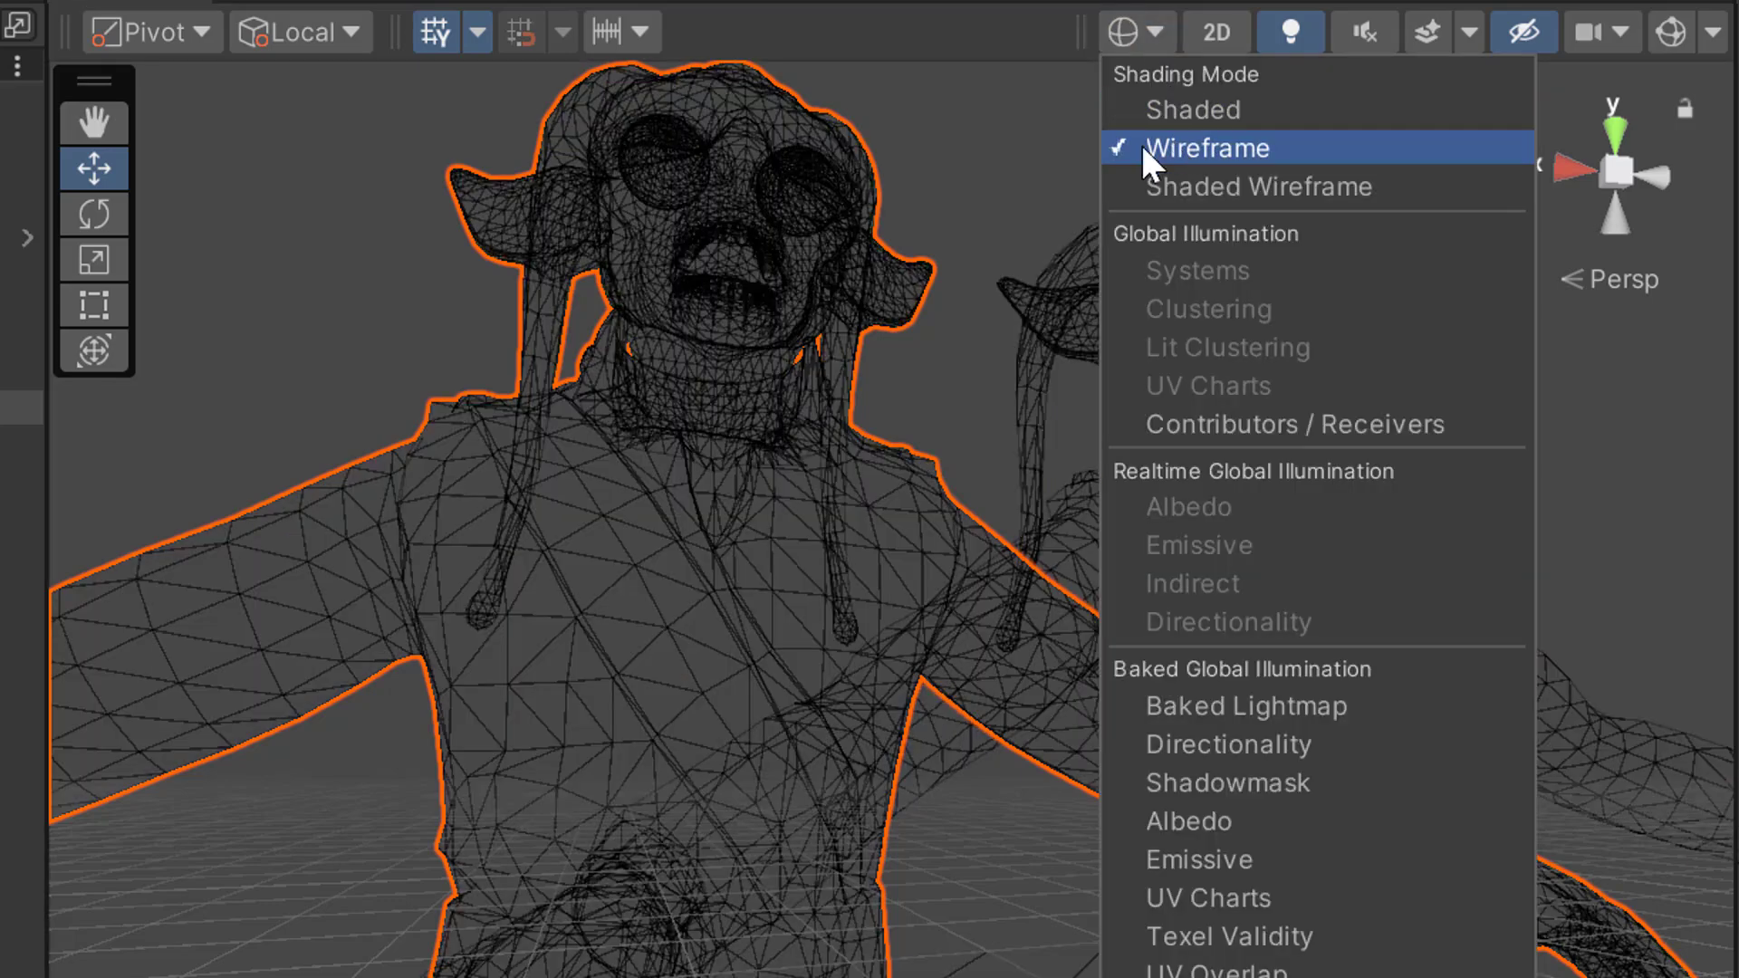
left_click(1204, 146)
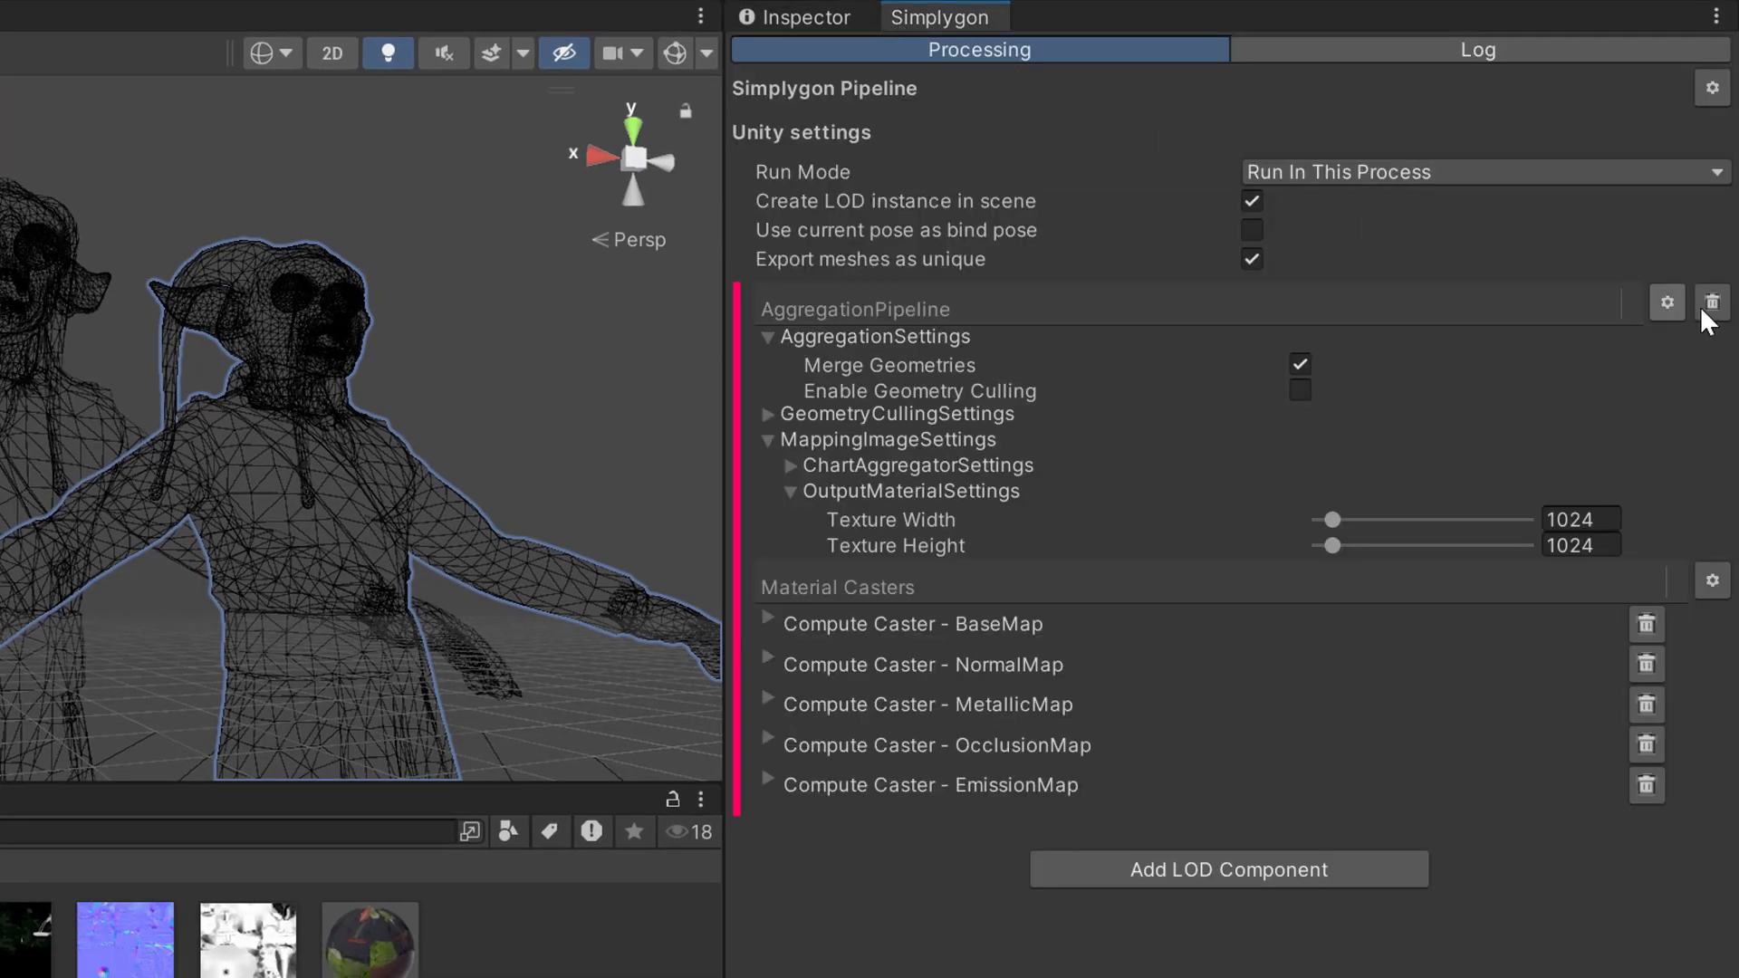
Swap the aggregation pipeline for Reduction with material baking and expand ReductionSettings
left_click(1711, 301)
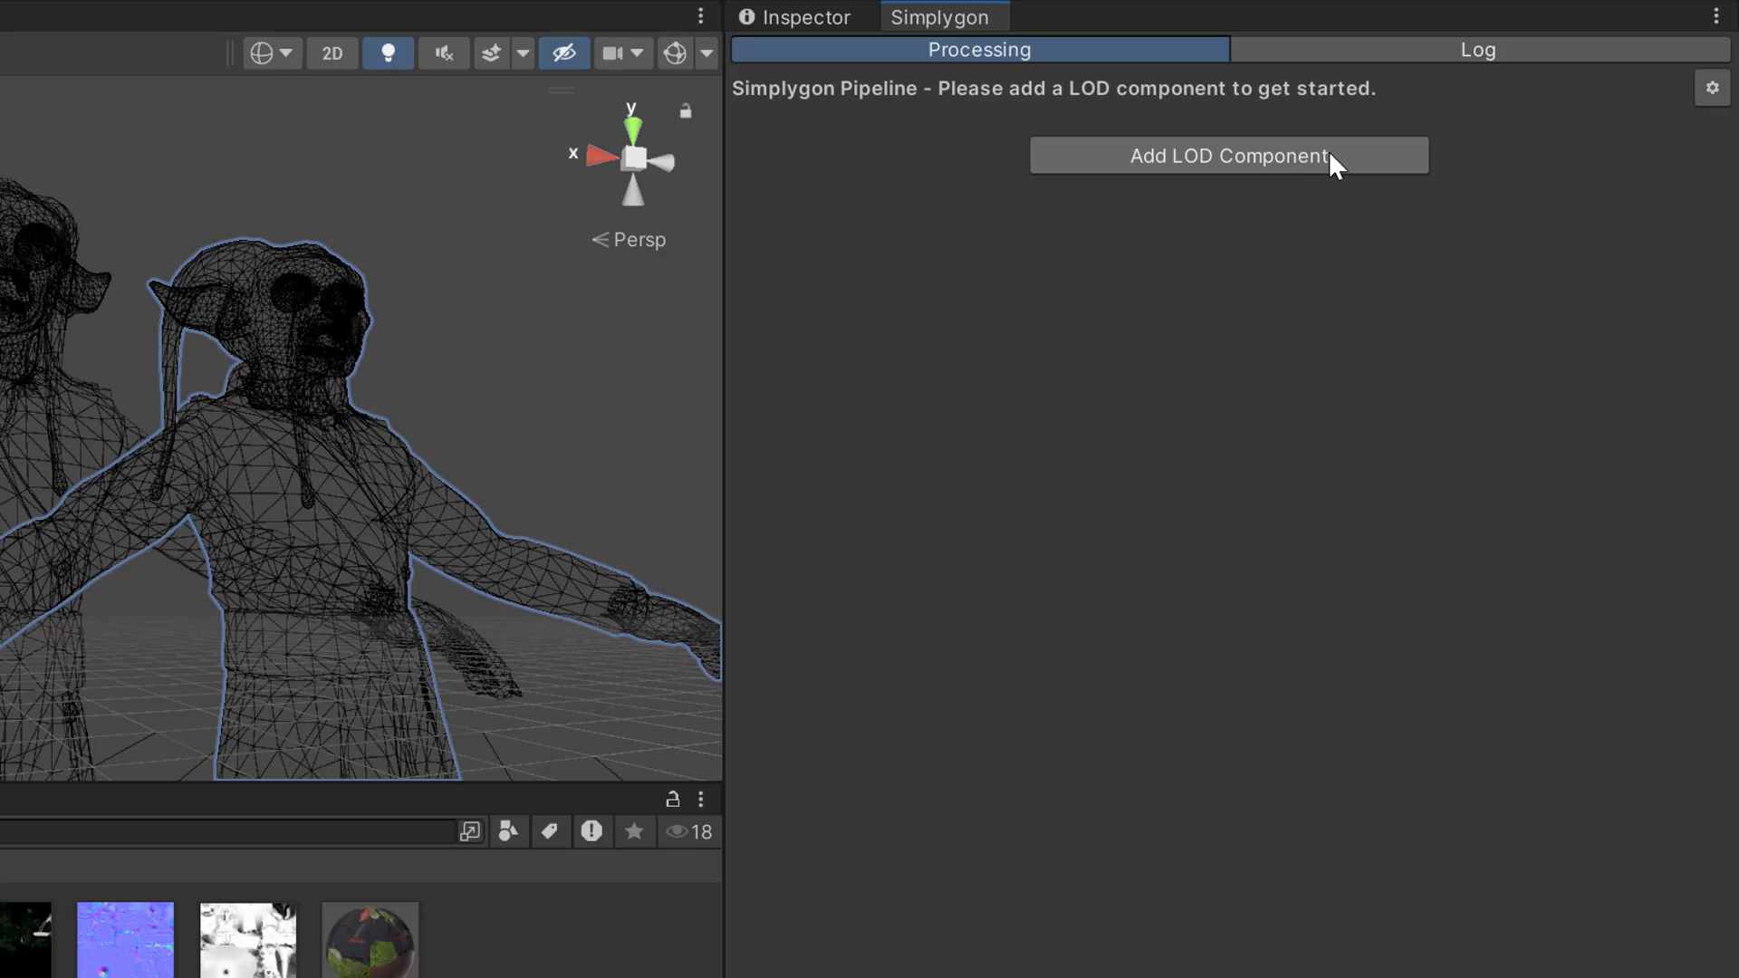
left_click(1226, 155)
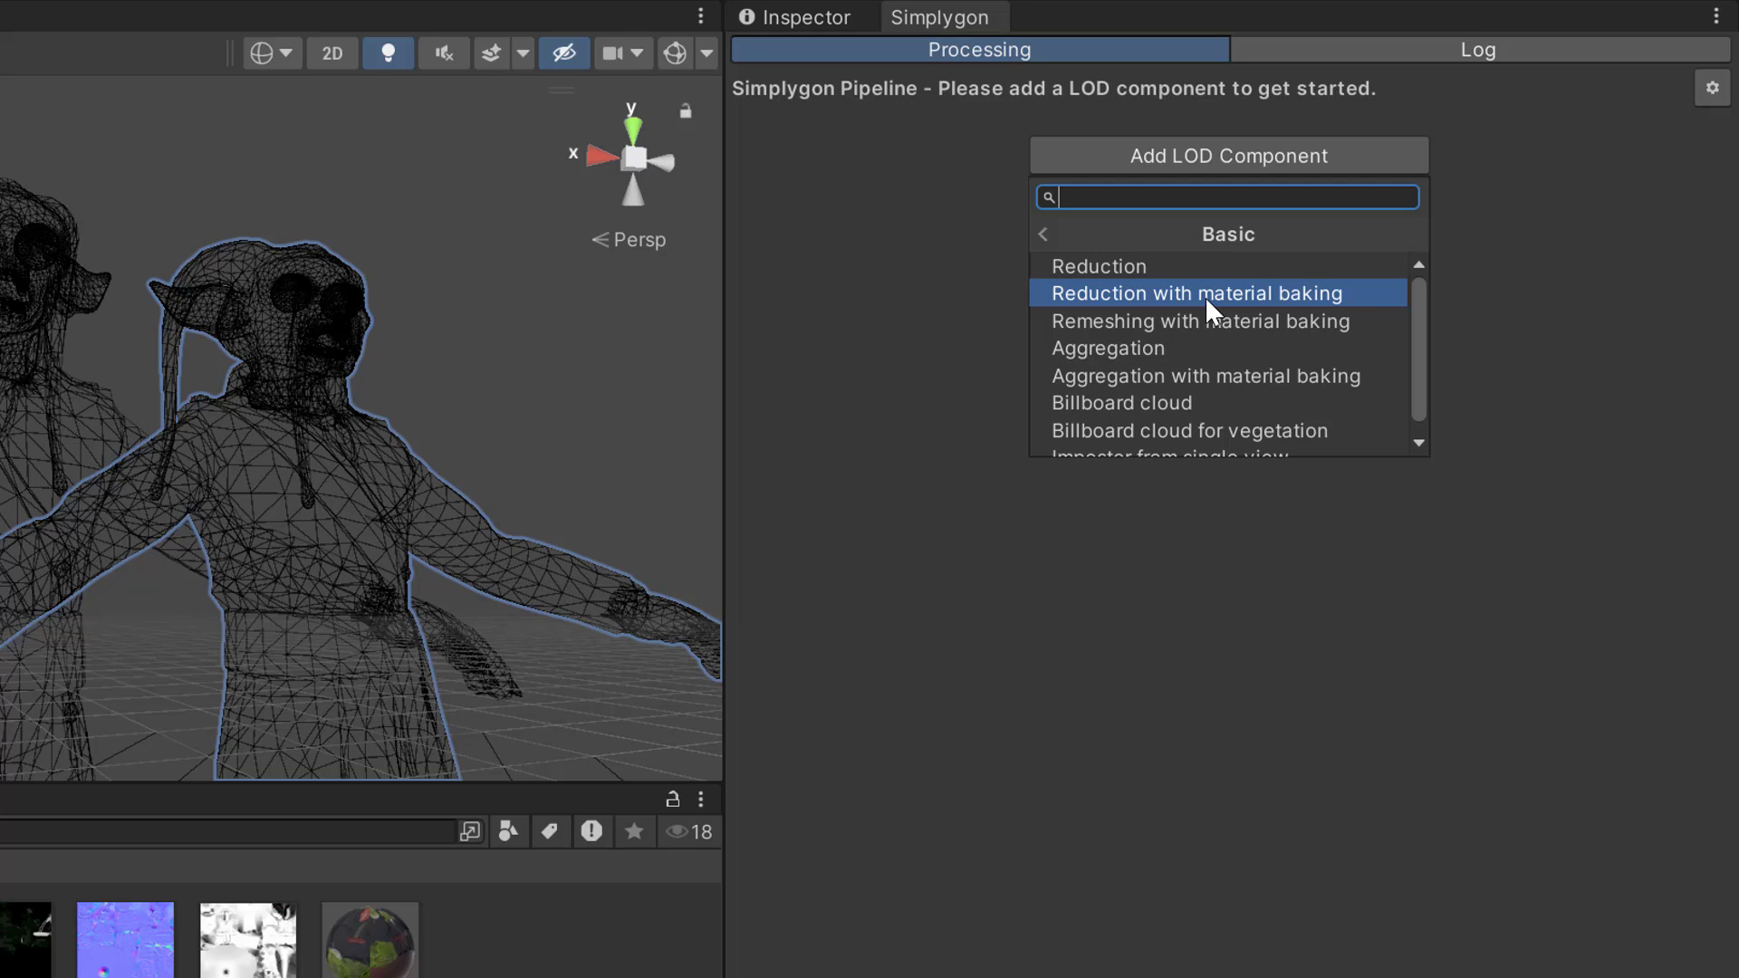
left_click(1193, 292)
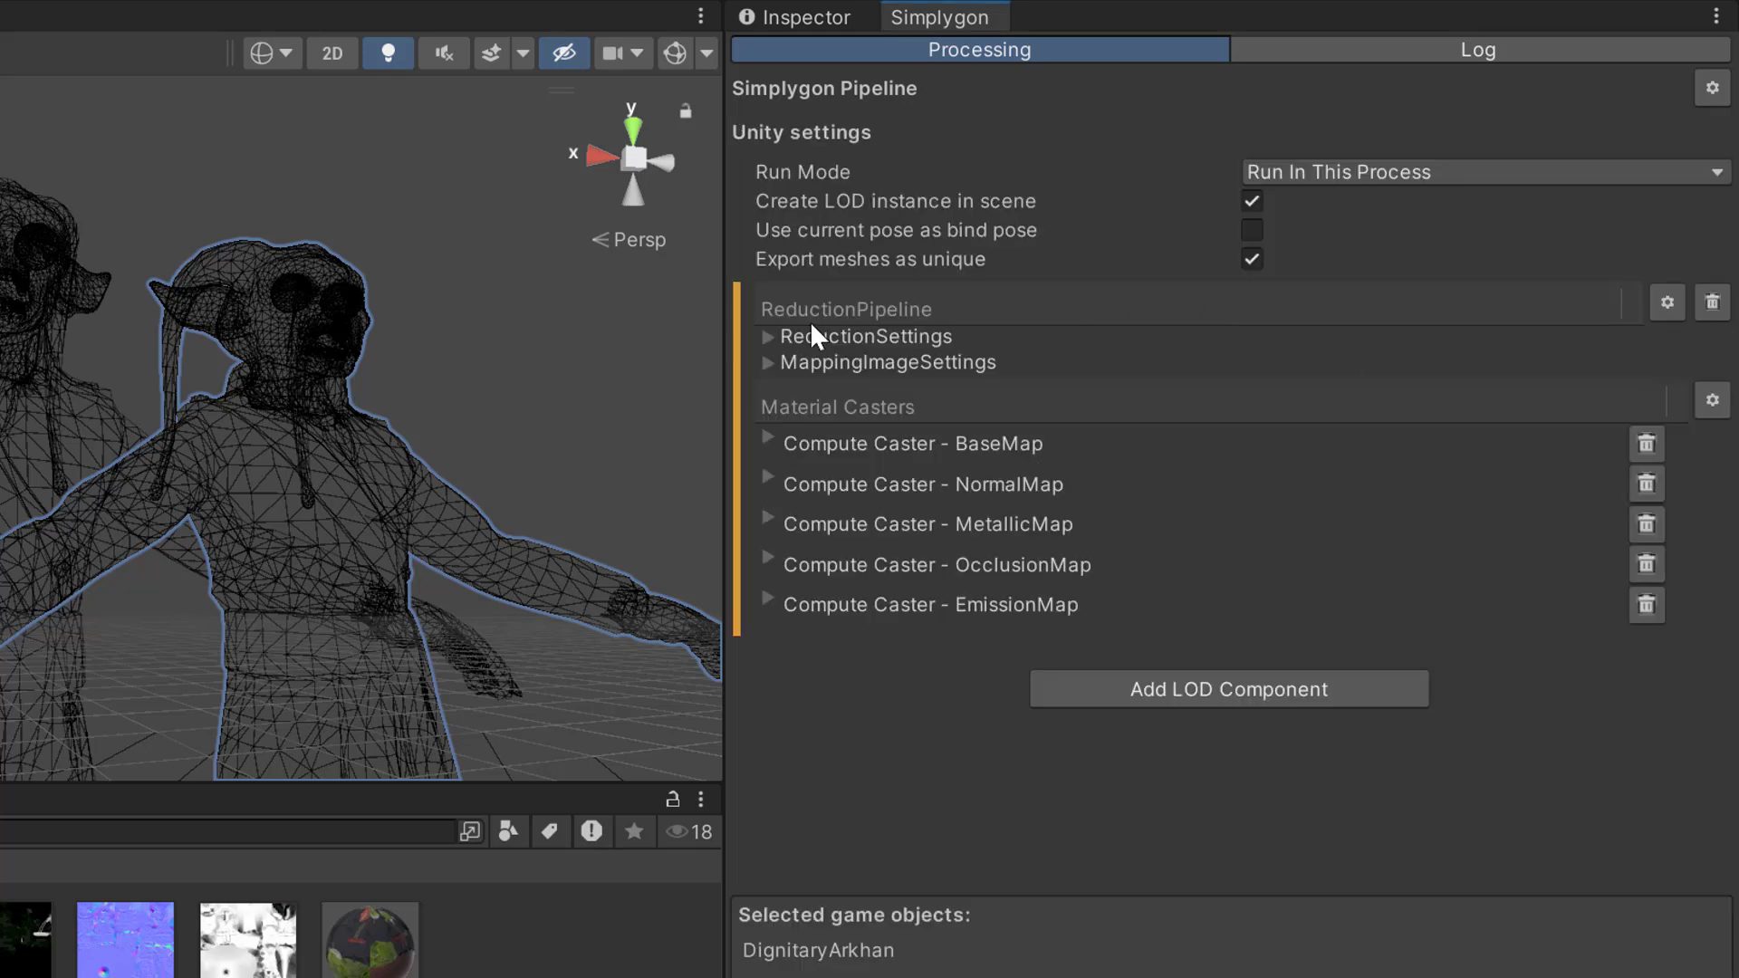
left_click(767, 336)
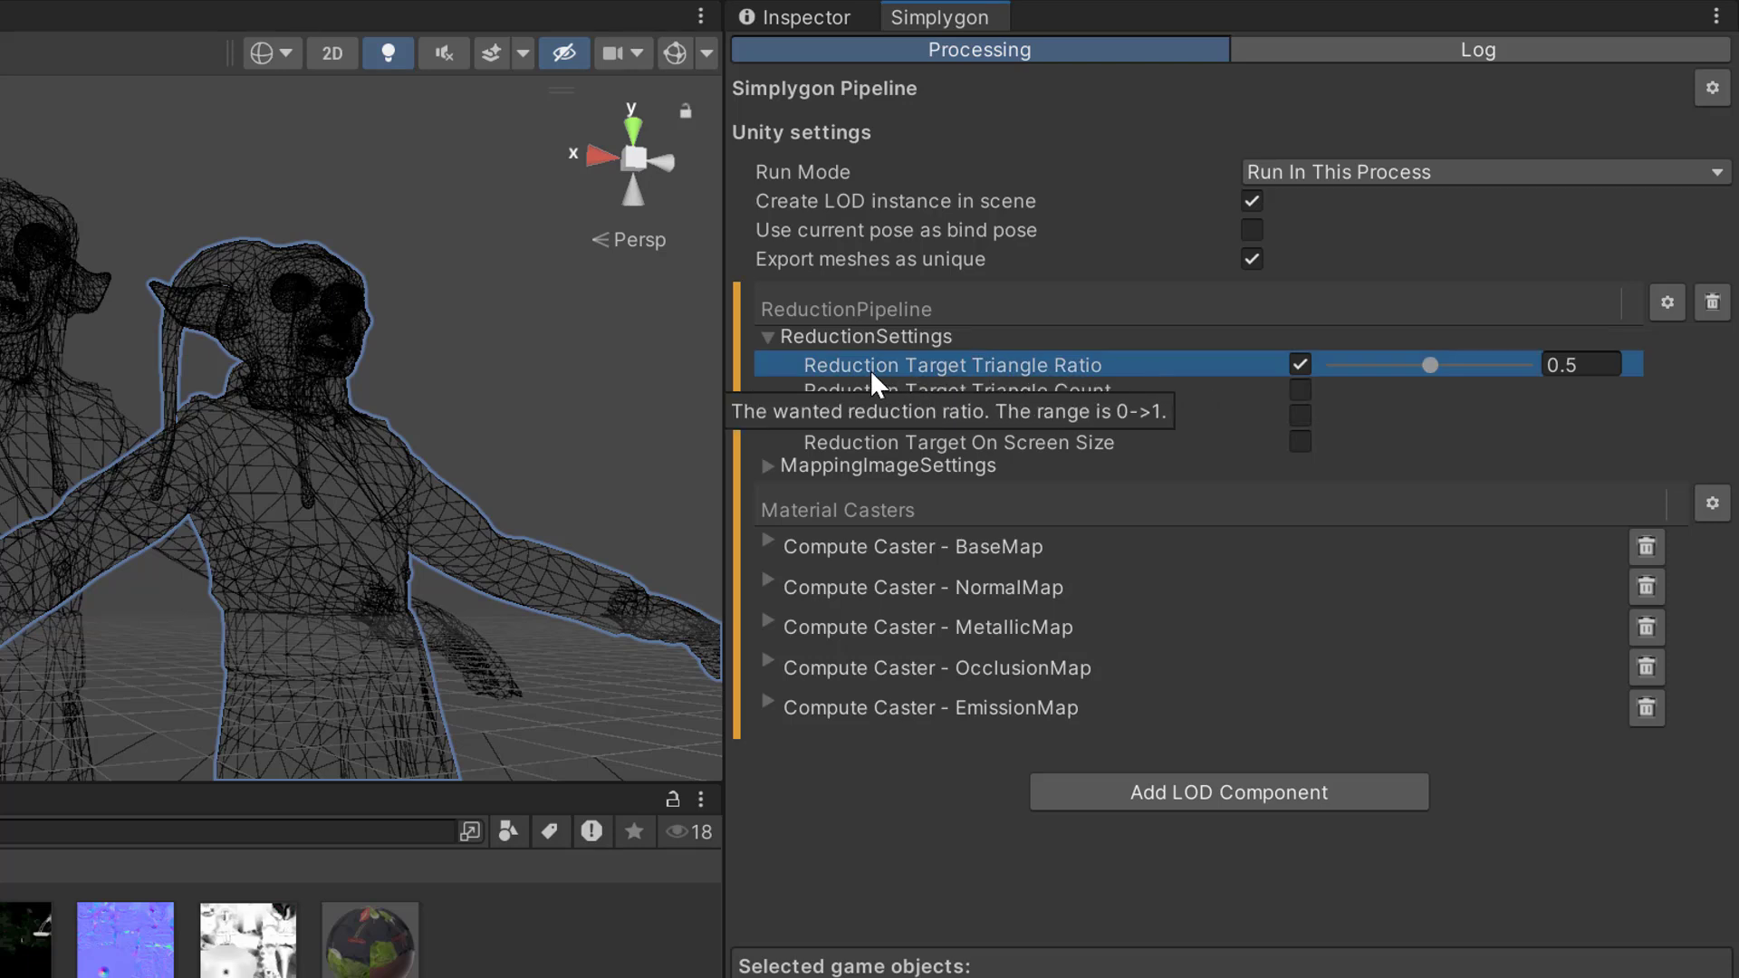
mouse_move(1192, 380)
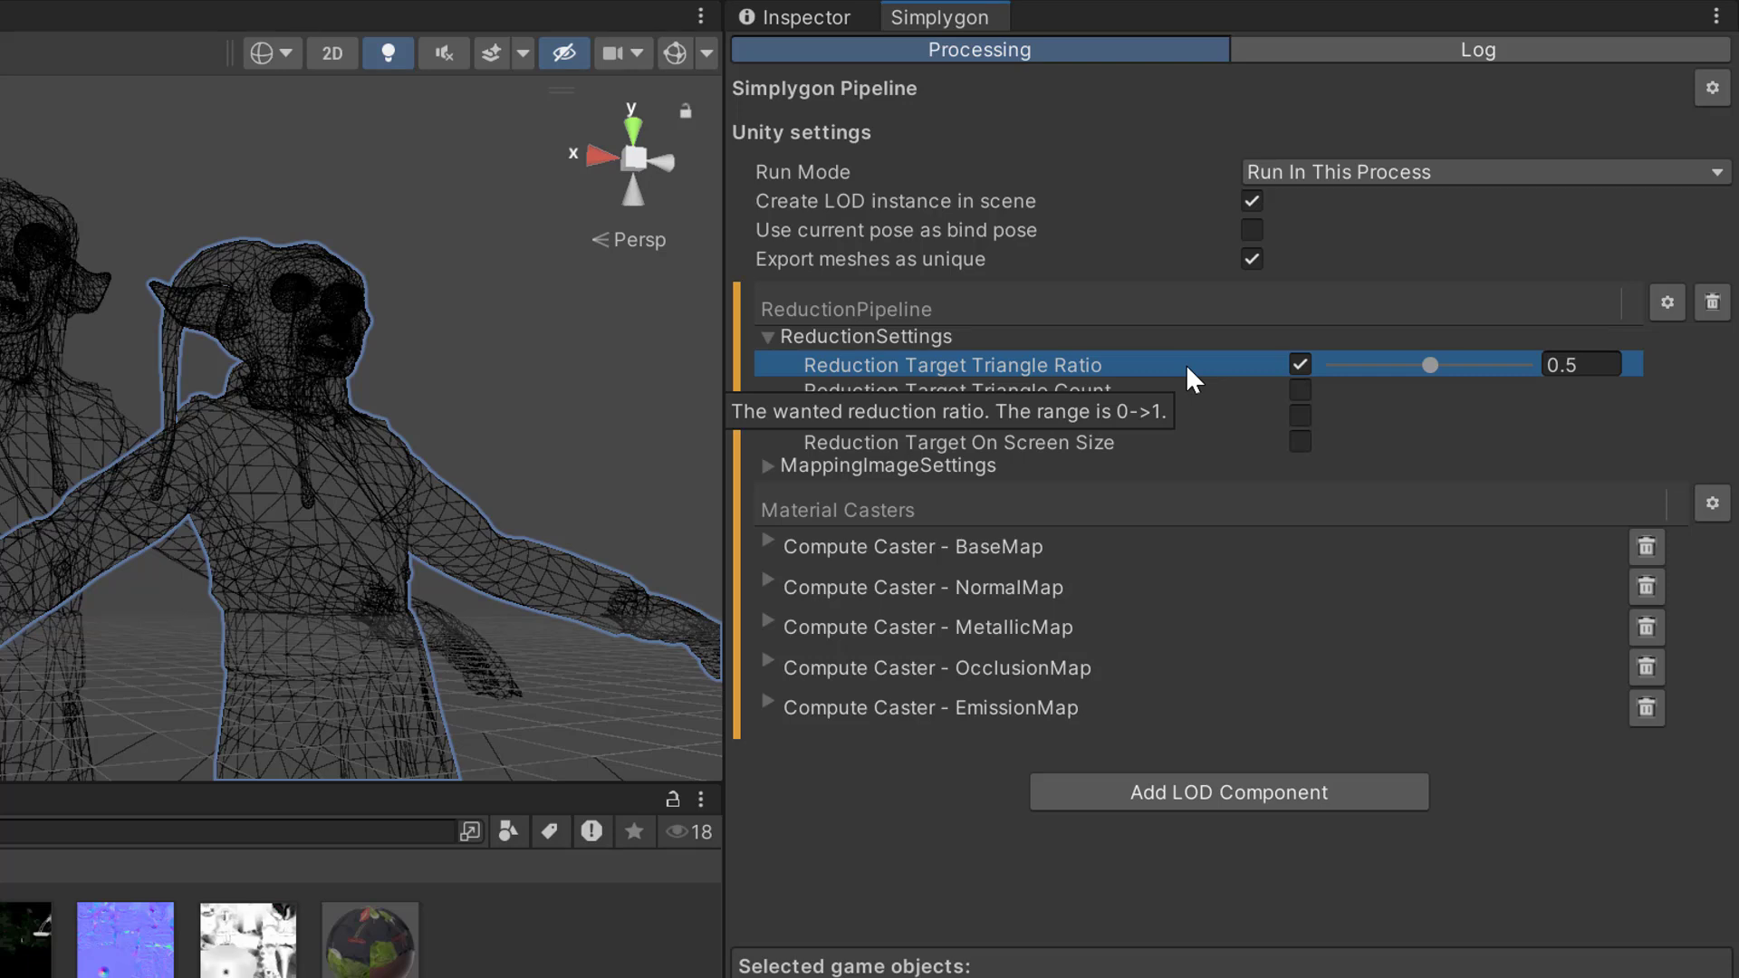
Expand MappingImageSettings and OutputMaterialSettings to show 1024 × 1024 texture size
left_click(766, 465)
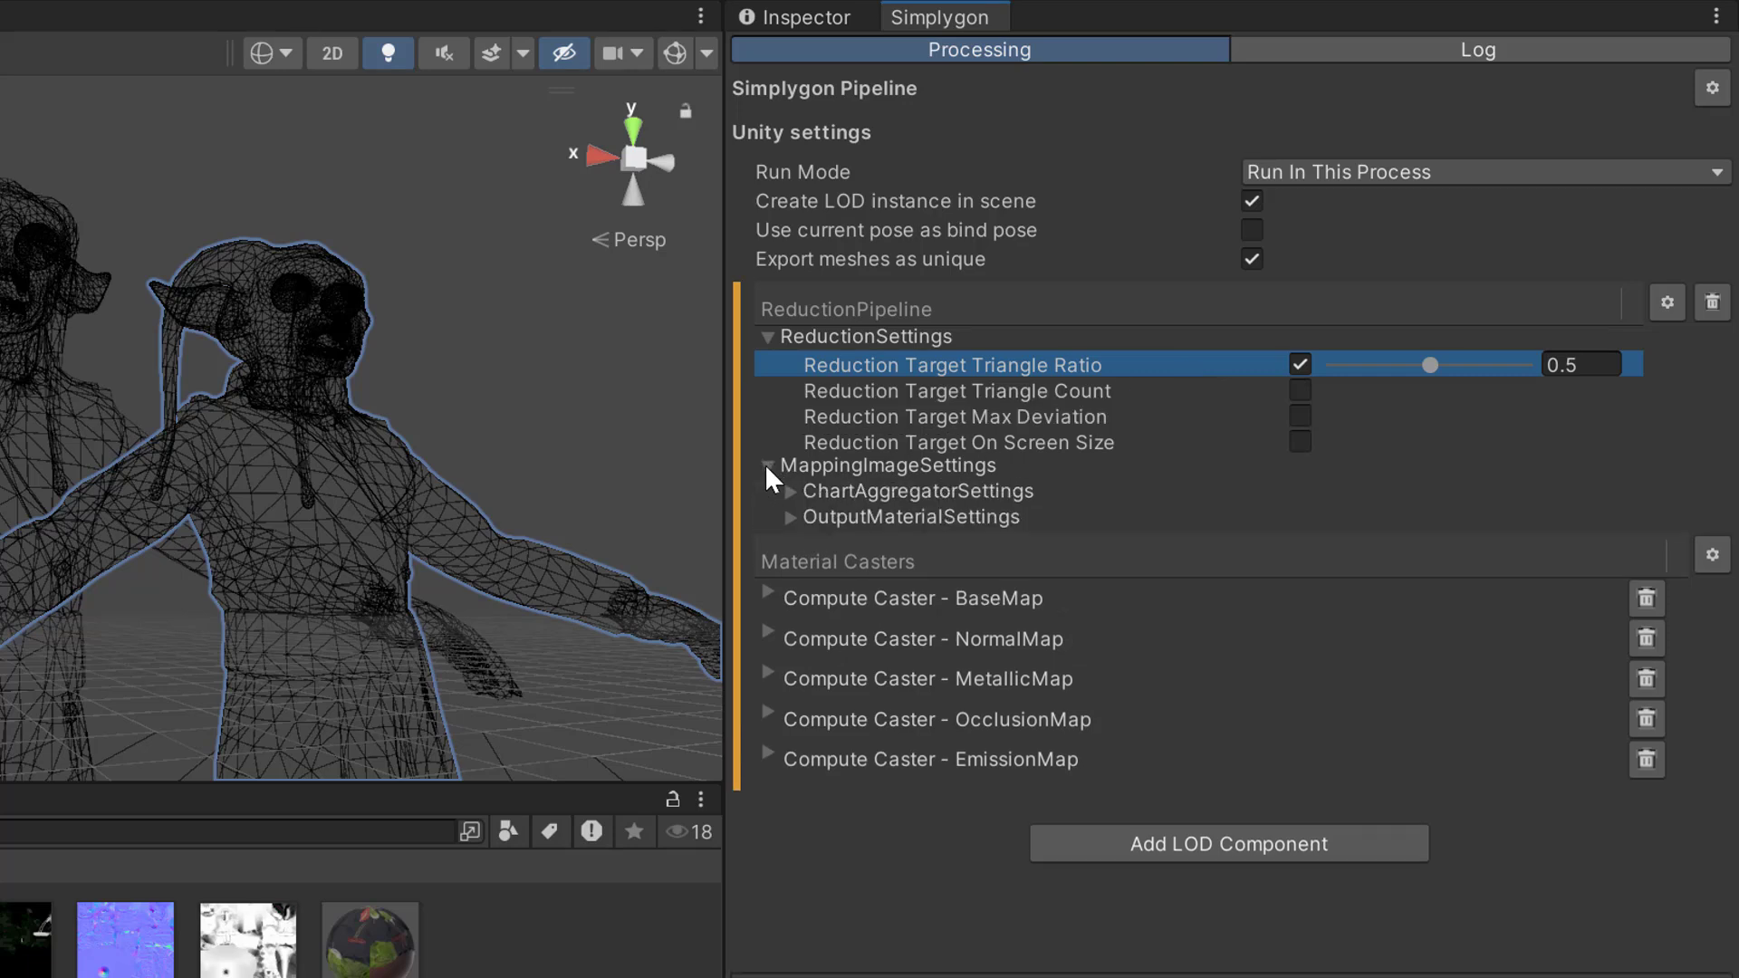
left_click(791, 517)
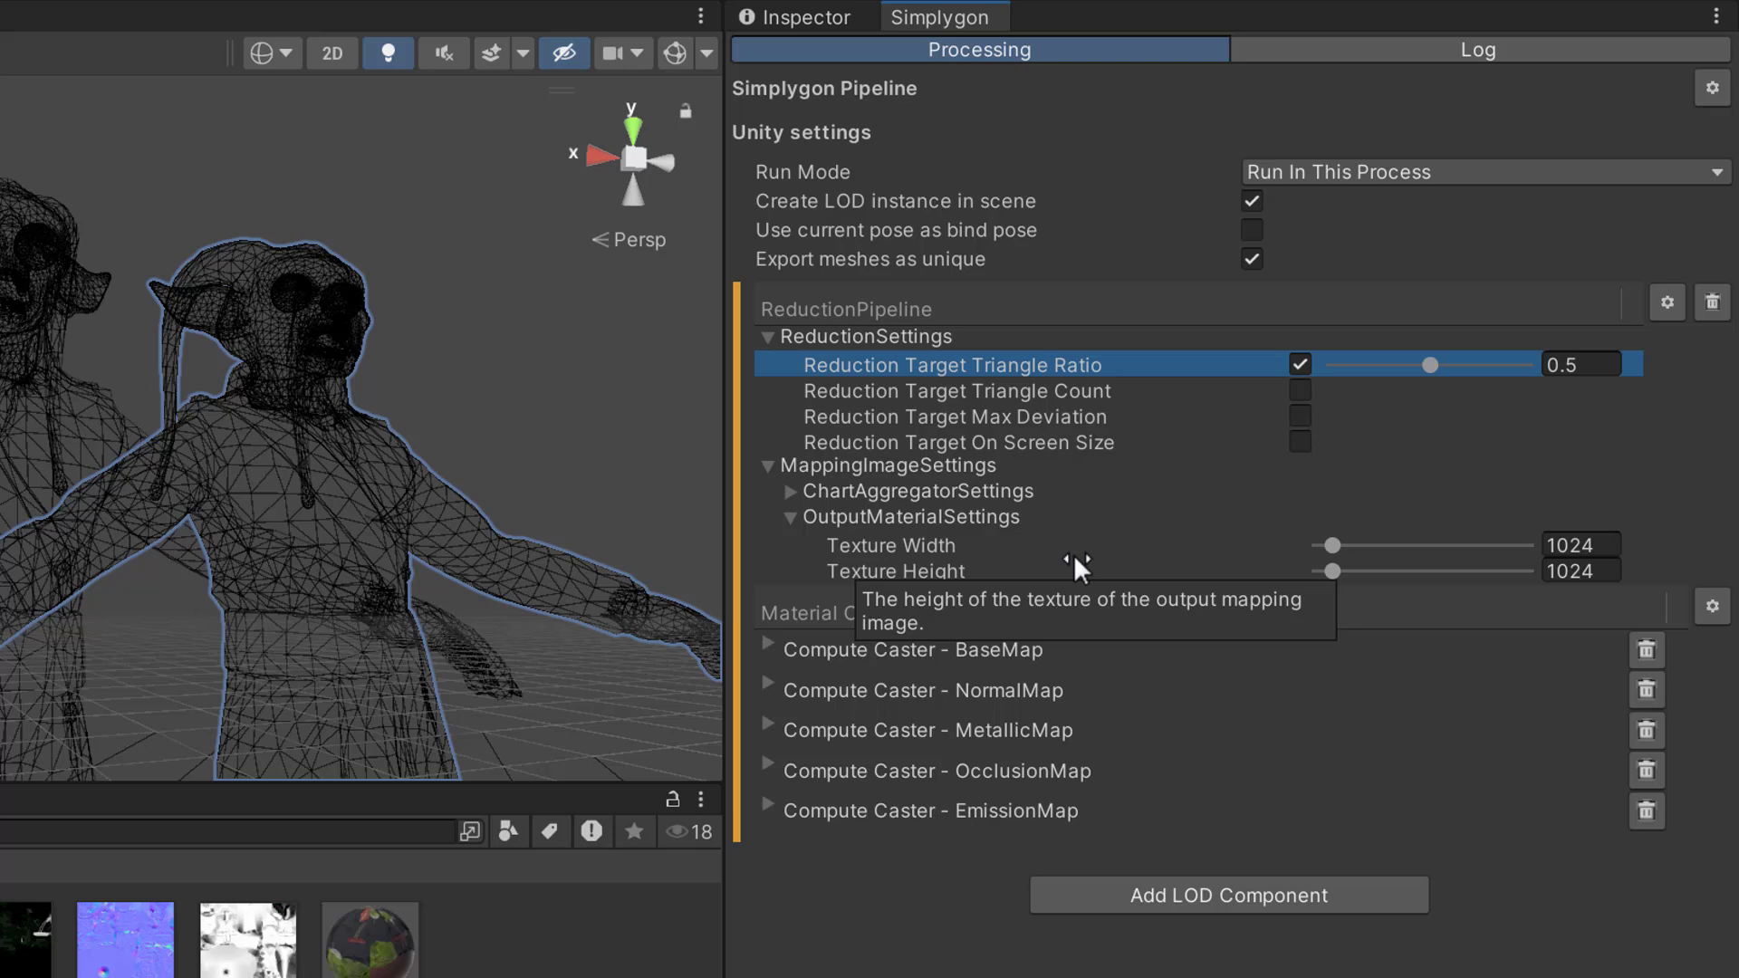
mouse_move(1675, 563)
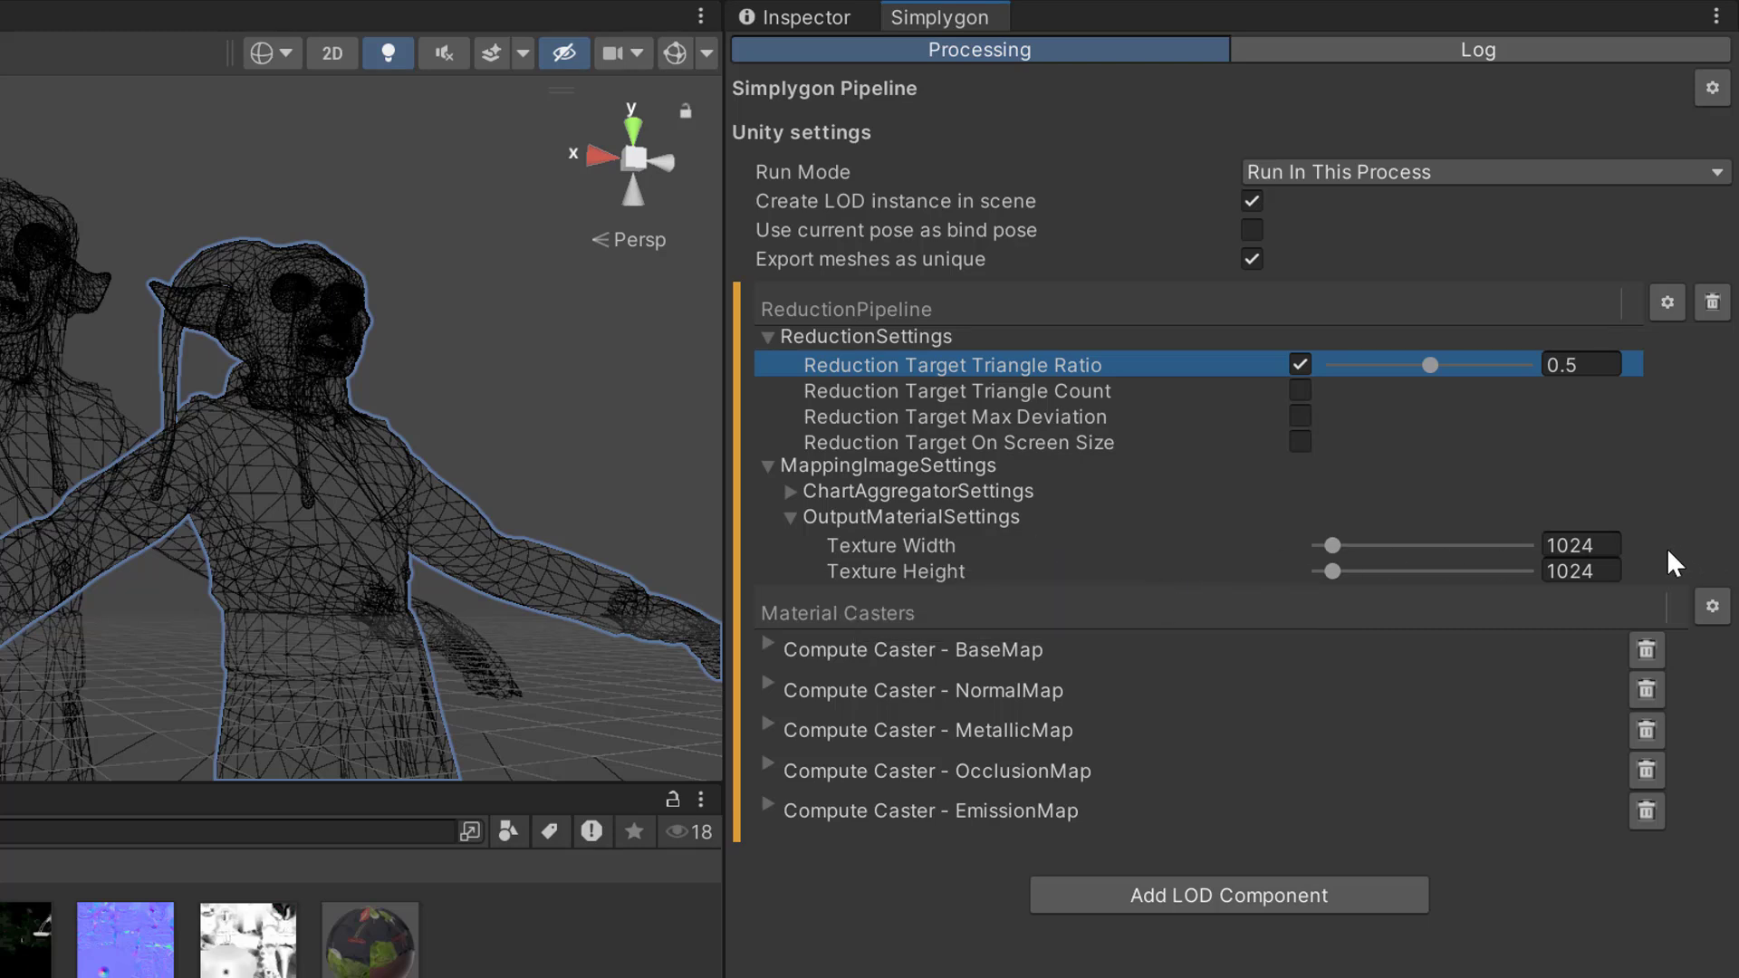
mouse_move(1639, 568)
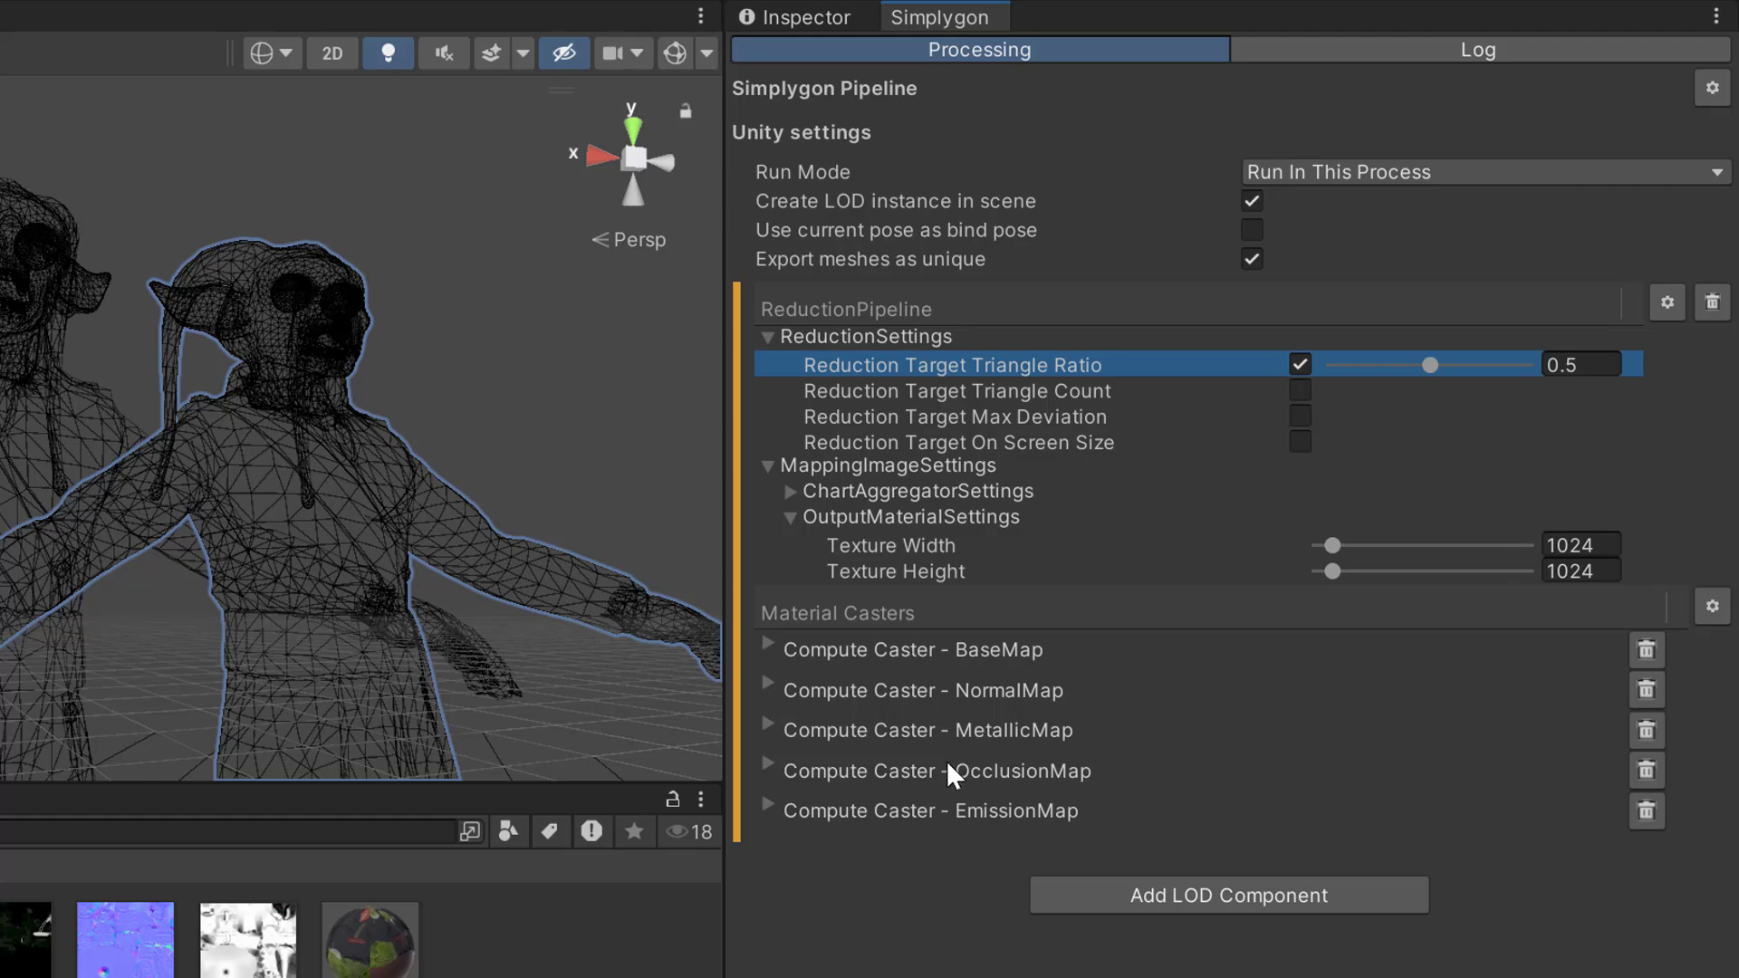
mouse_move(1062, 648)
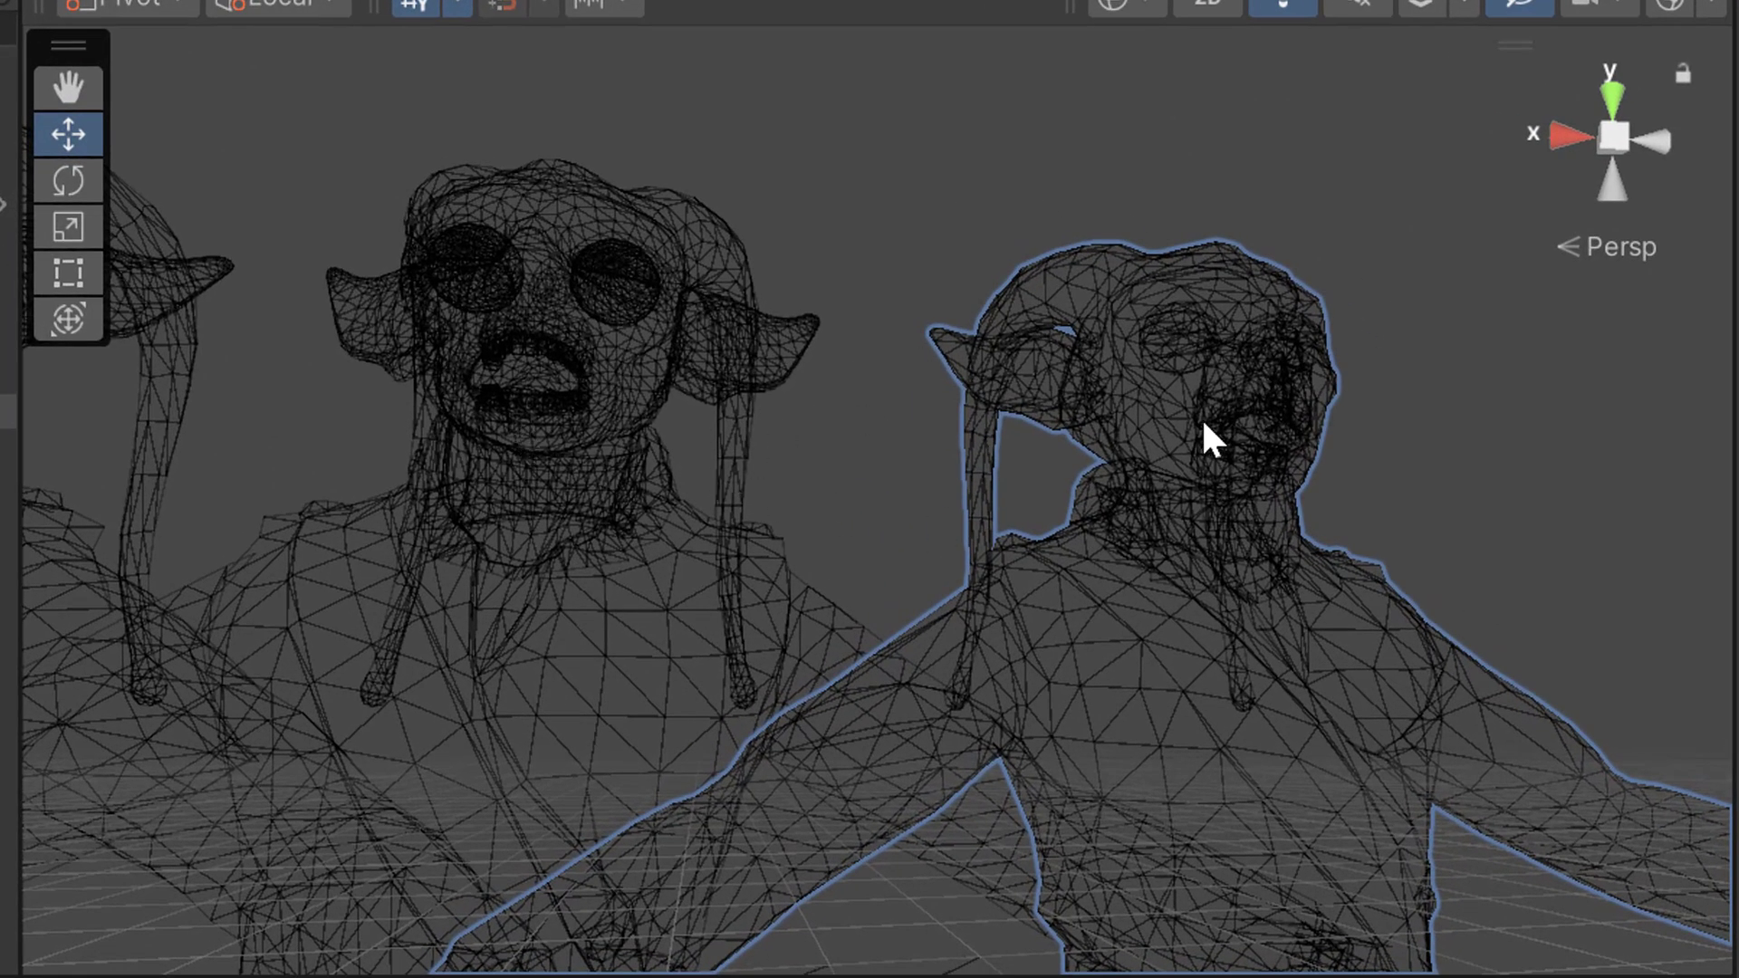
mouse_move(1059, 582)
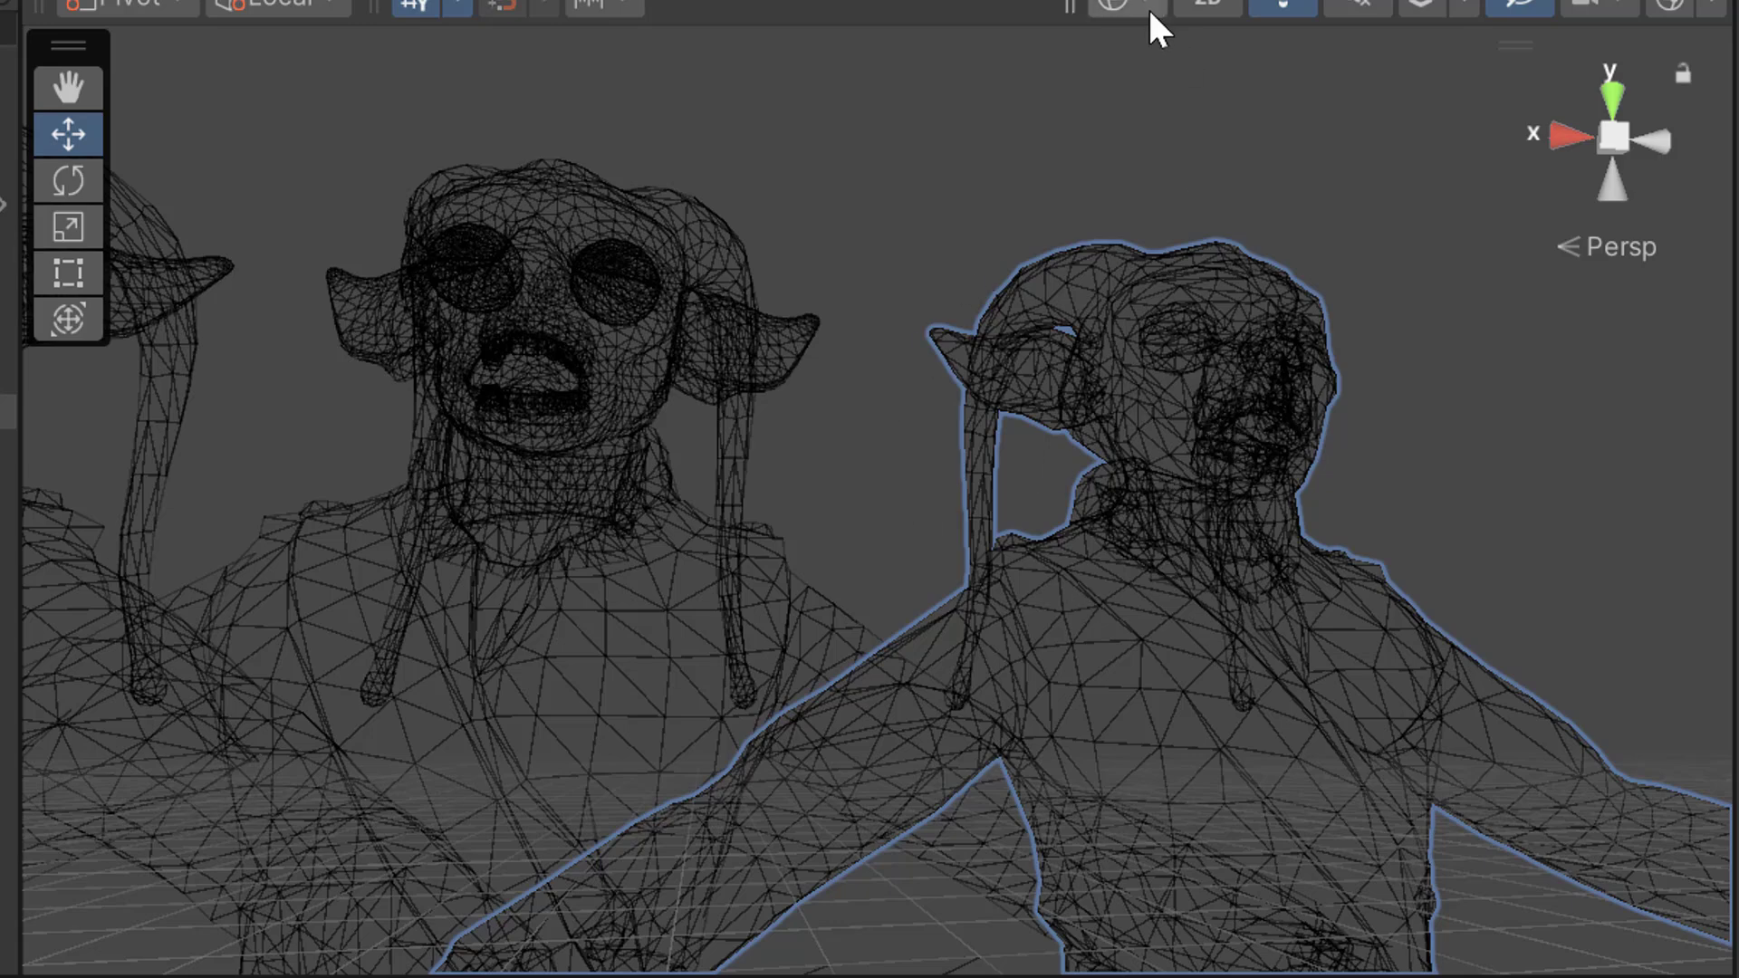
Set the Scene view draw mode to Shaded
left_click(1123, 6)
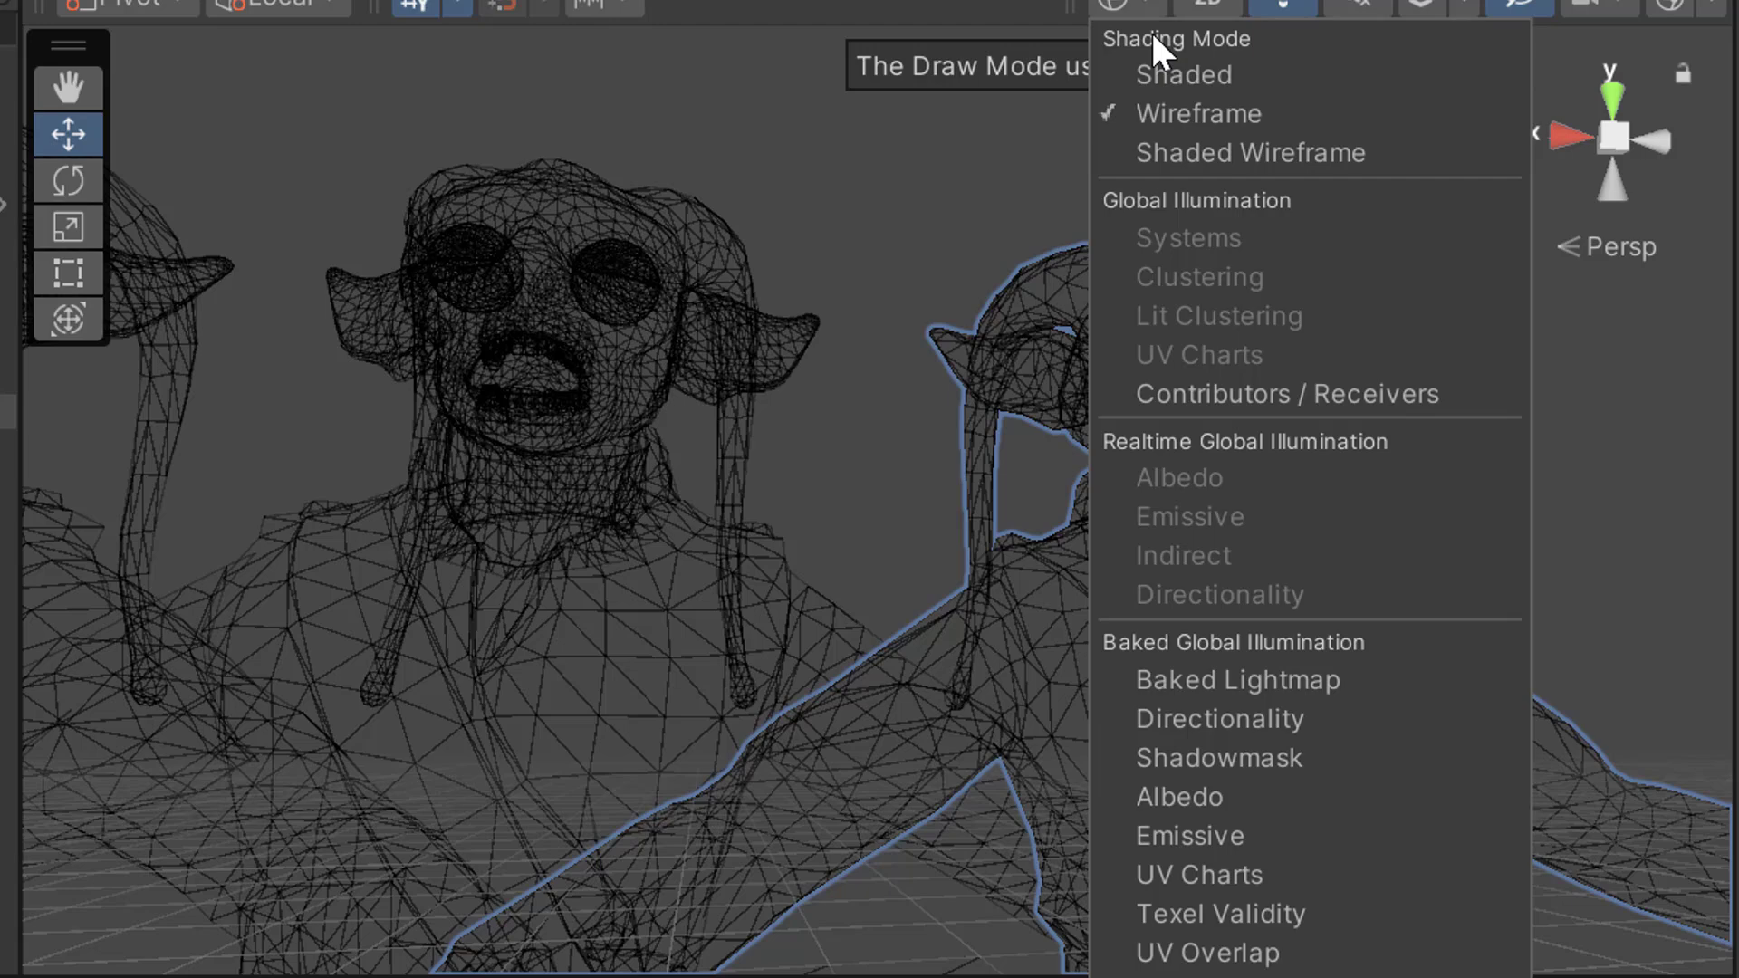
left_click(1181, 75)
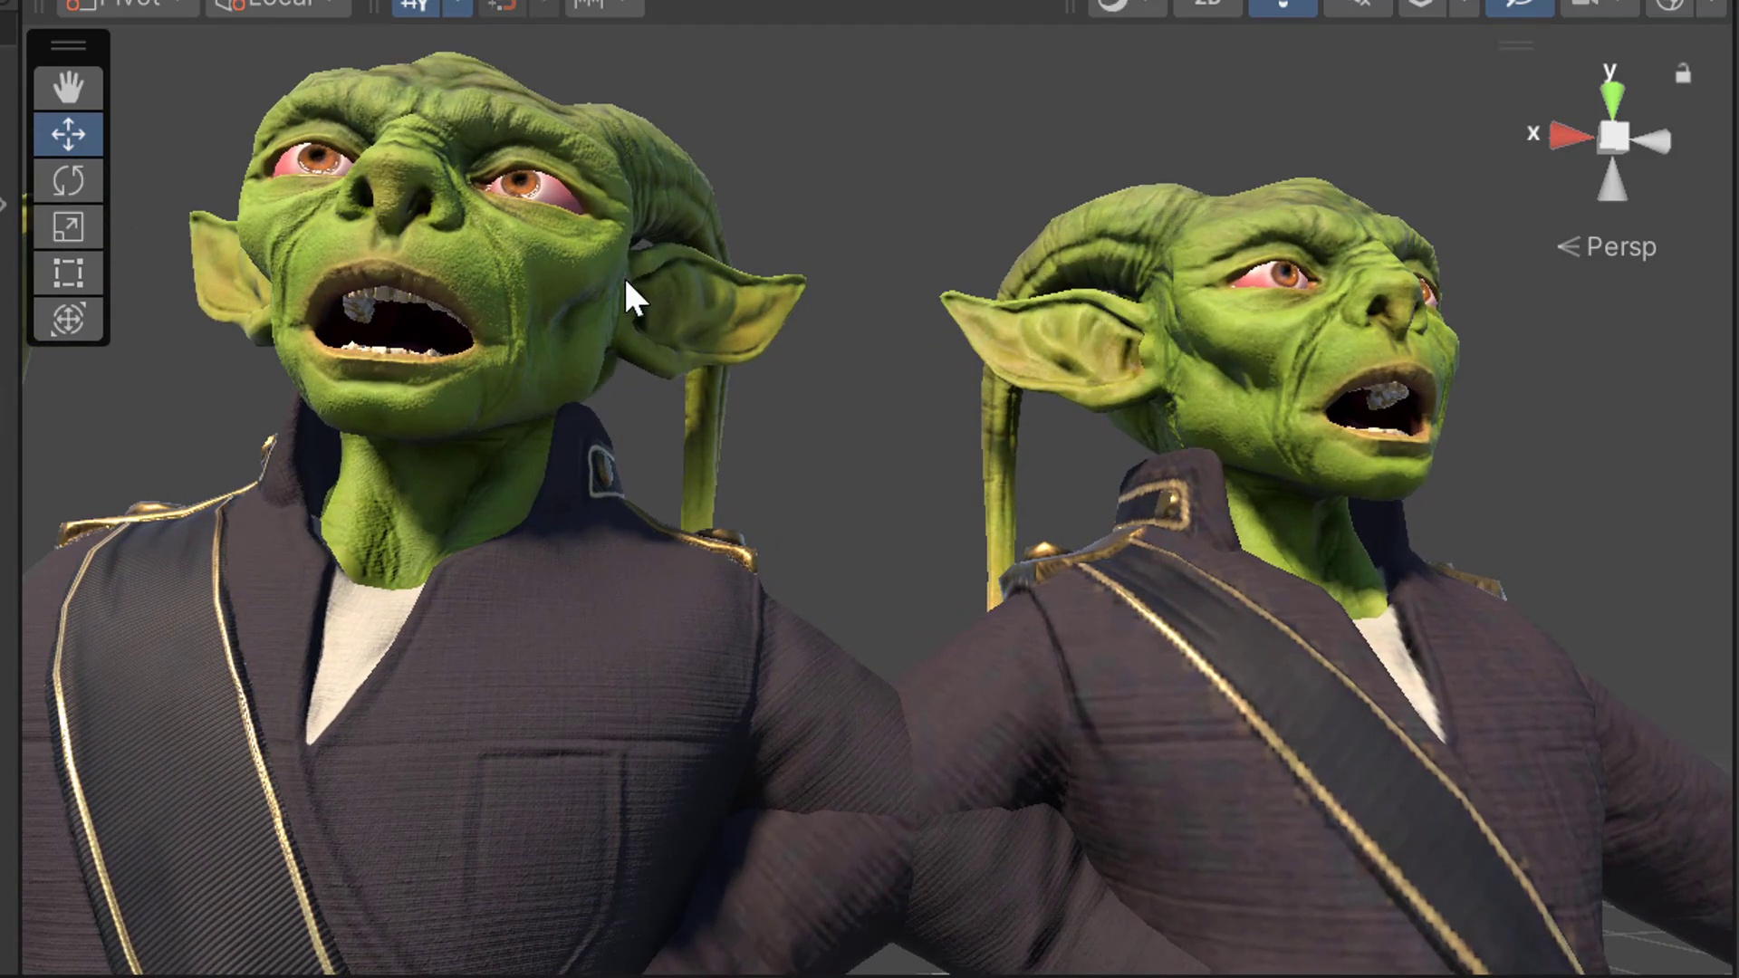
mouse_move(1192, 698)
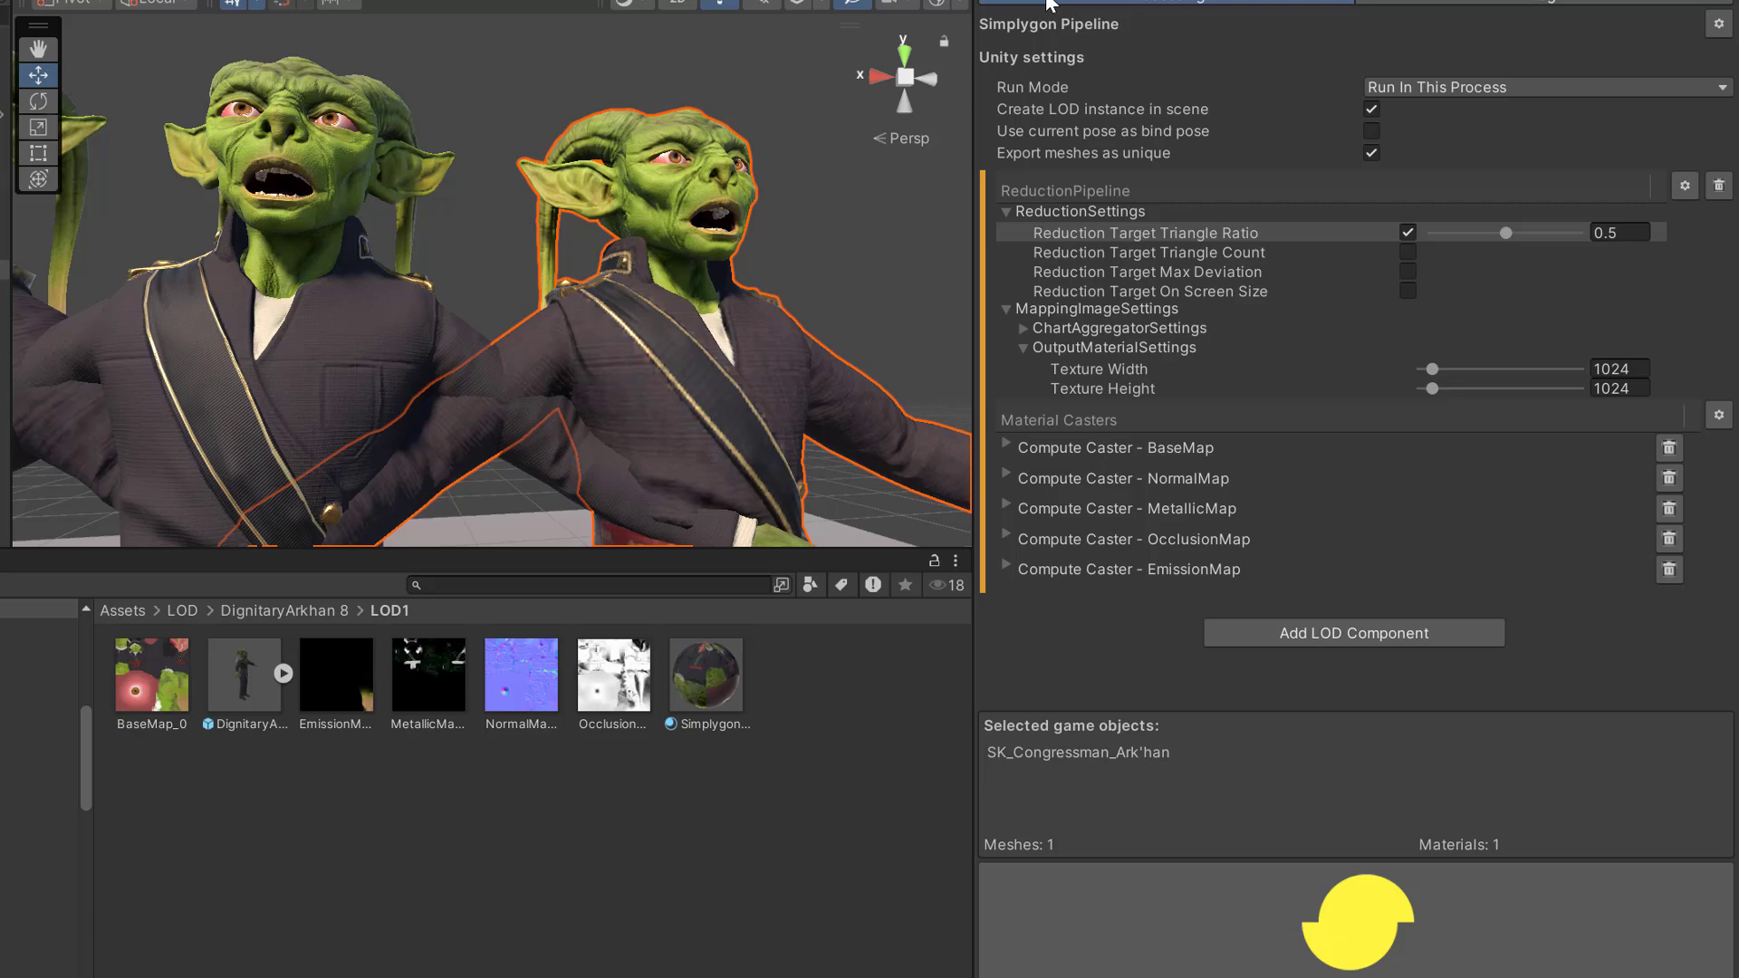
Preview BaseMap_0 in the LOD1 folder, then select the original alien character
left_click(701, 674)
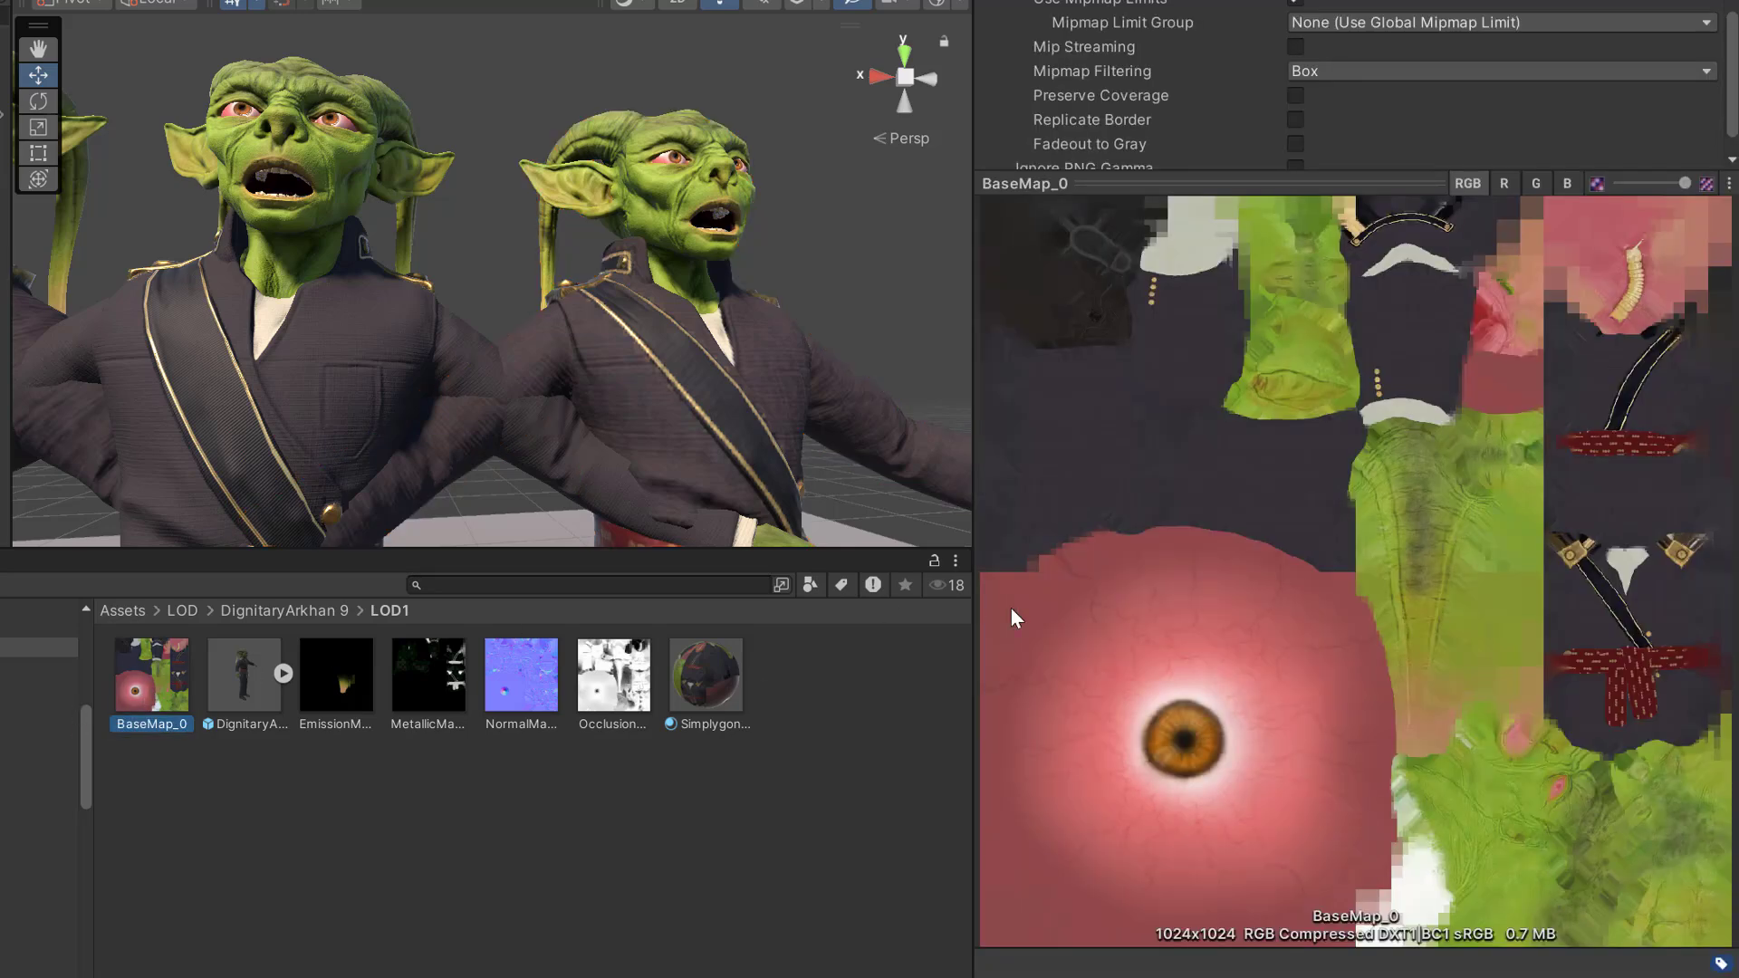
mouse_move(1431, 785)
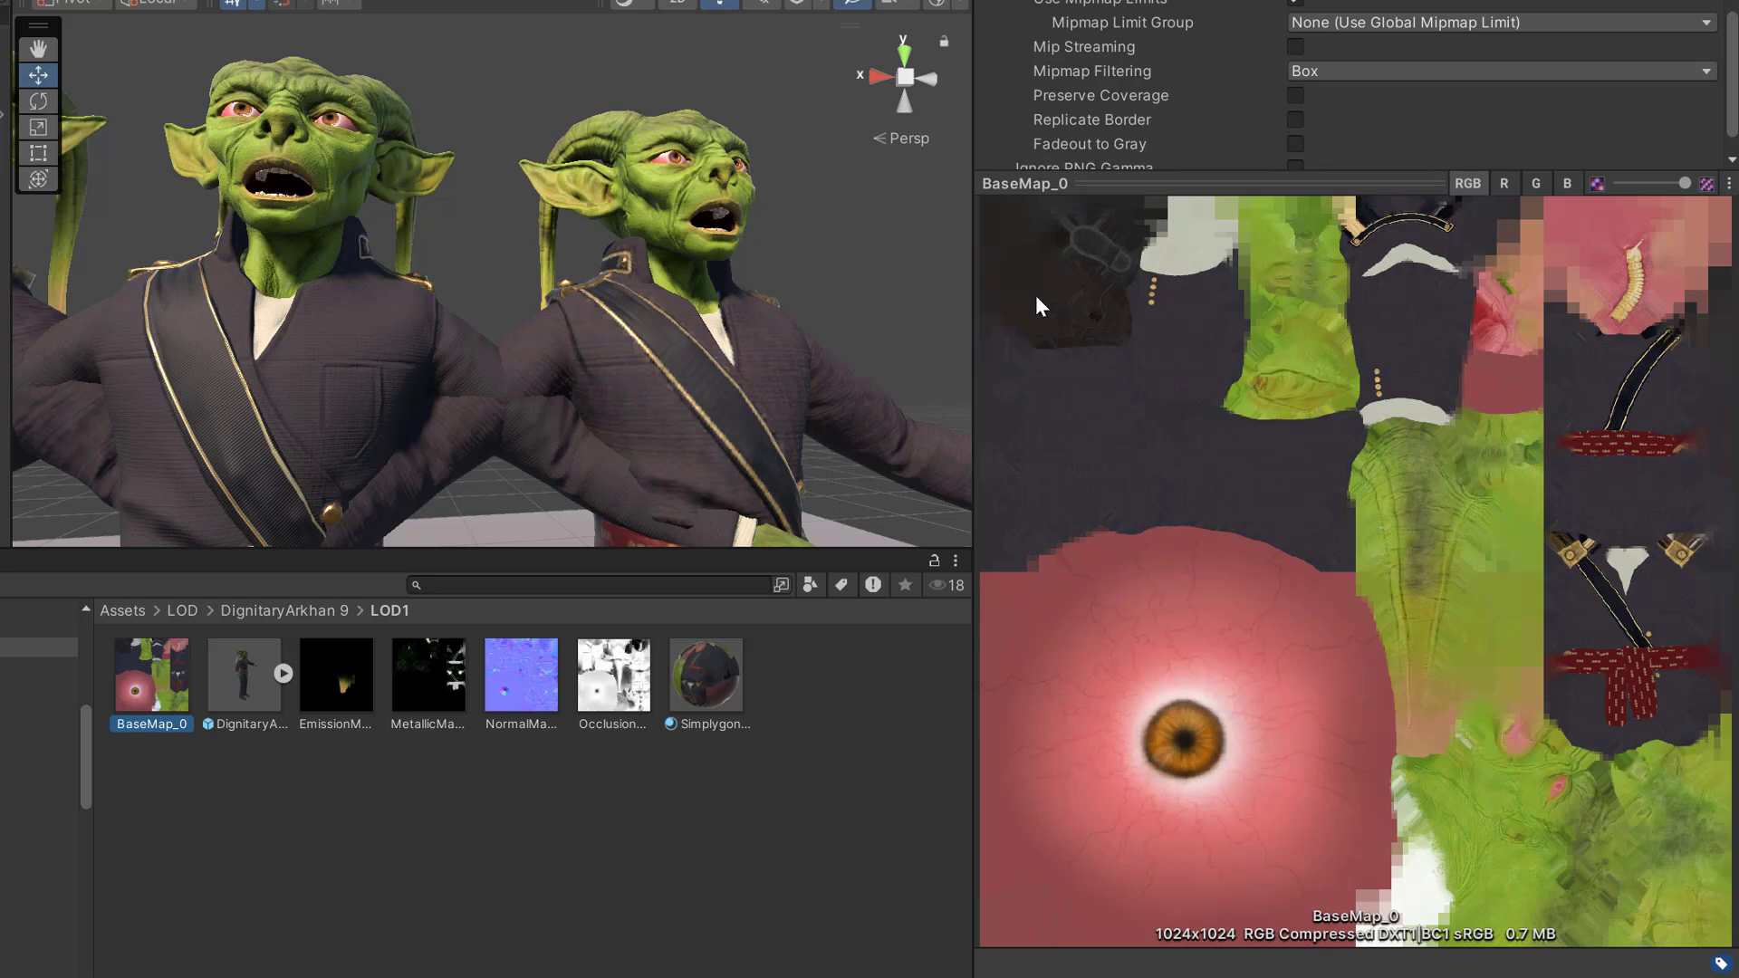
mouse_move(1337, 782)
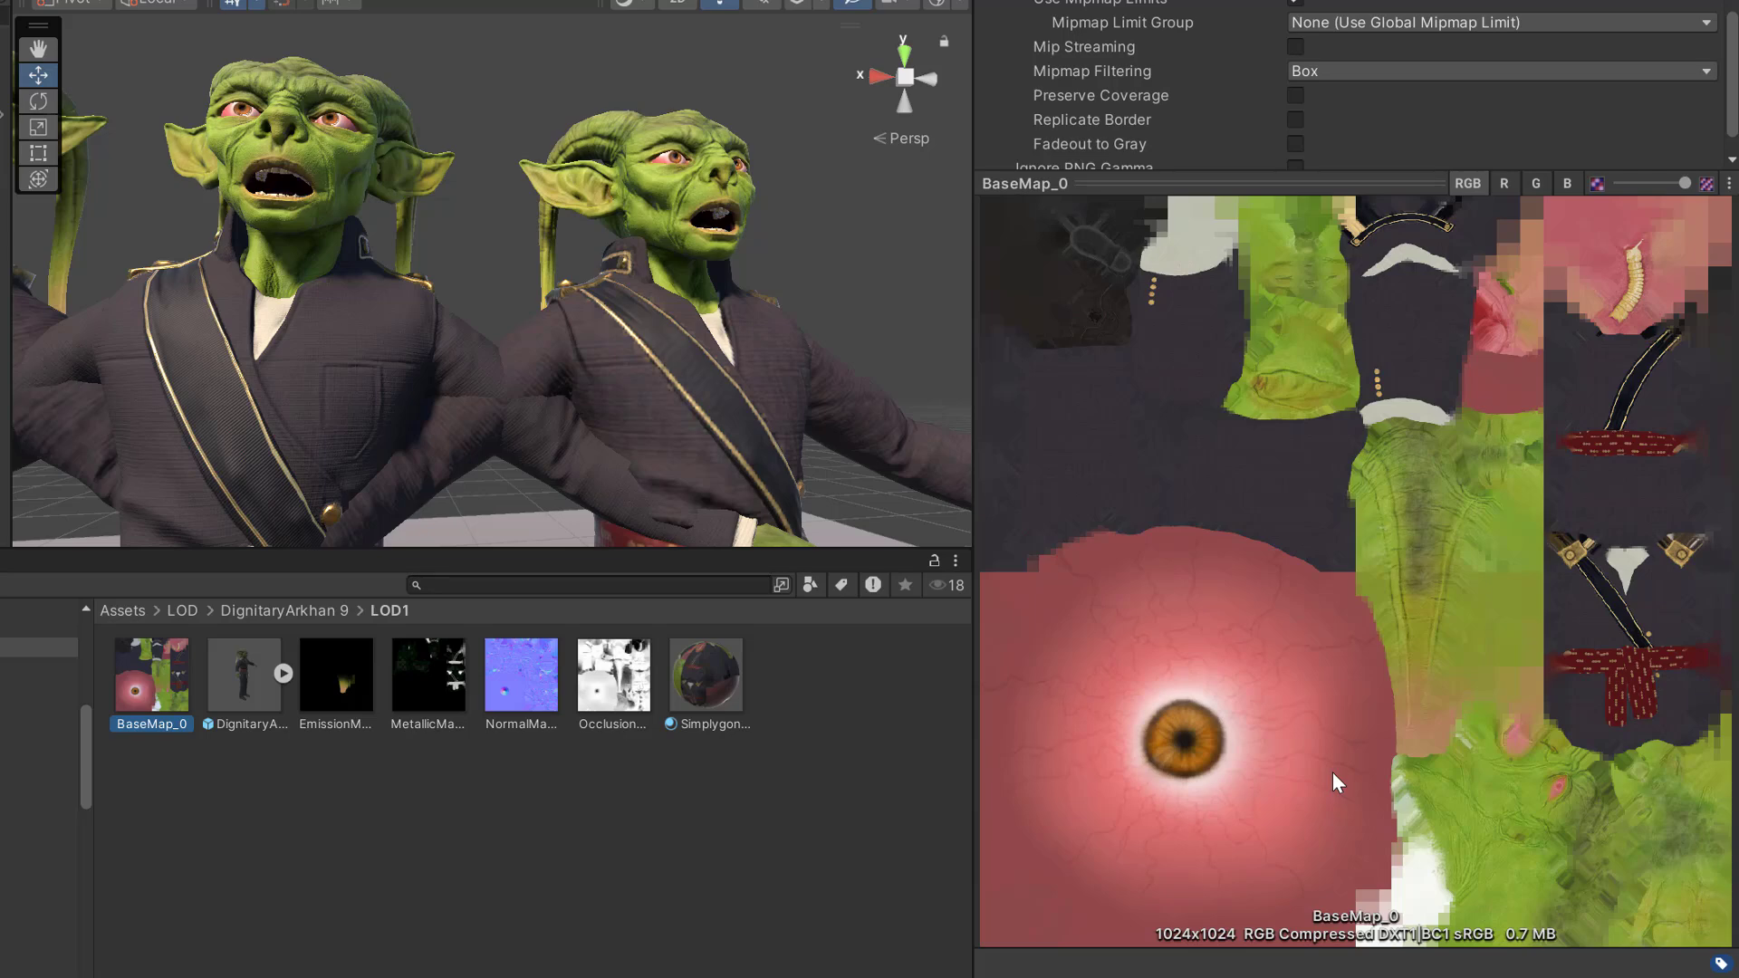
mouse_move(736, 355)
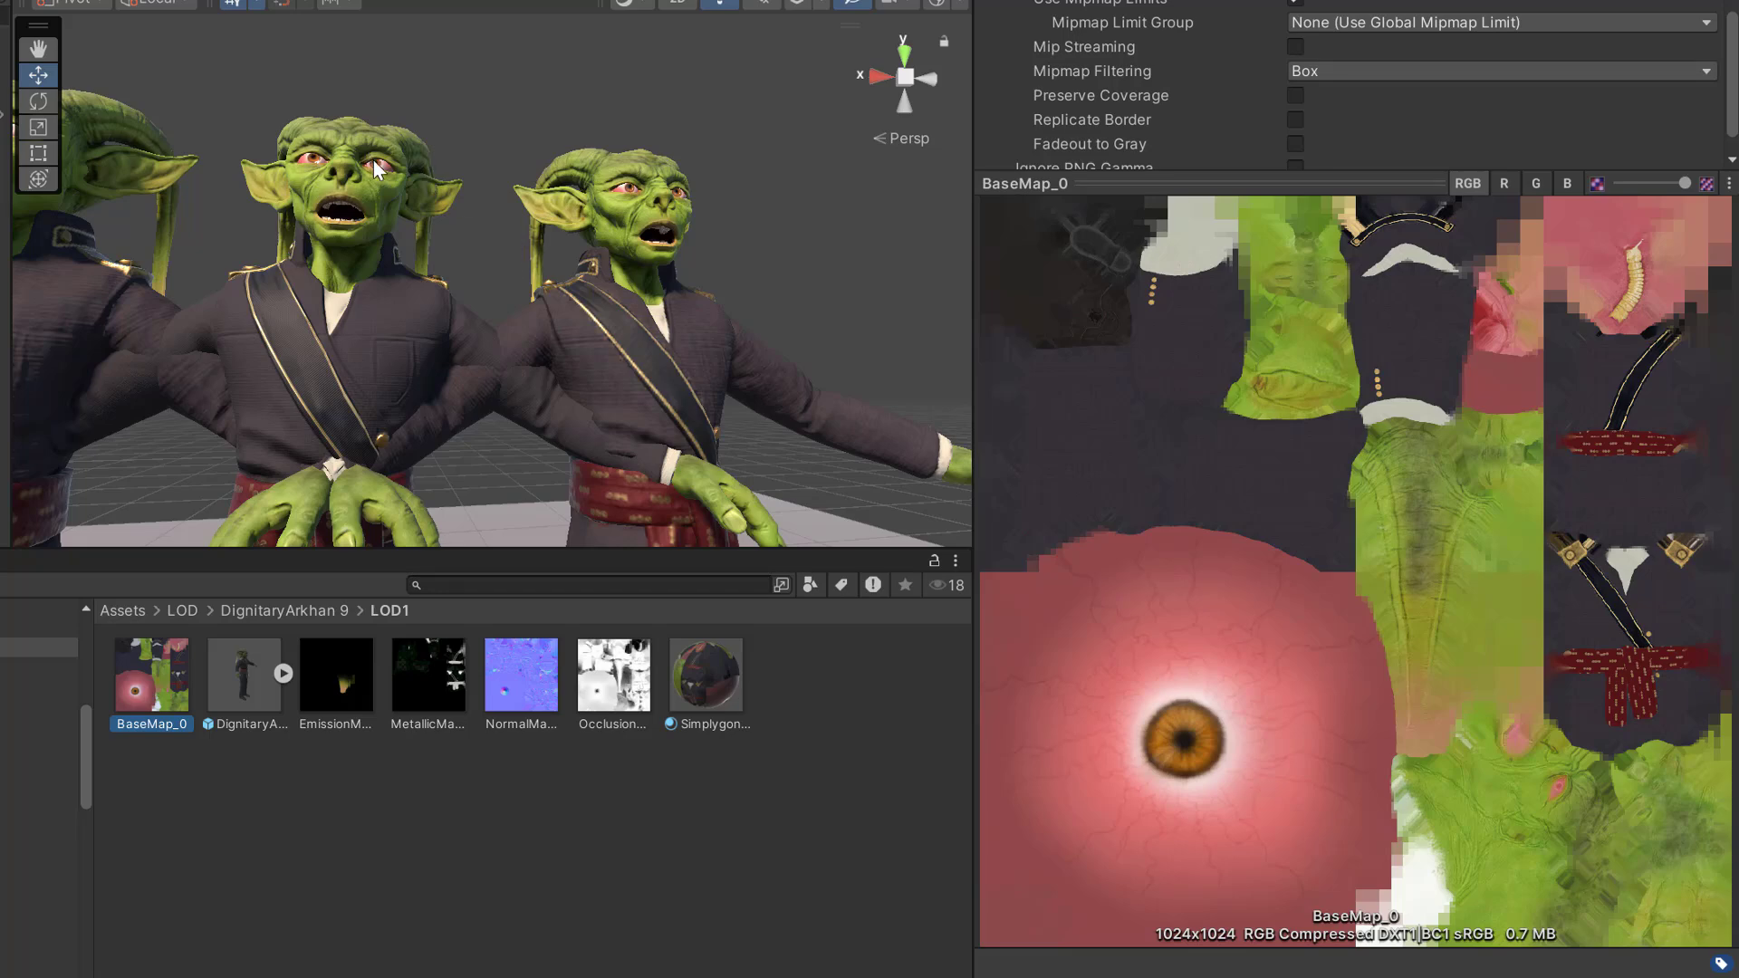
left_click(333, 278)
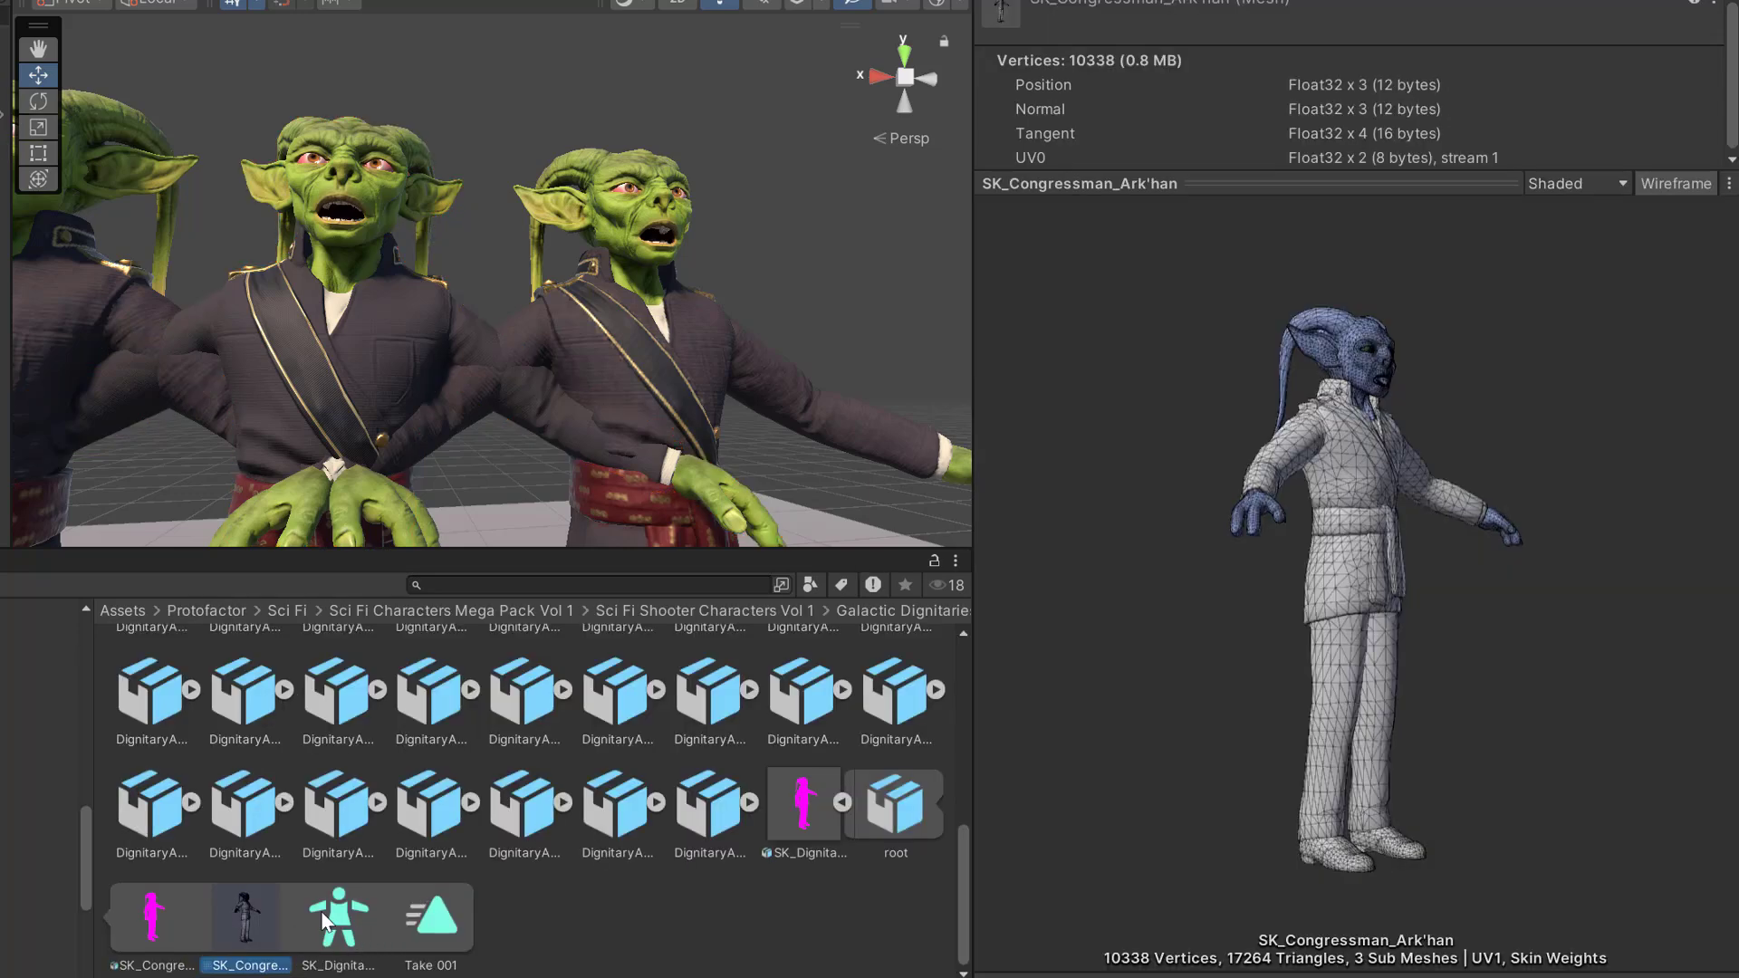
Preview SK_Congressman_Ark'han's original UVs as a channel 0 checker pattern
left_click(1676, 183)
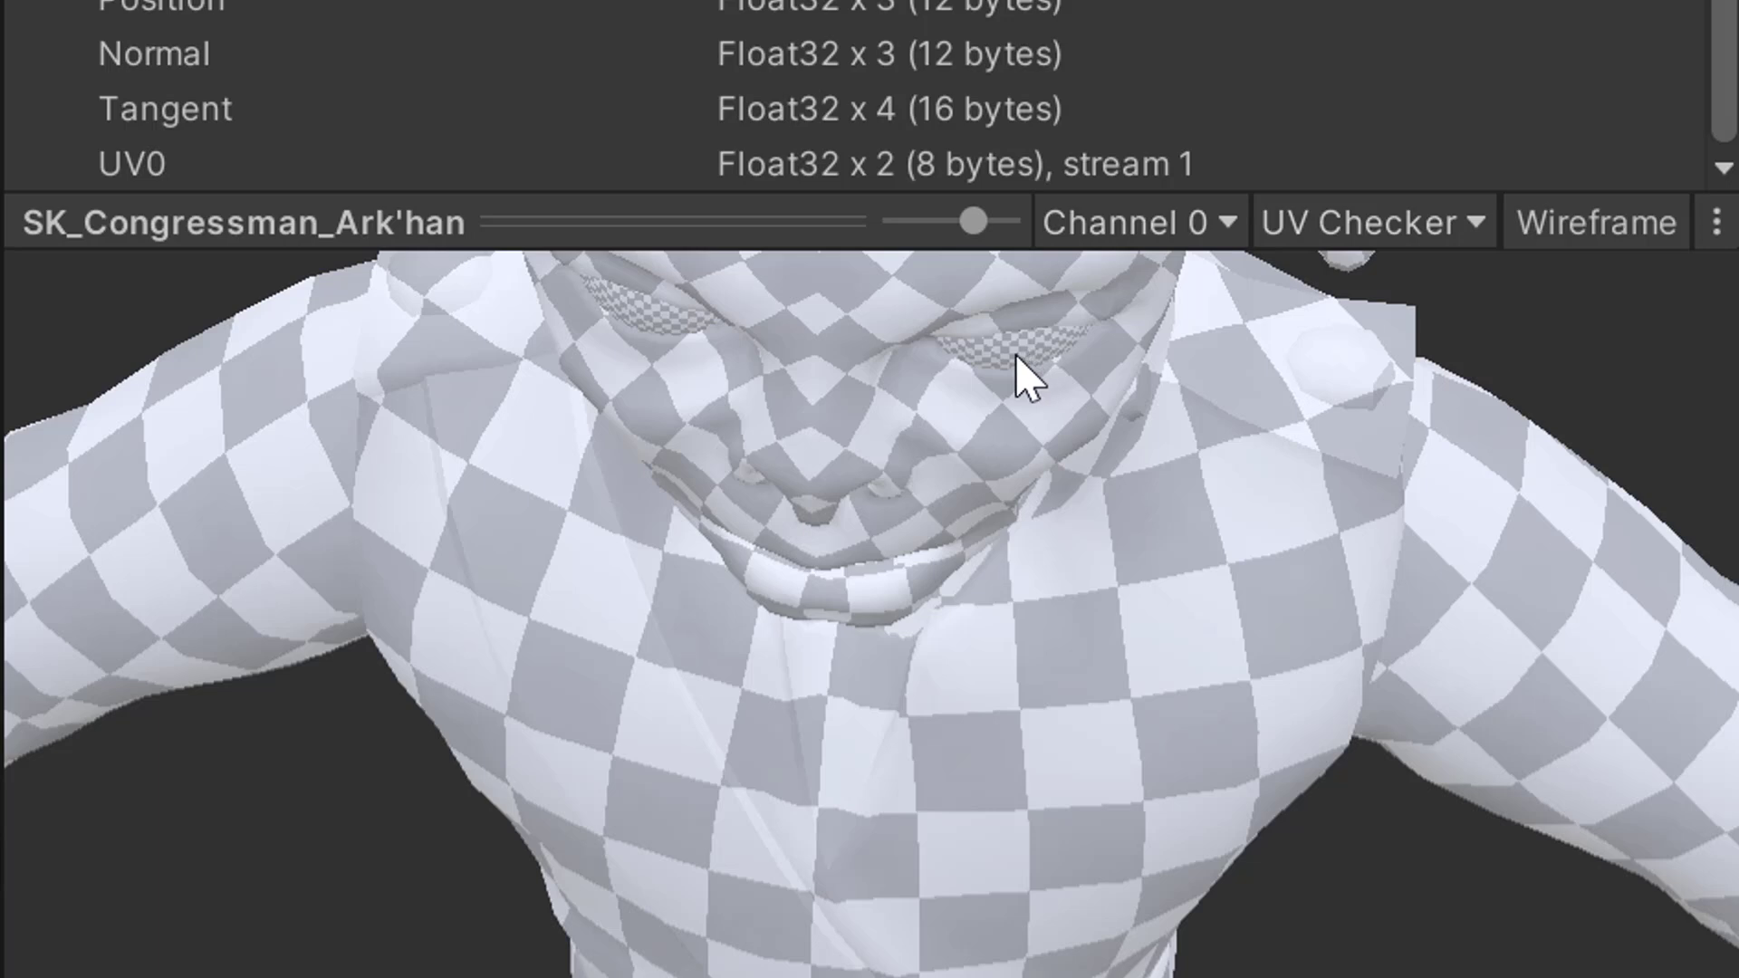
mouse_move(1046, 445)
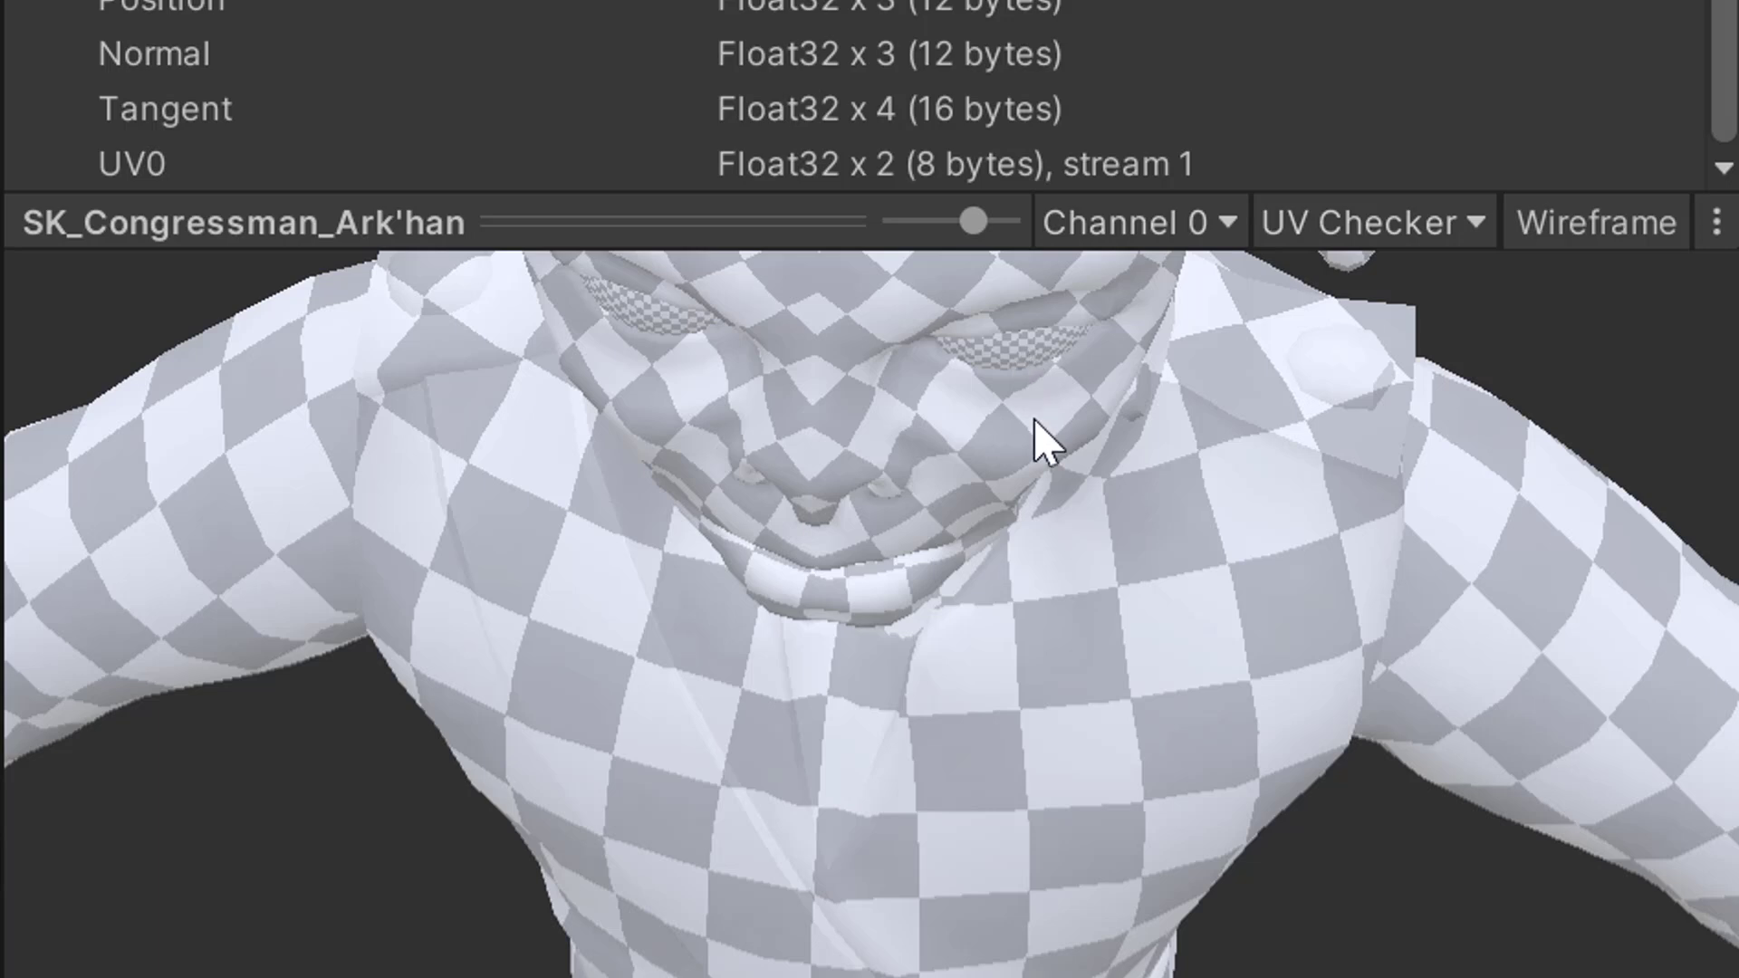
mouse_move(957, 519)
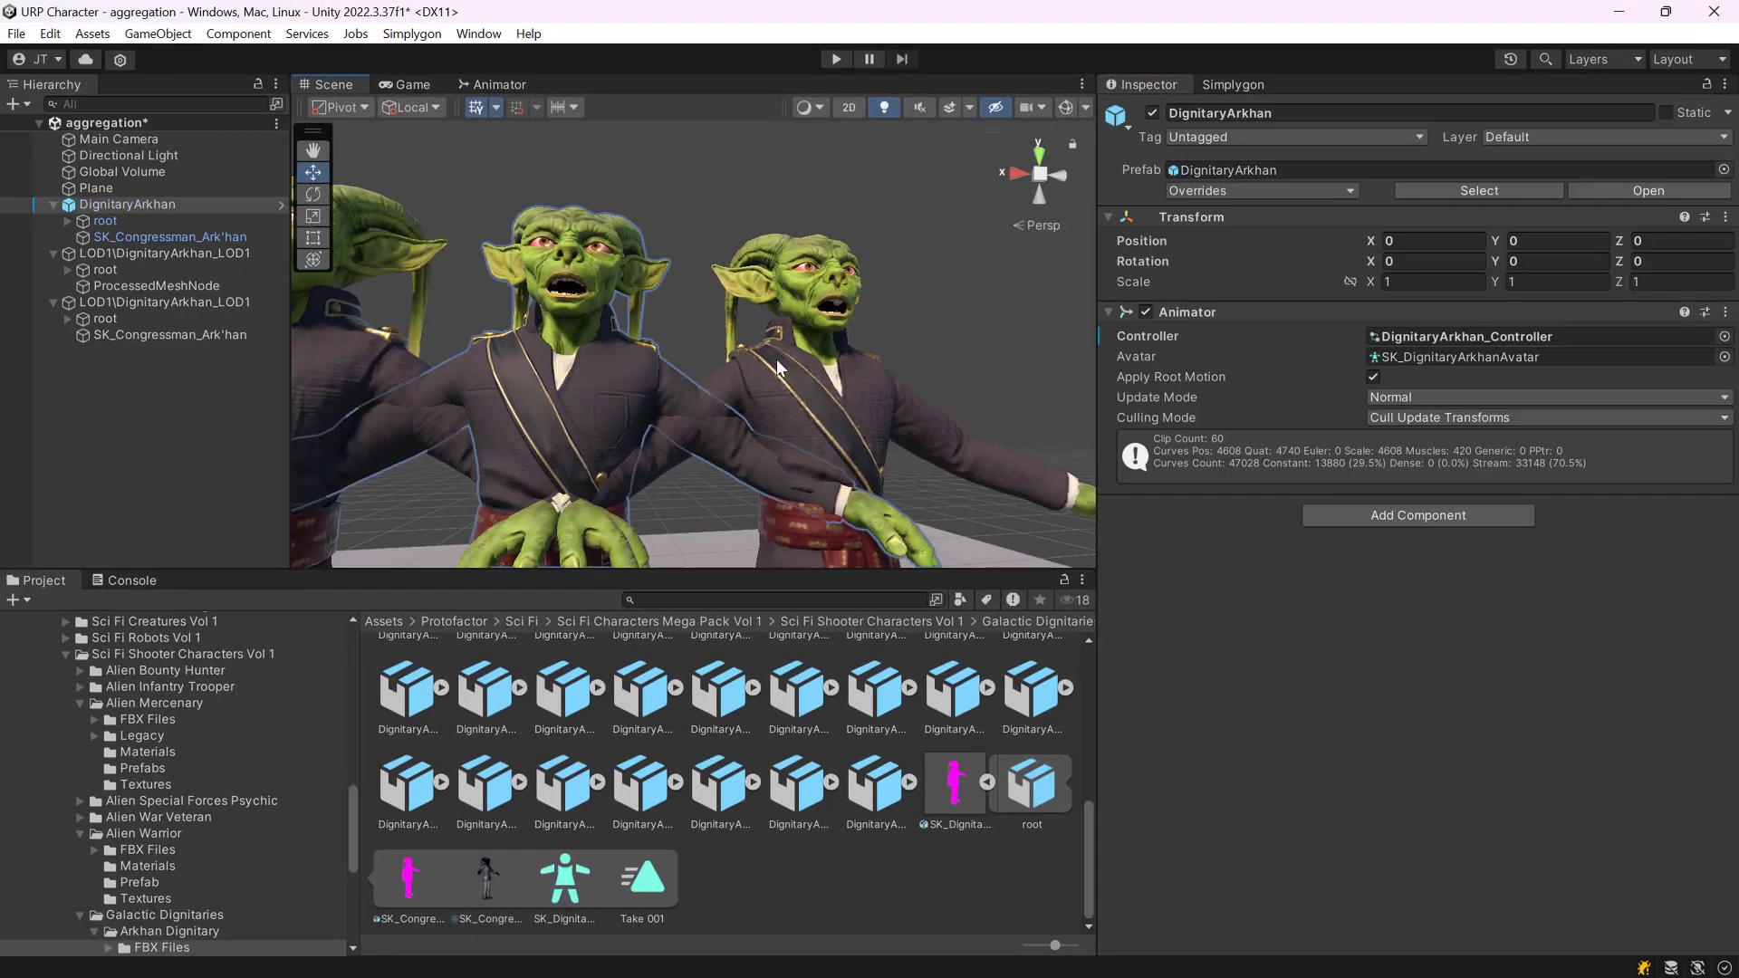
Change Chart Aggregator Mode under ChartAggregatorSettings in the Simplygon pipeline to Surface Area
left_click(1231, 84)
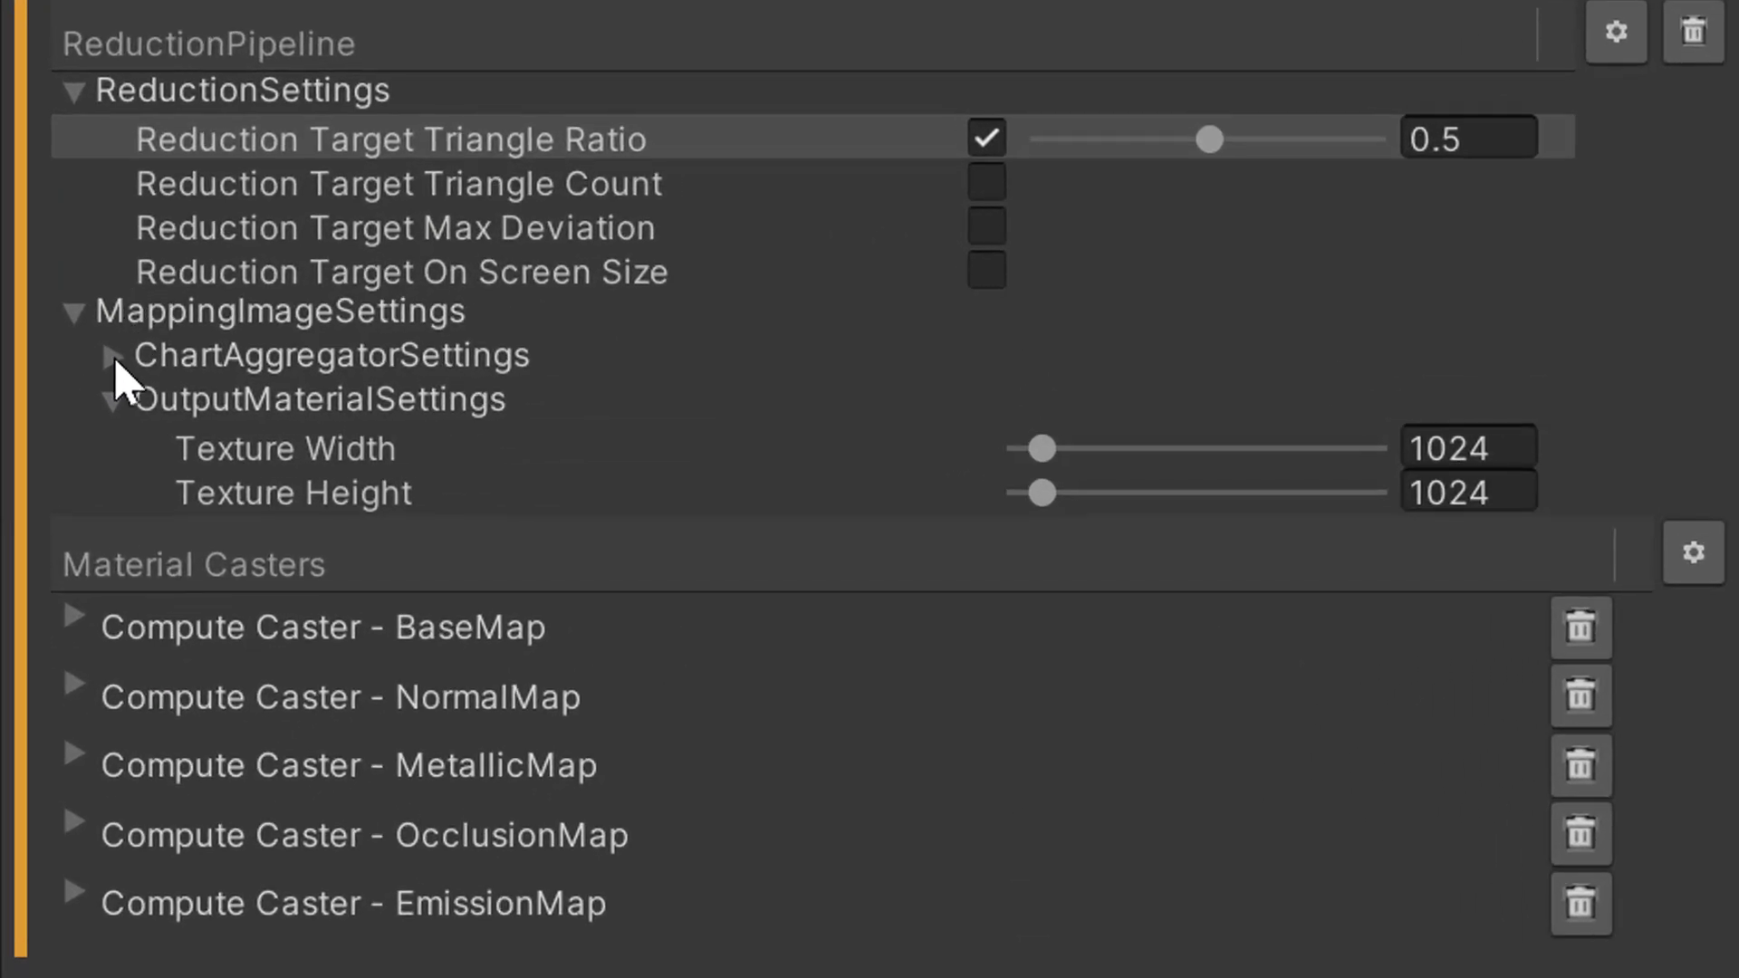
left_click(80, 355)
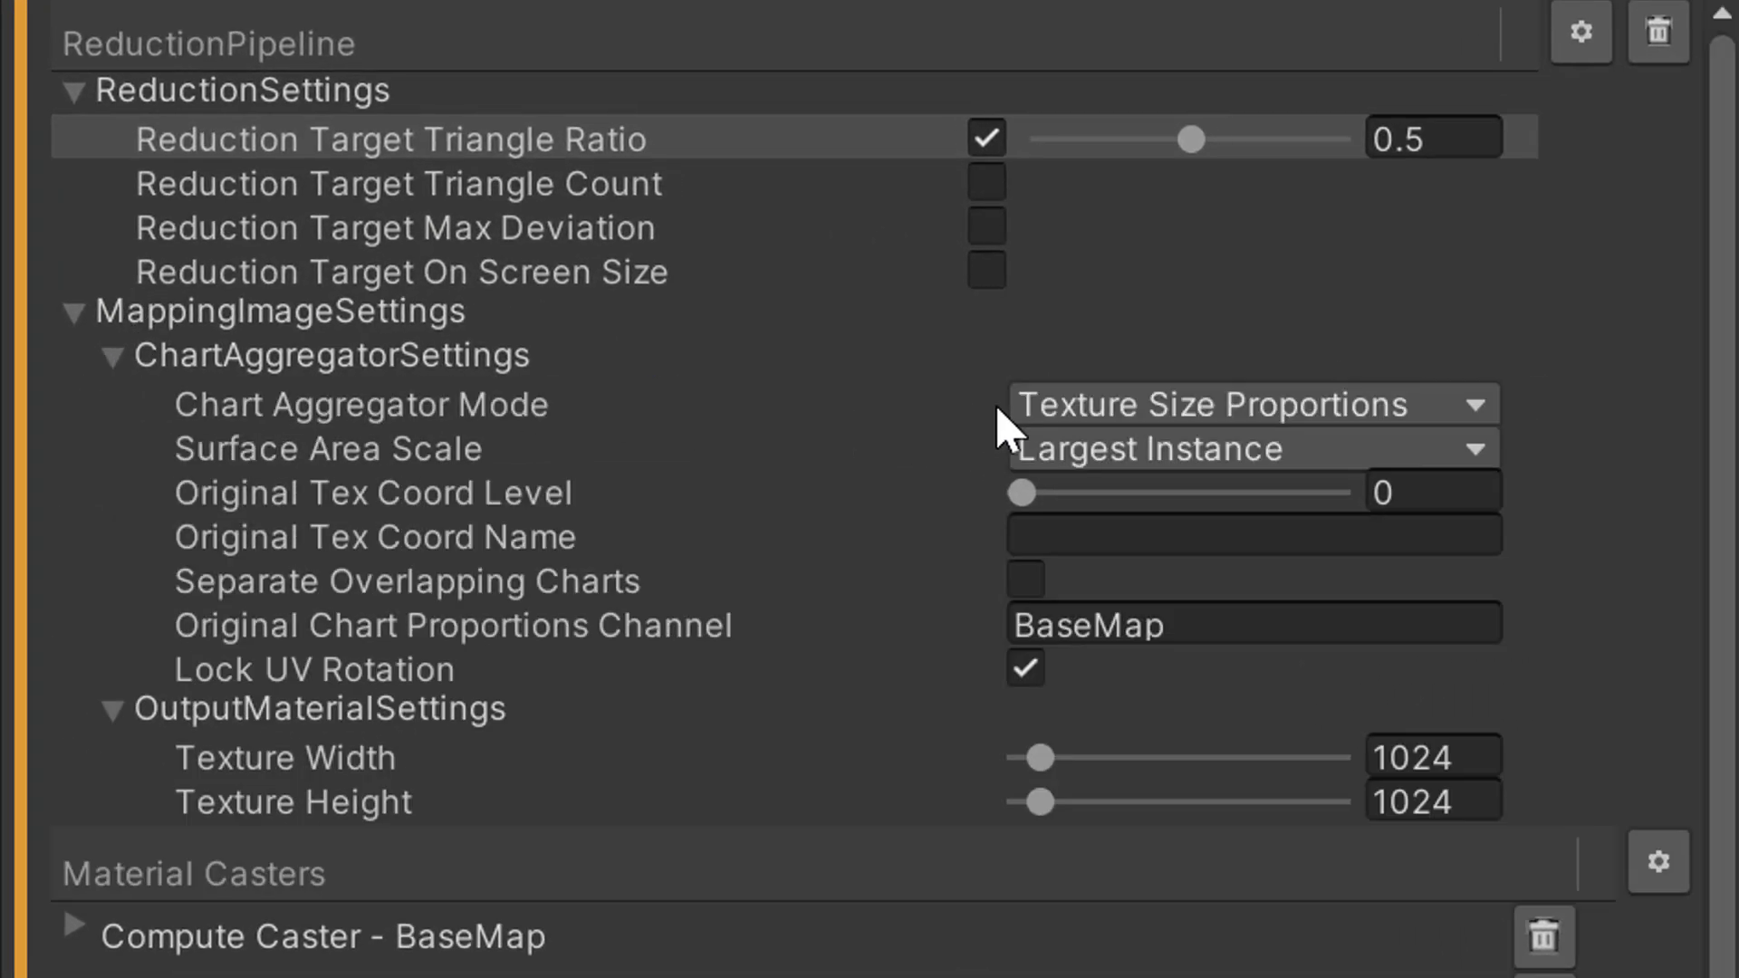
mouse_move(489, 433)
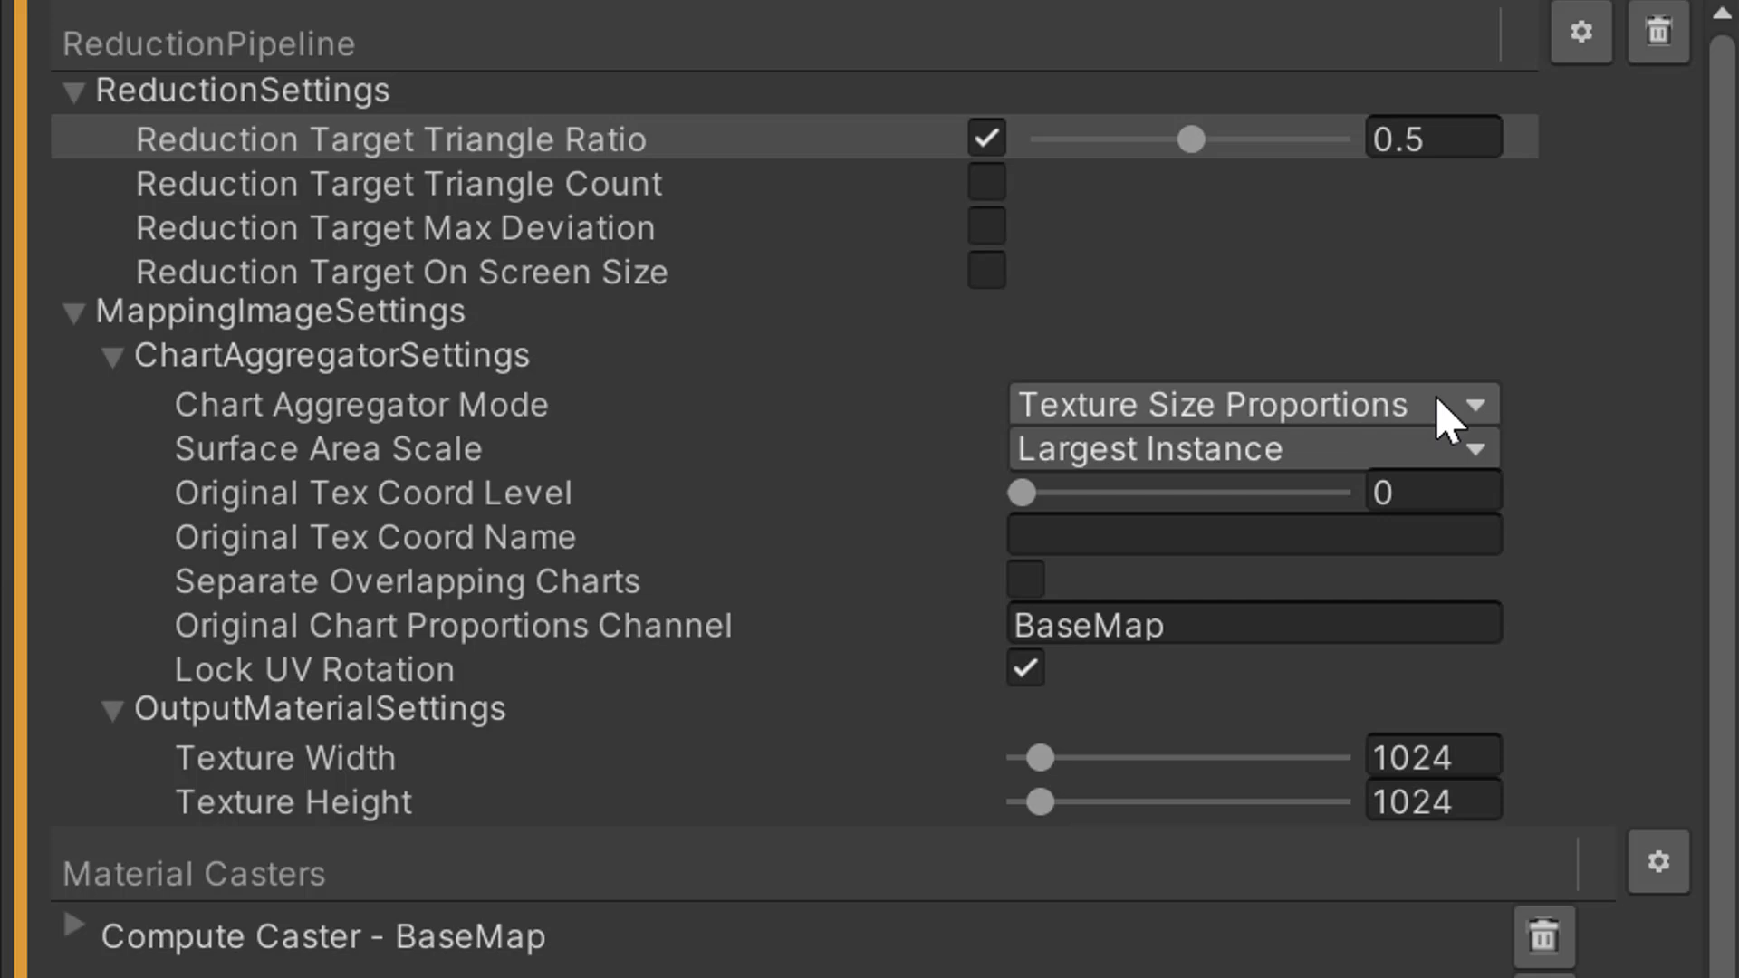
left_click(1248, 404)
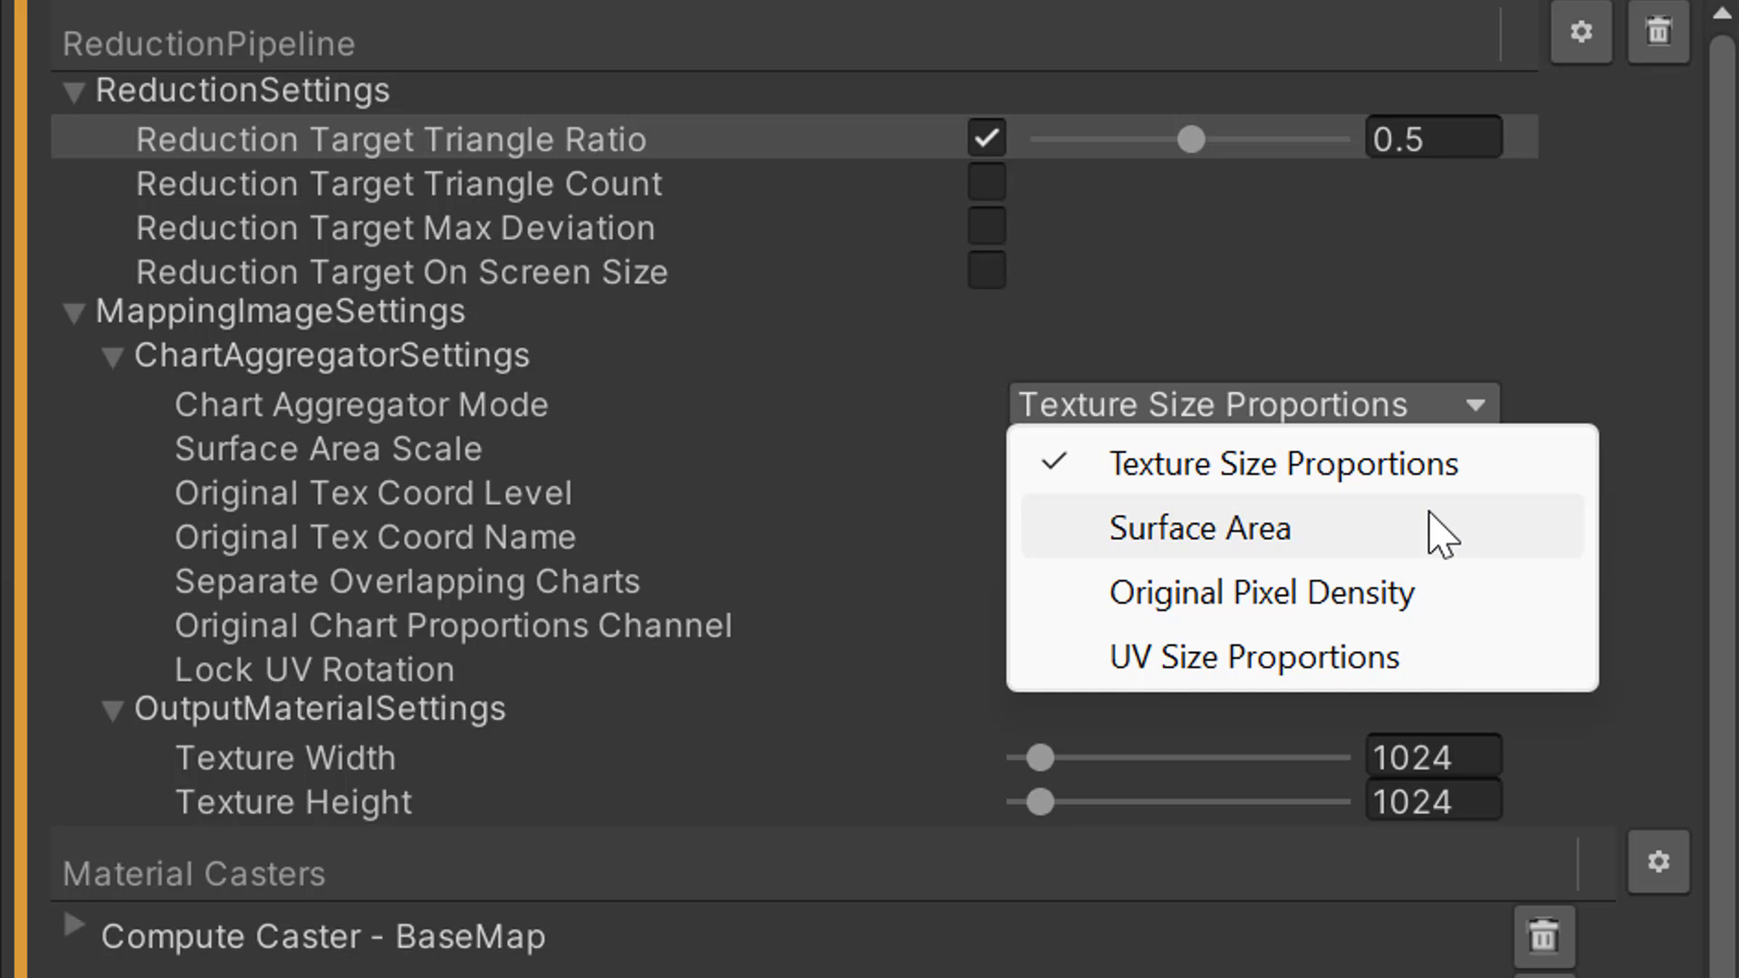
left_click(1199, 528)
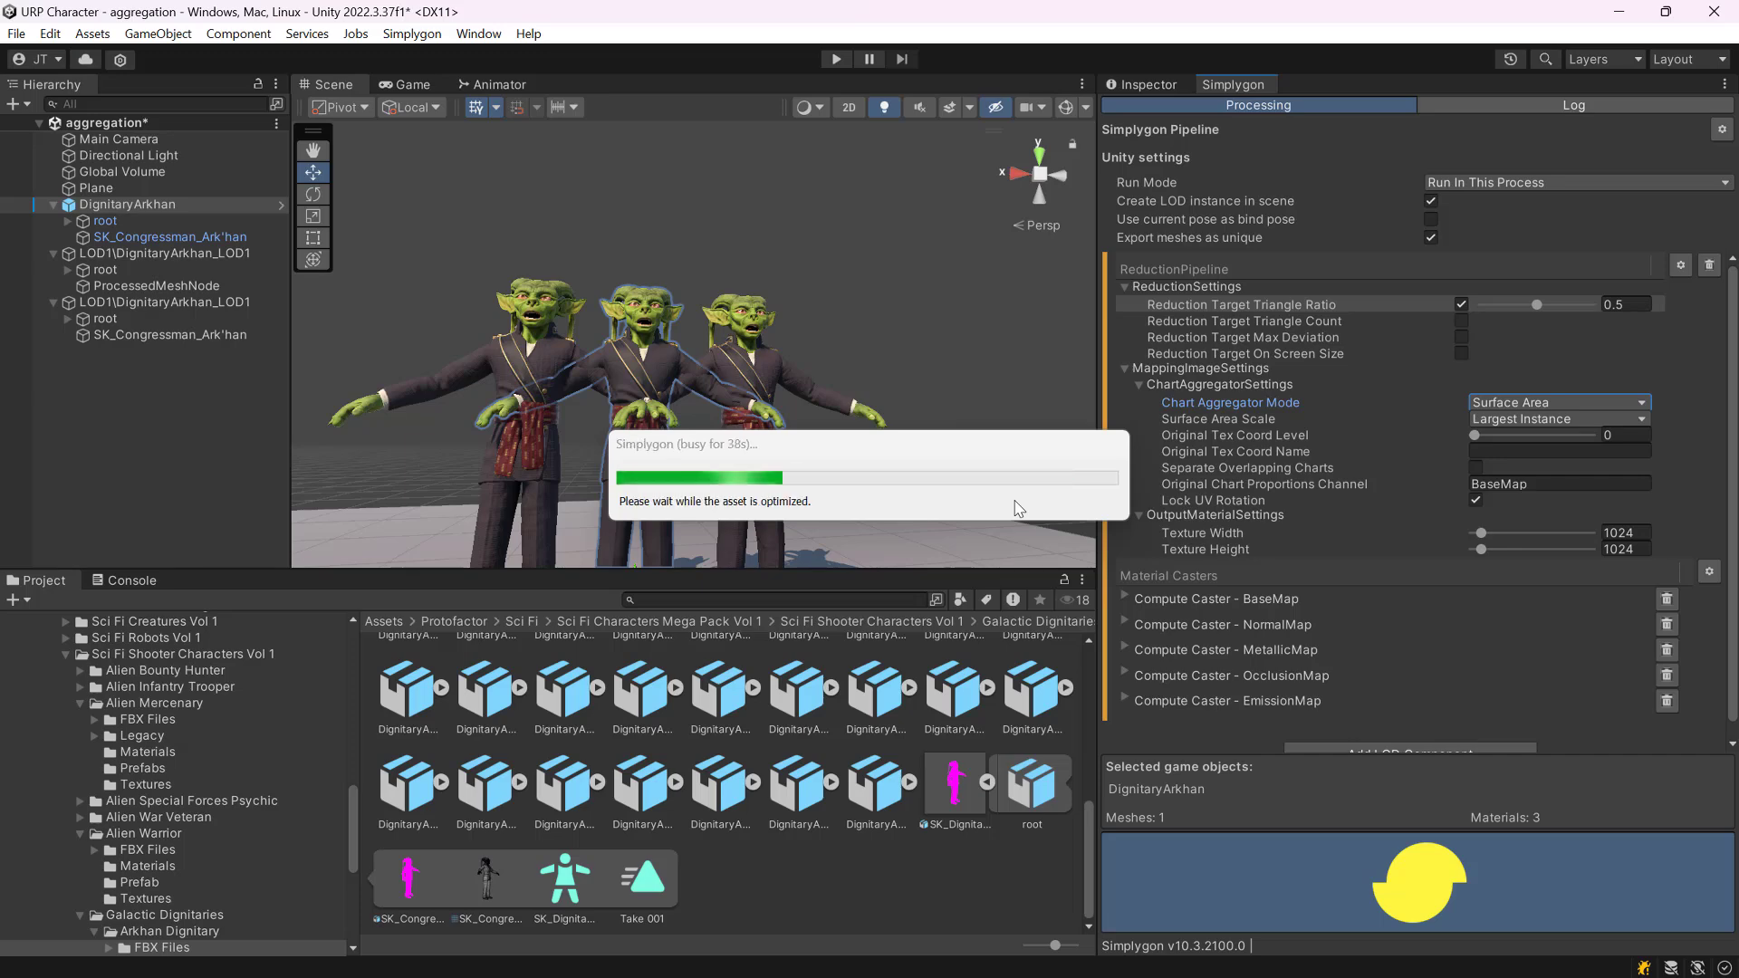
Run Optimize in Simplygon to produce the Surface Area reduction of the alien
left_click(170, 350)
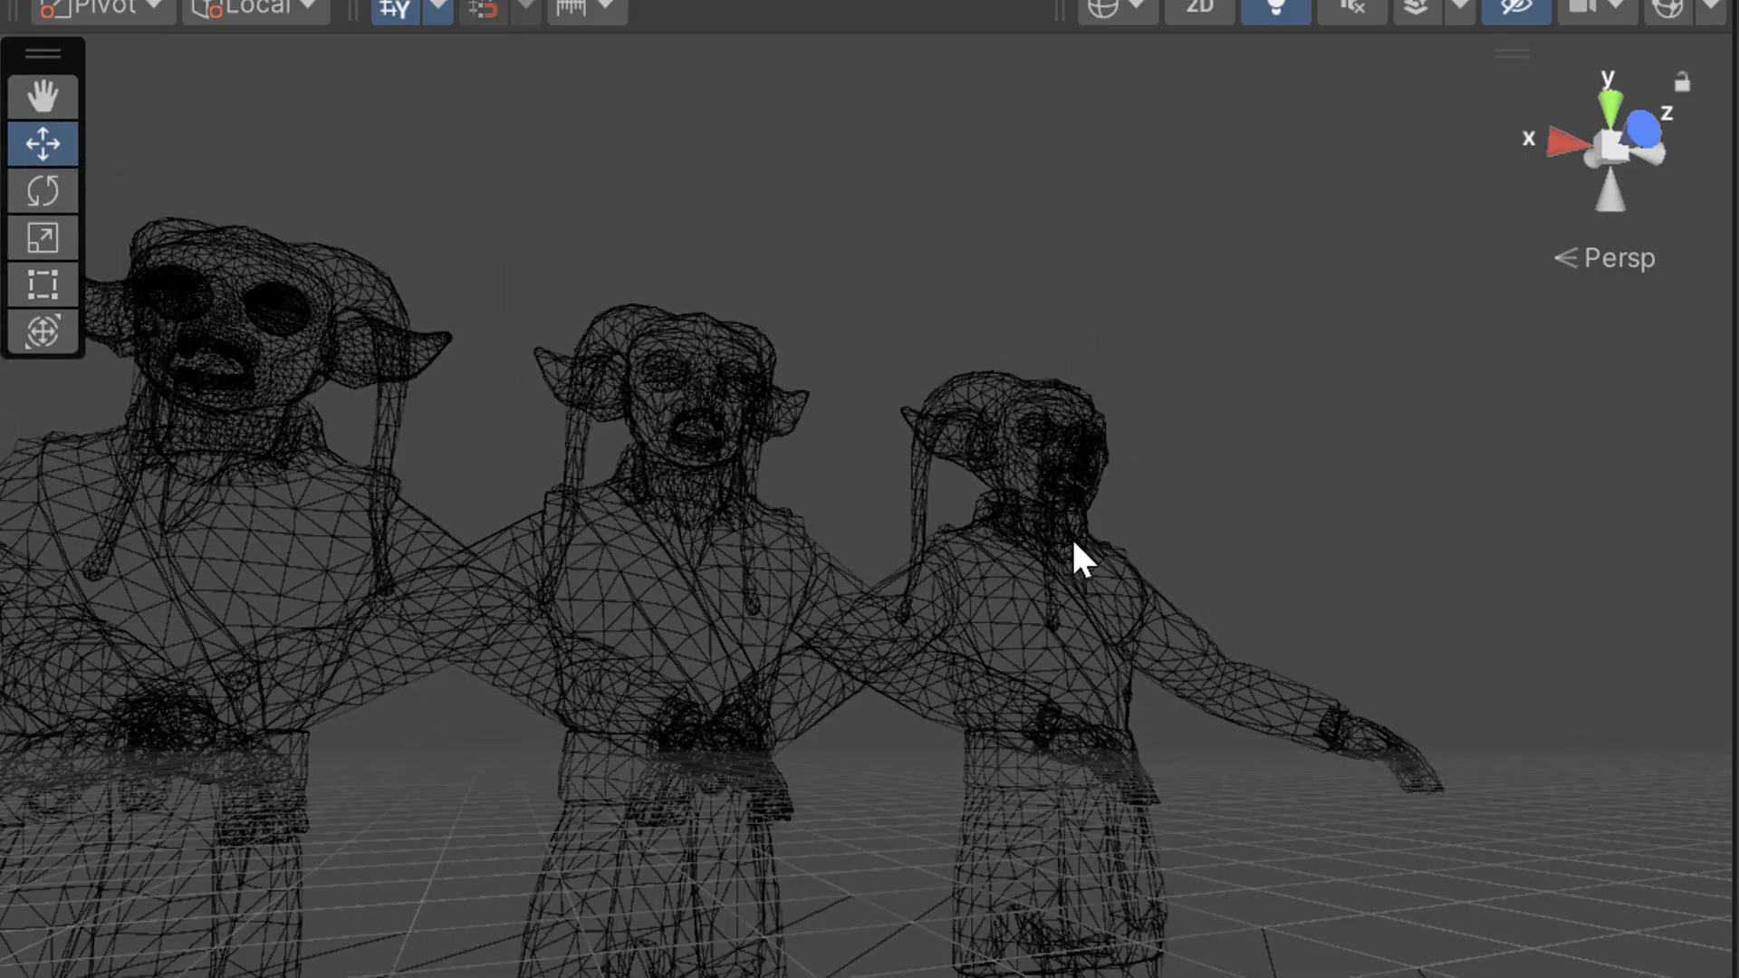
Switch the Scene view to Shaded and select the newest reduced alien character
left_click(1120, 10)
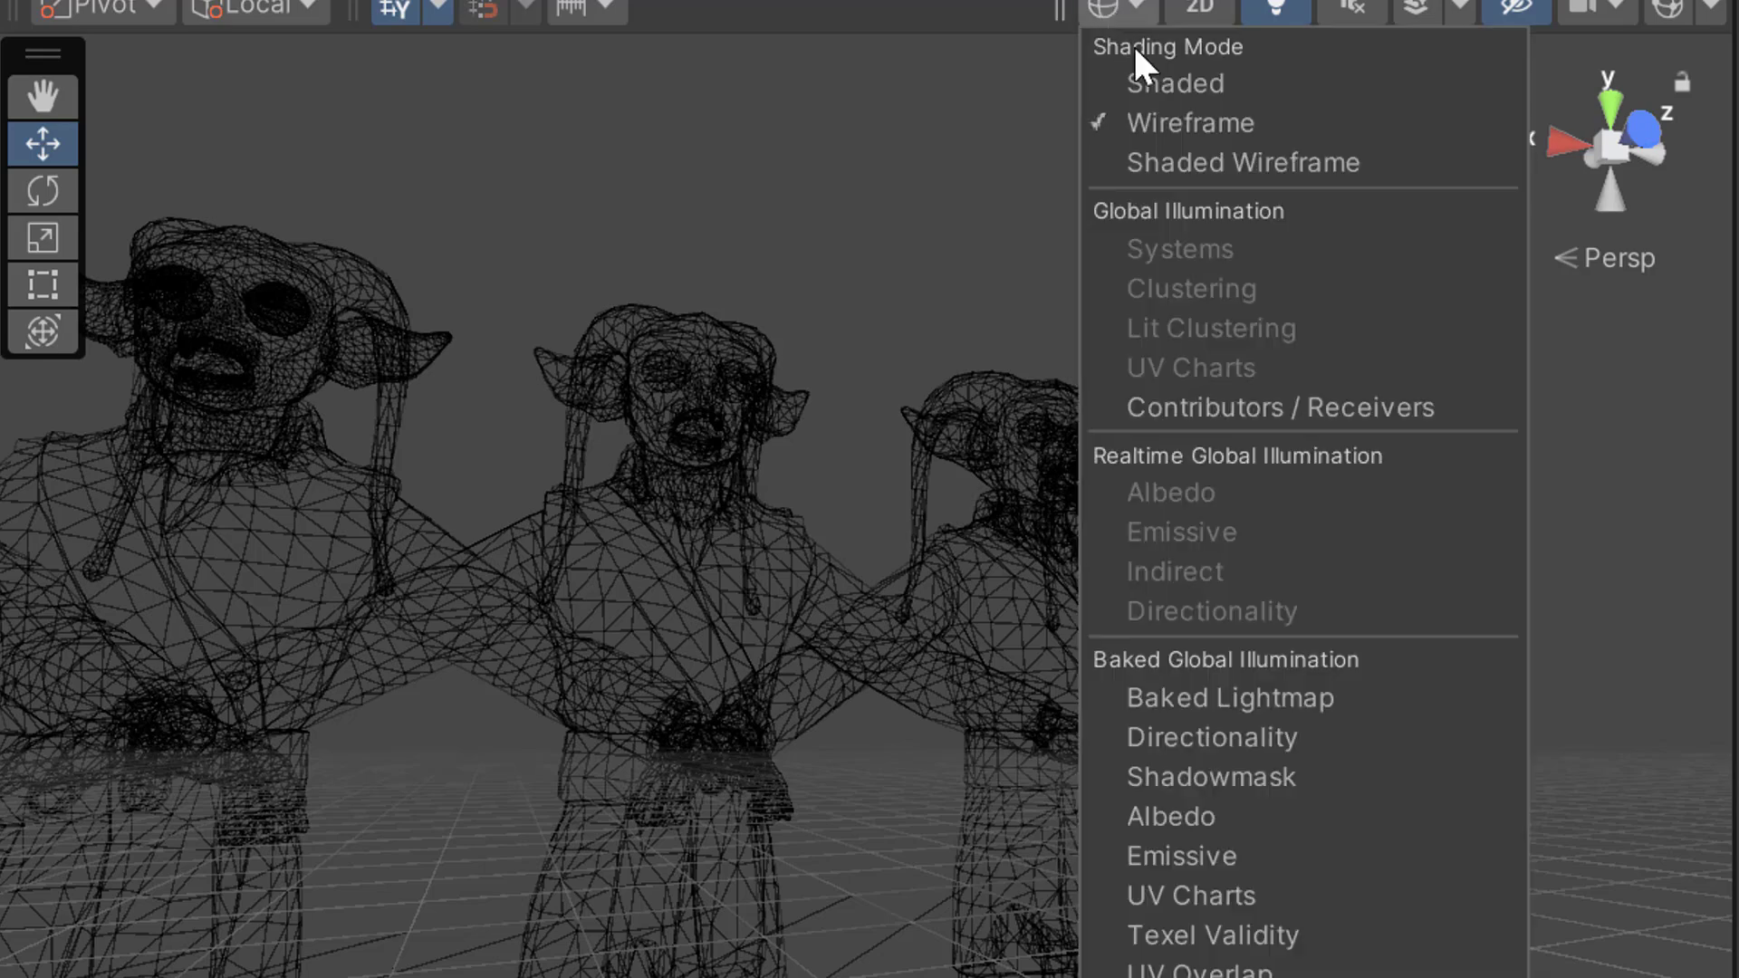
left_click(1175, 83)
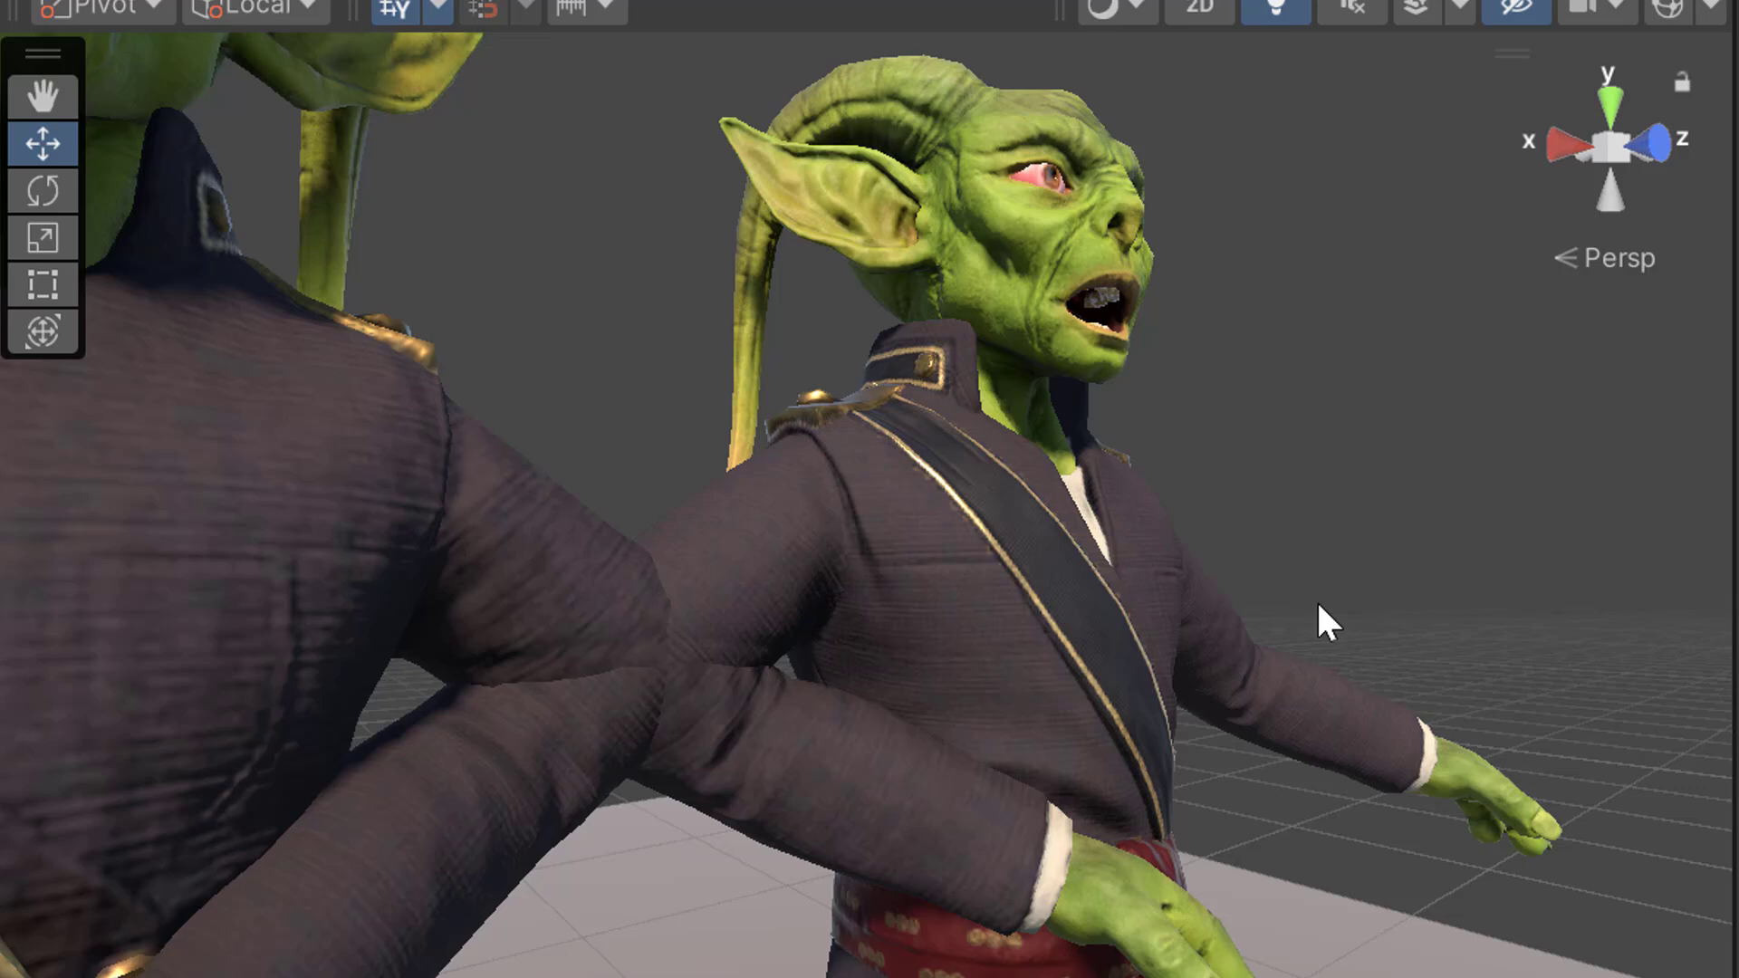
mouse_move(719, 594)
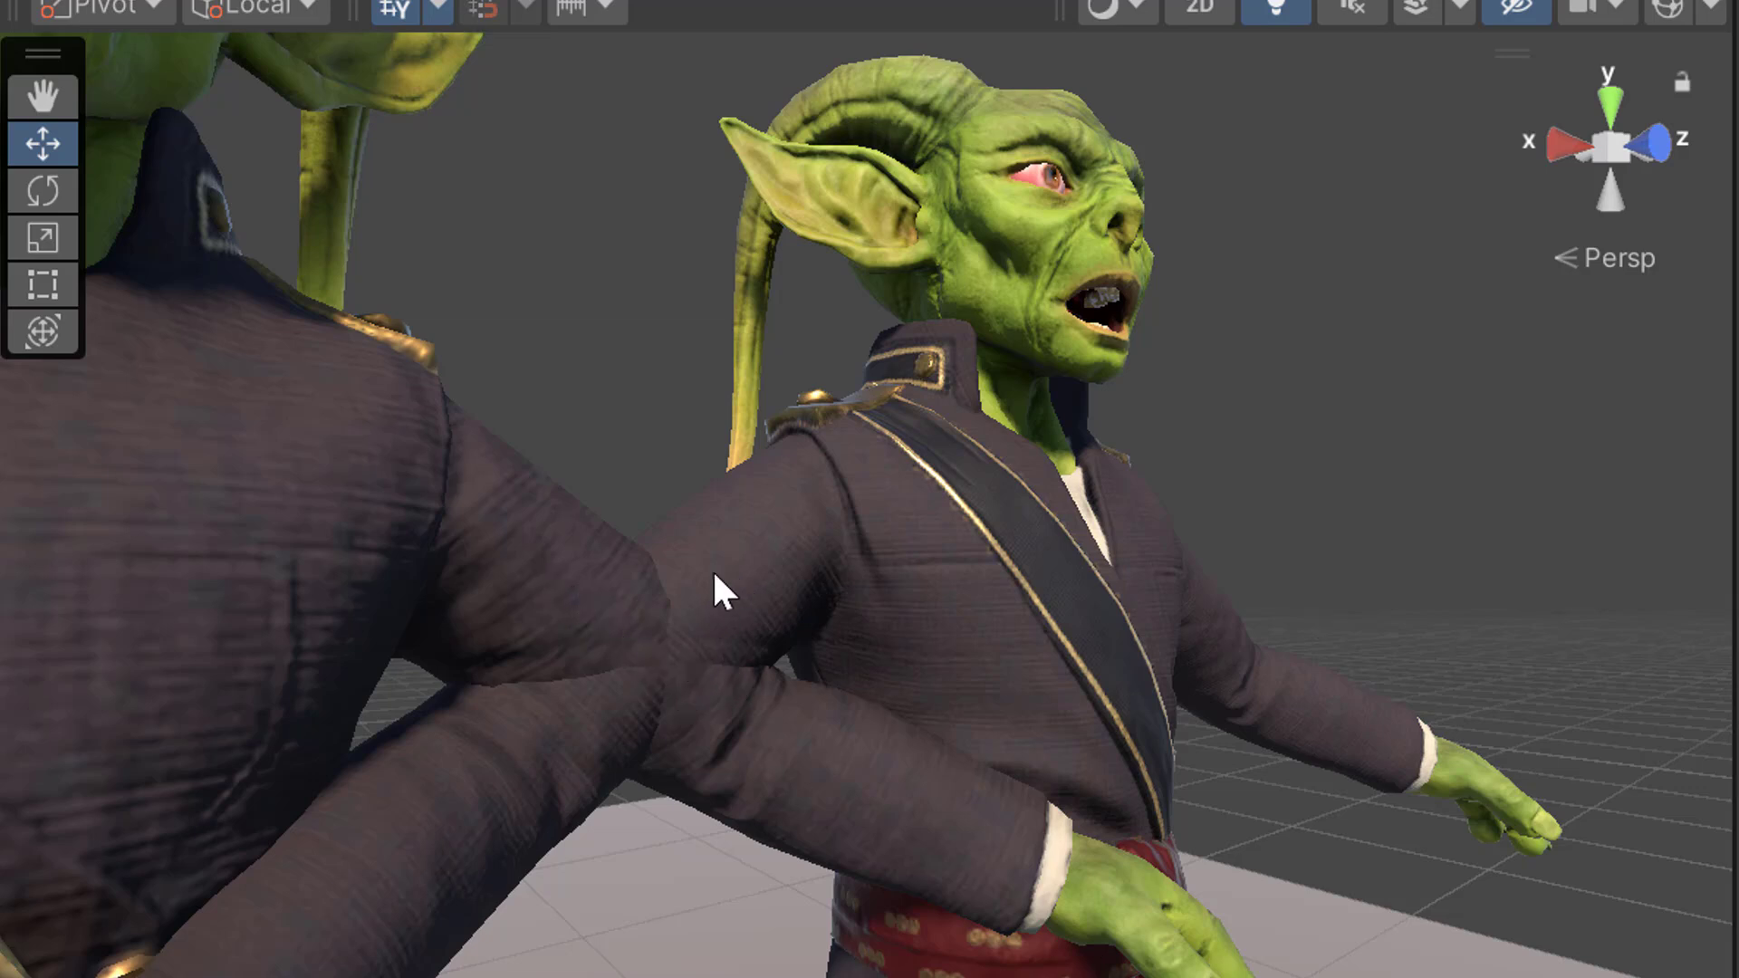
left_click(721, 588)
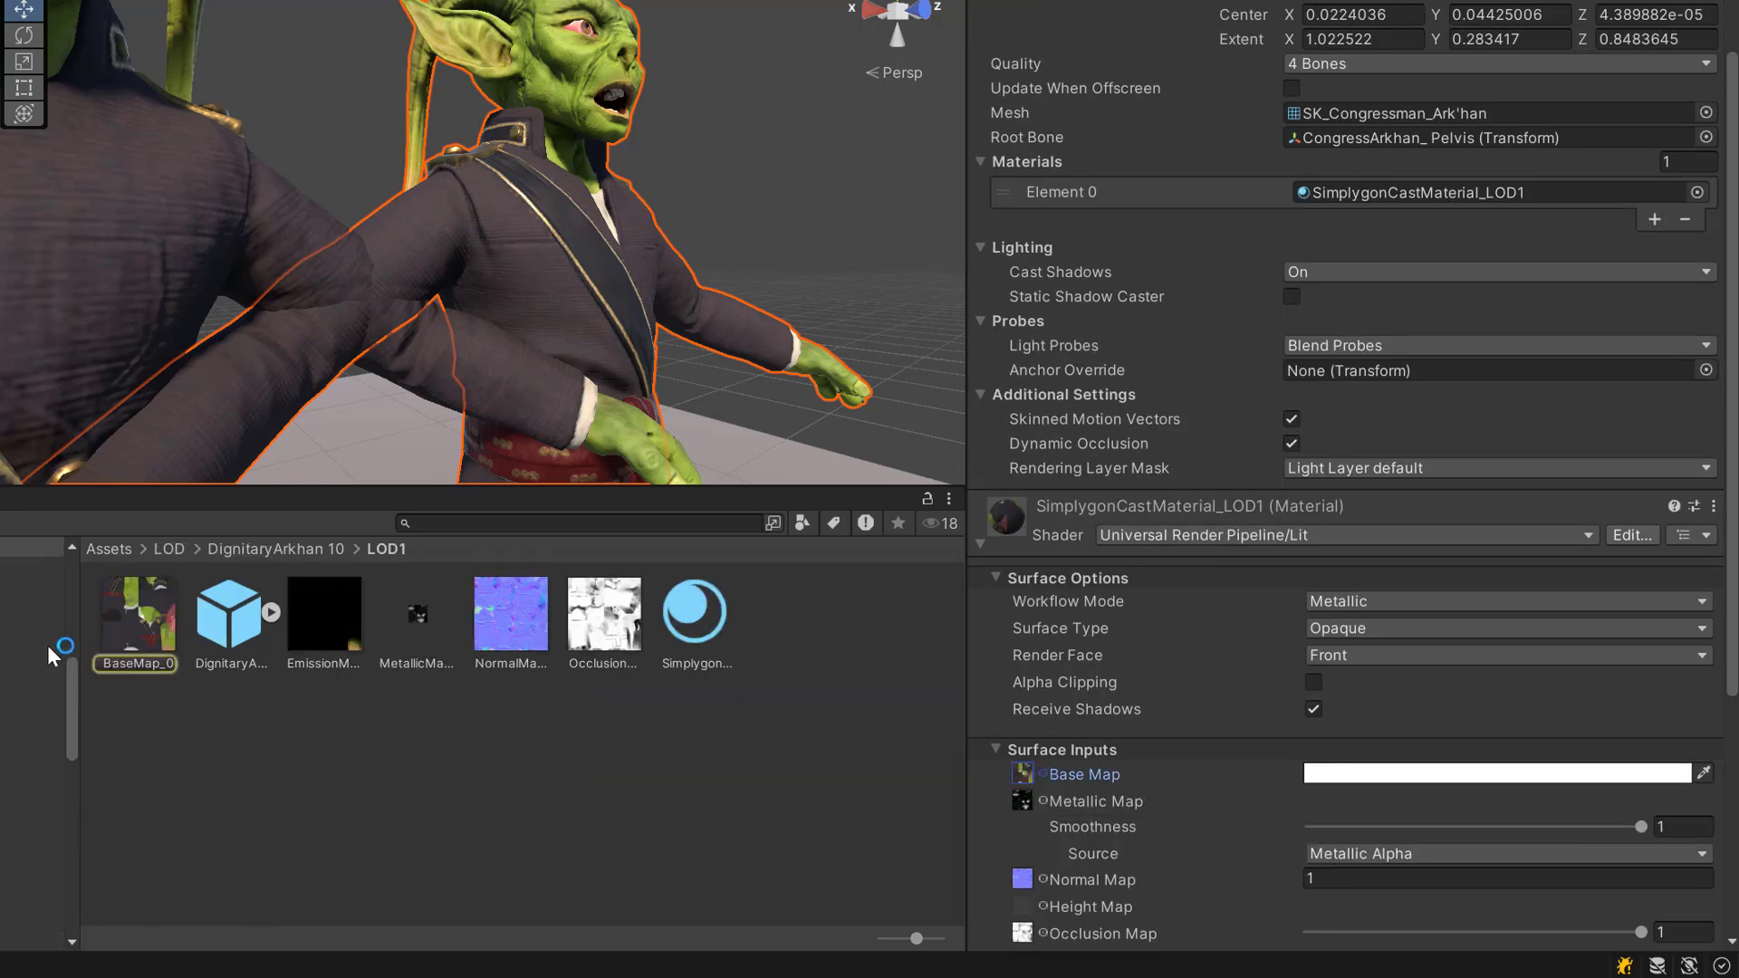
Preview the LOD1 folder's 1024×1024 BaseMap_0 texture in the Inspector
left_click(135, 613)
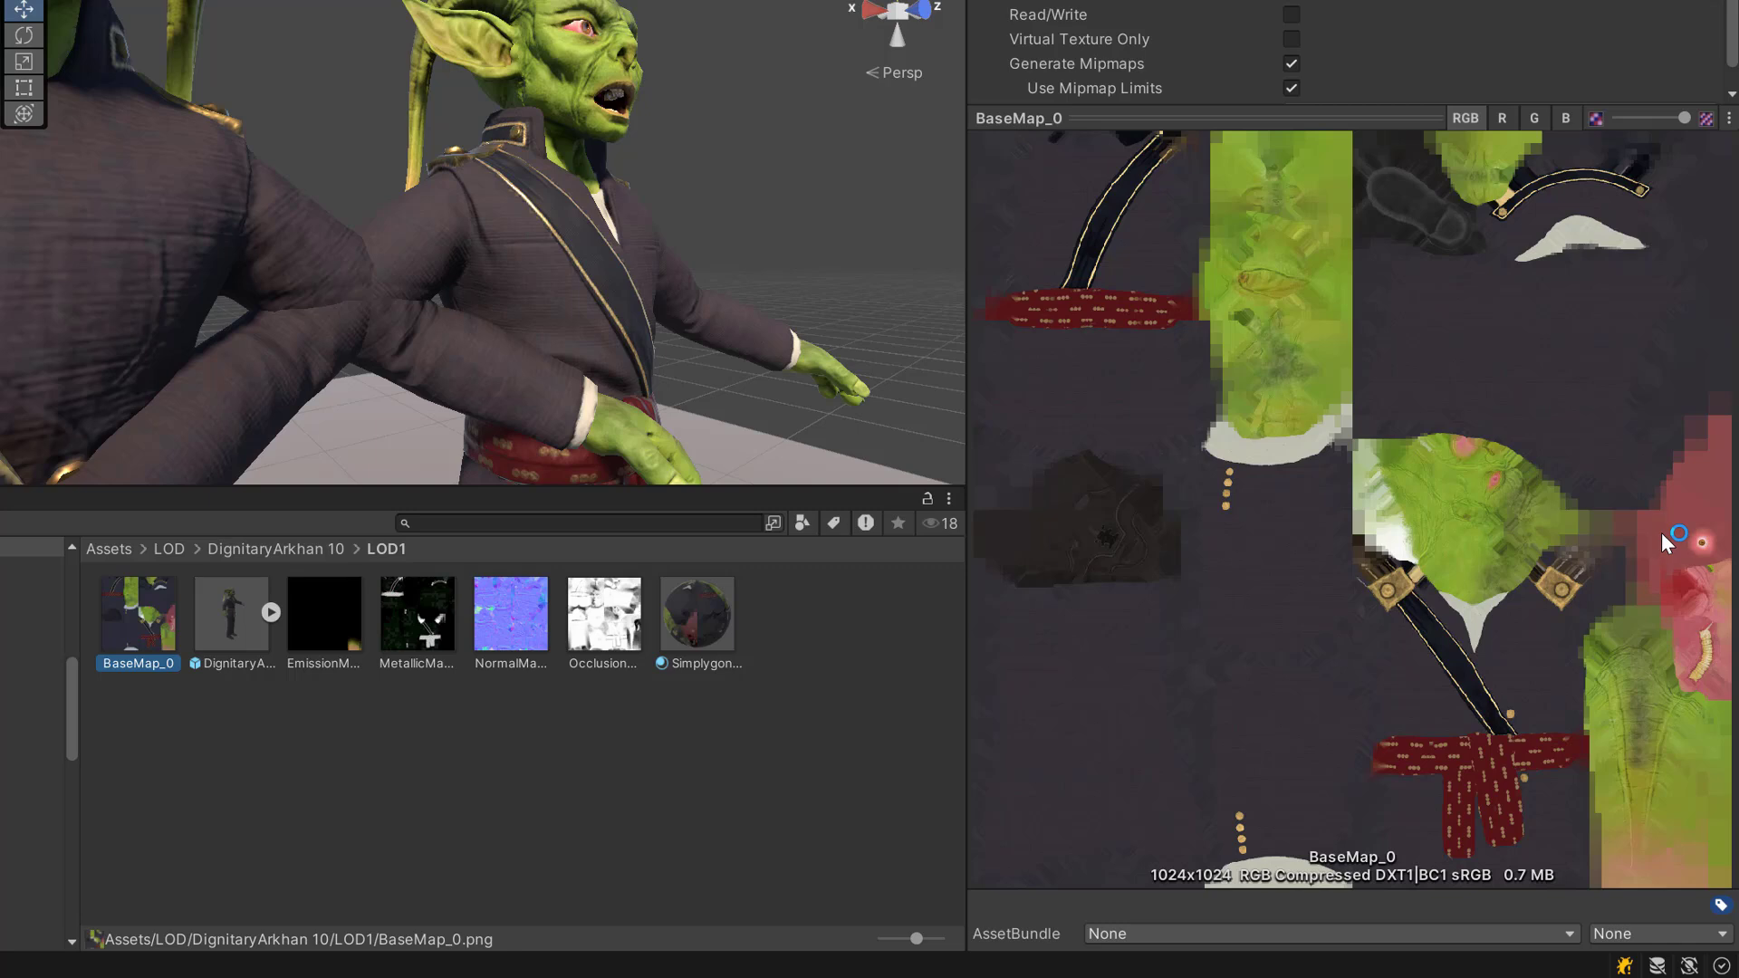
mouse_move(1715, 558)
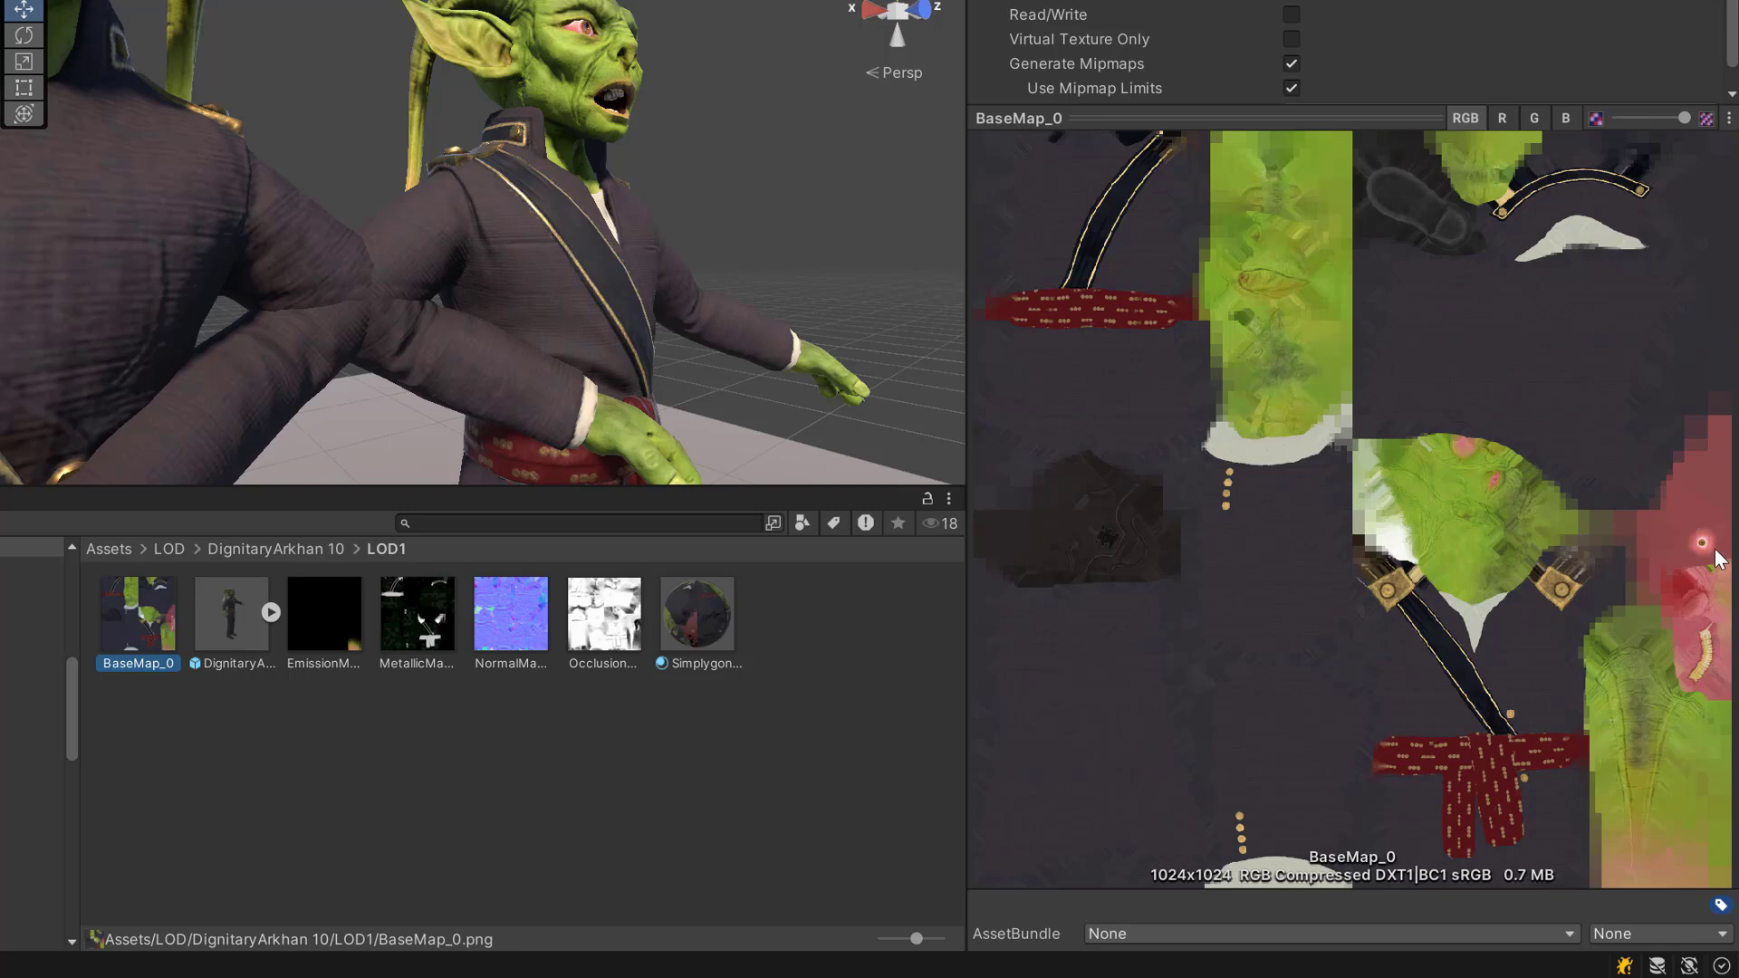